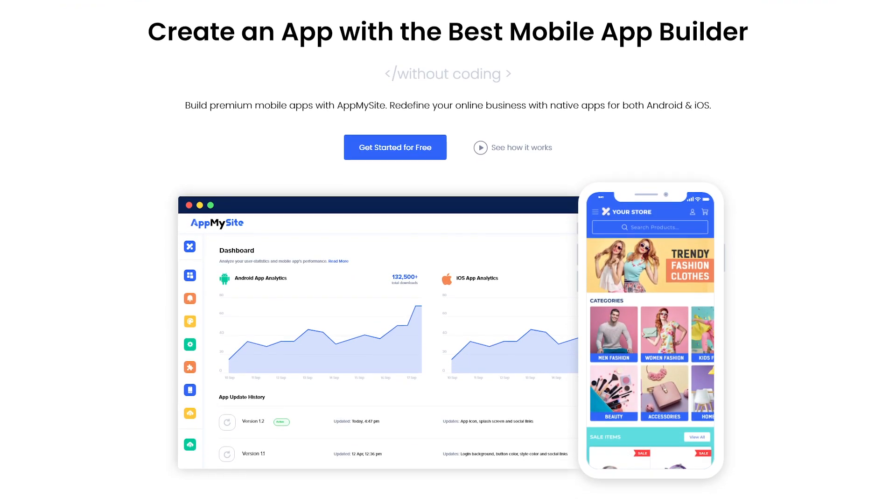
pyautogui.scroll(-3)
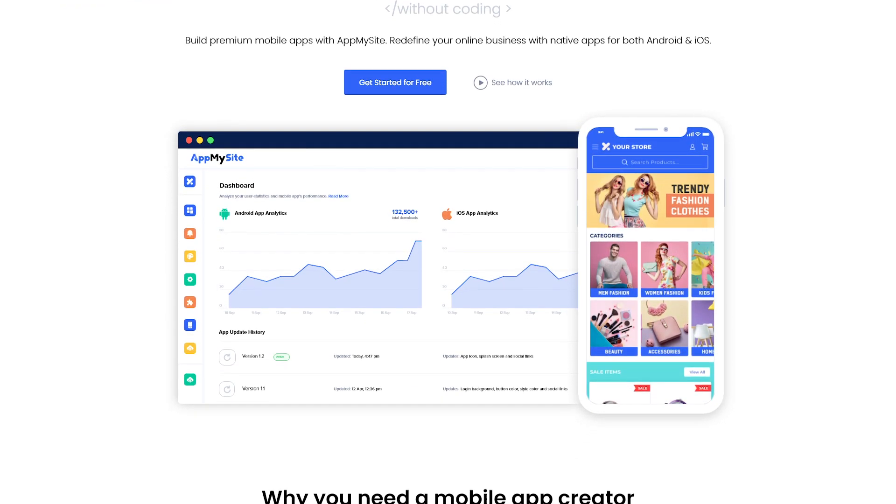
pyautogui.scroll(-3)
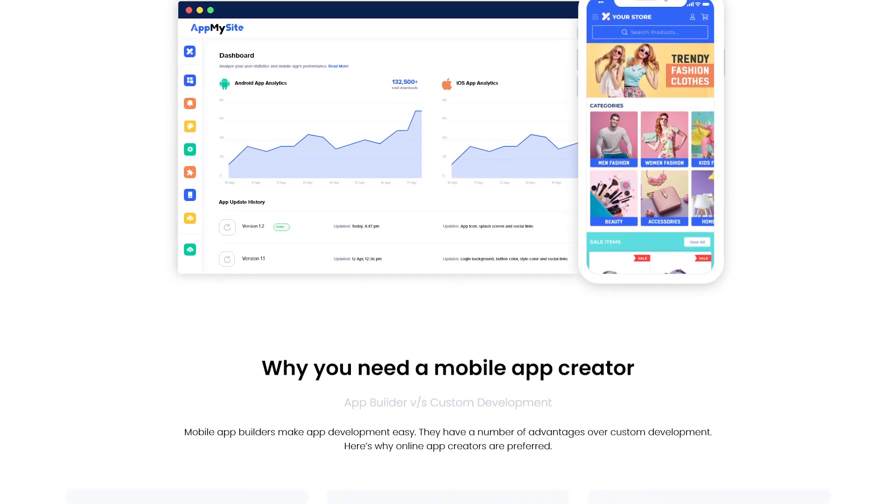
pyautogui.scroll(-3)
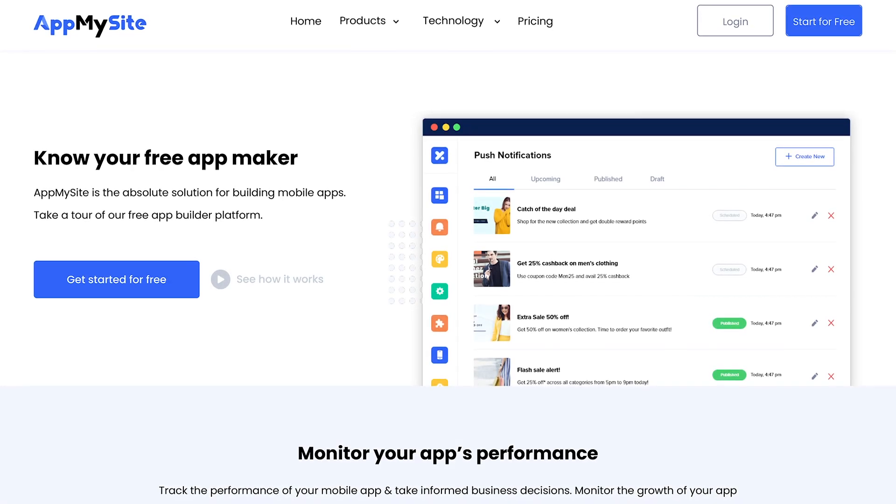
pyautogui.scroll(-3)
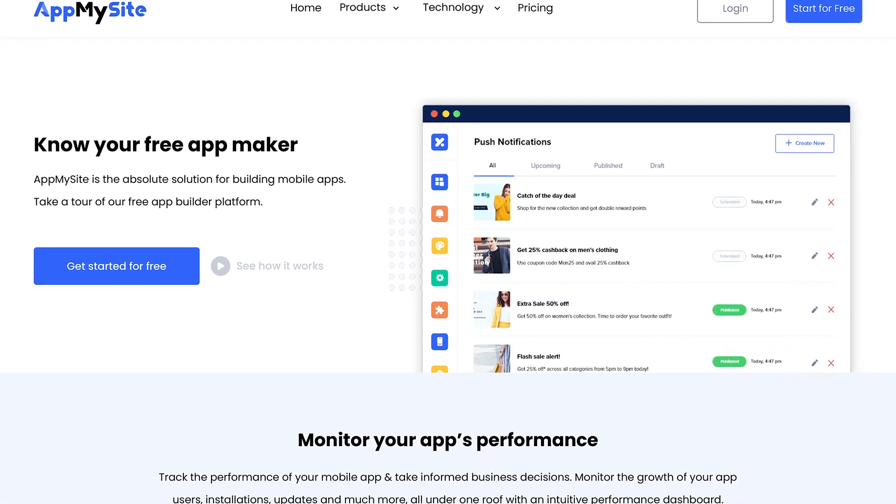
pyautogui.scroll(-3)
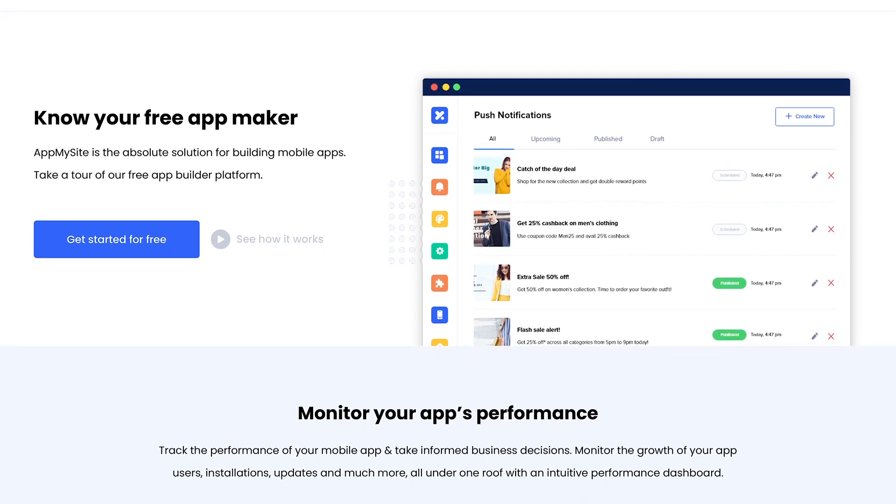
pyautogui.scroll(-3)
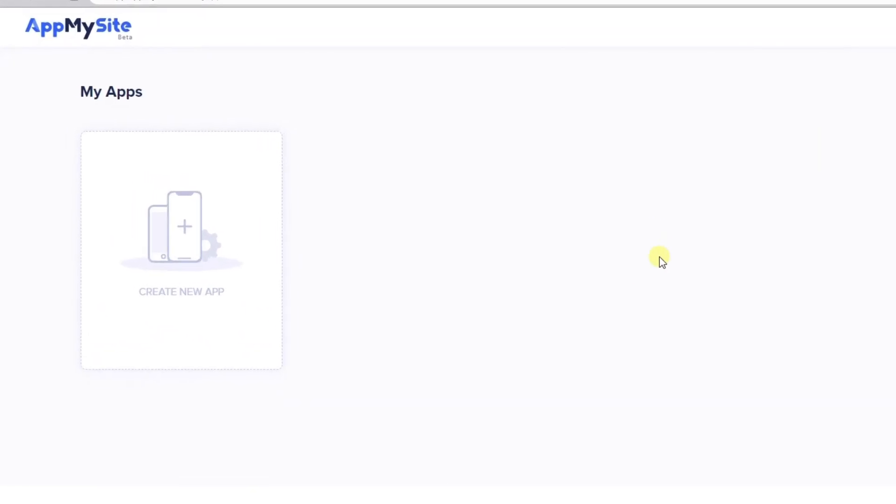
pyautogui.click(181, 251)
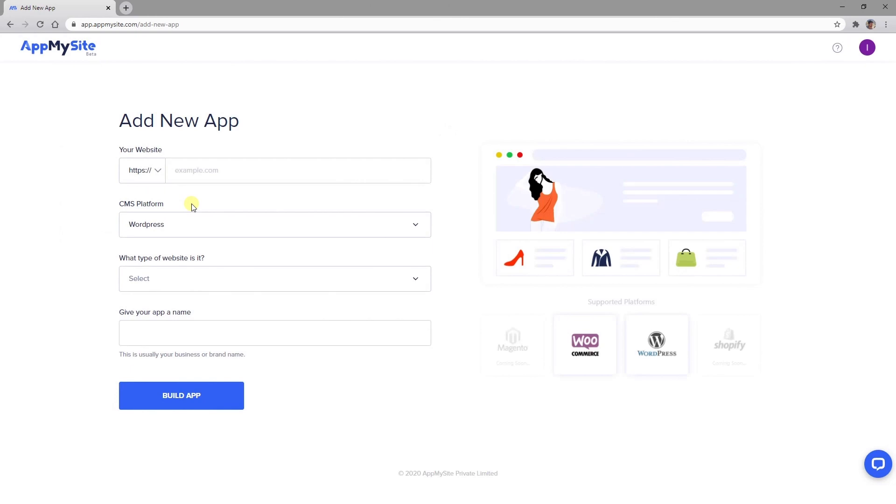
pyautogui.moveTo(216, 189)
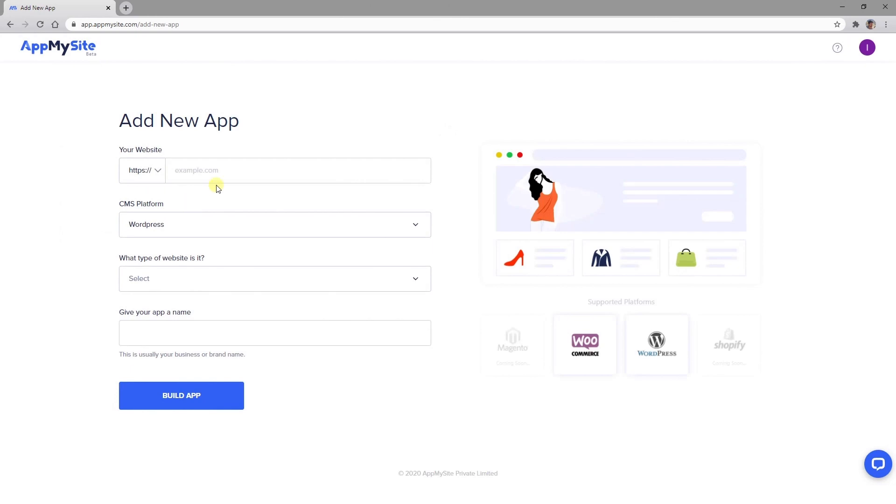
pyautogui.write('ww')
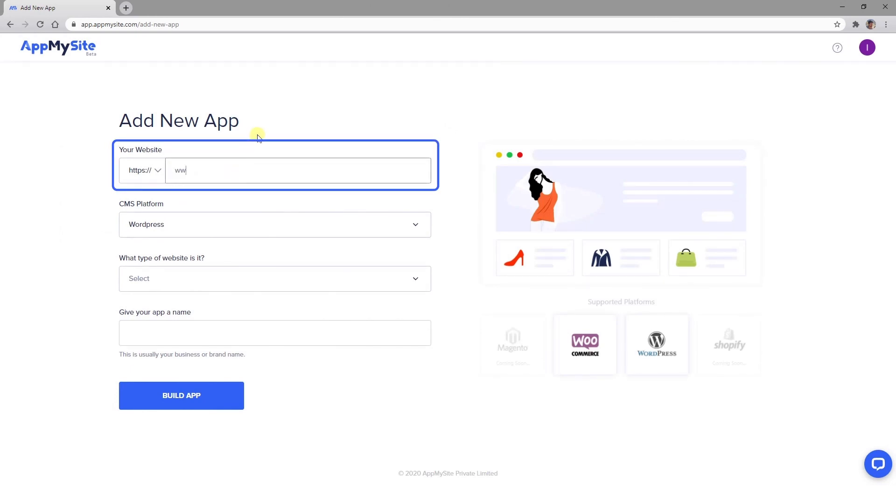
pyautogui.write('www.dailyfashion')
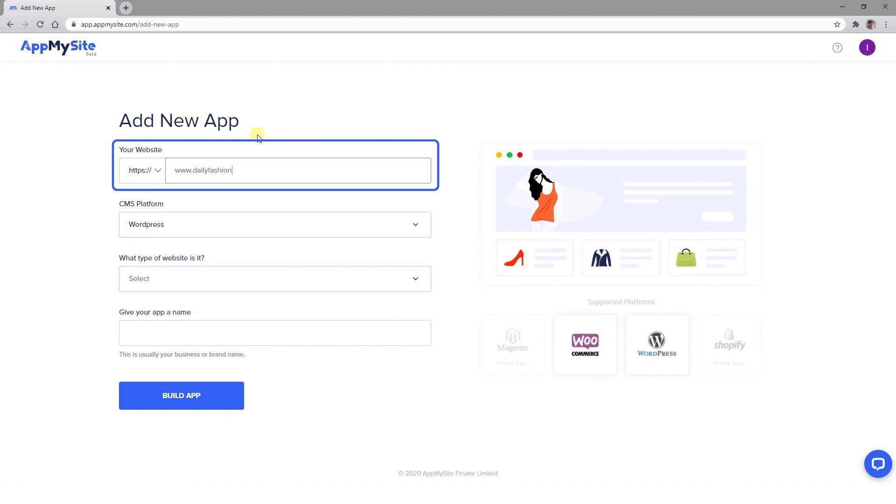
pyautogui.write('store.com')
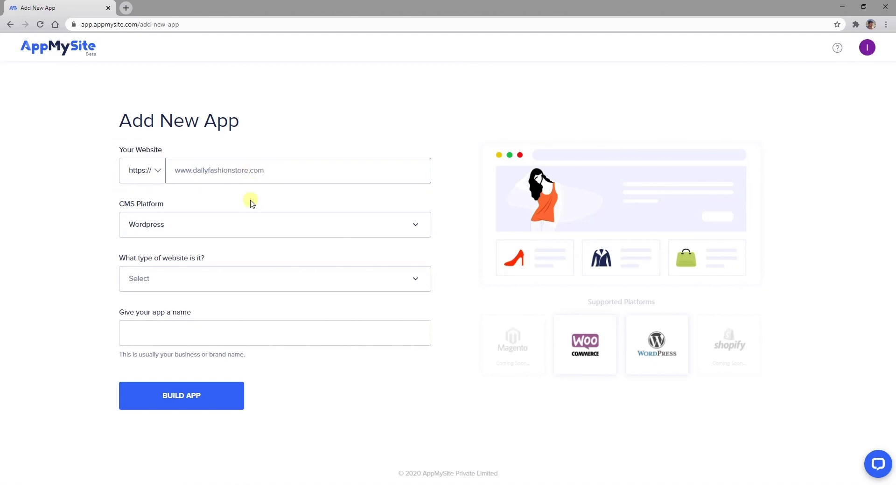
# Keep WordPress, choose Ecommerce with blogs, name the app DAILY FASHION and build it
pyautogui.click(274, 224)
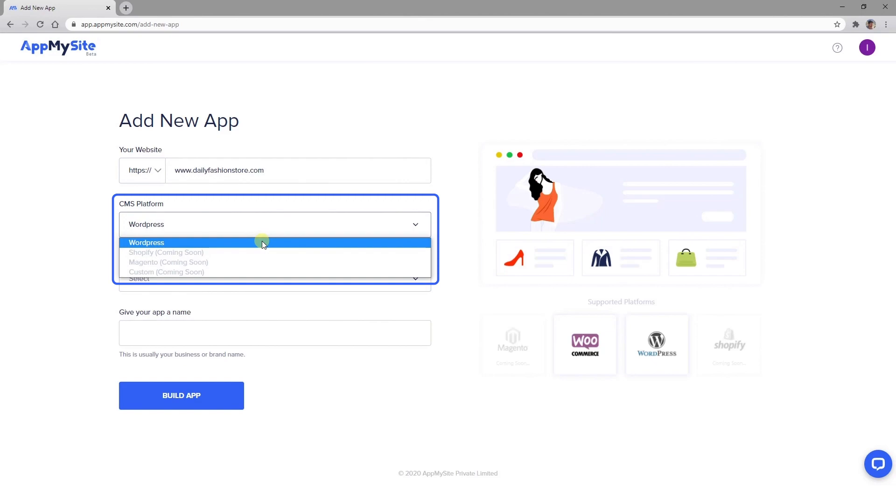
pyautogui.click(146, 242)
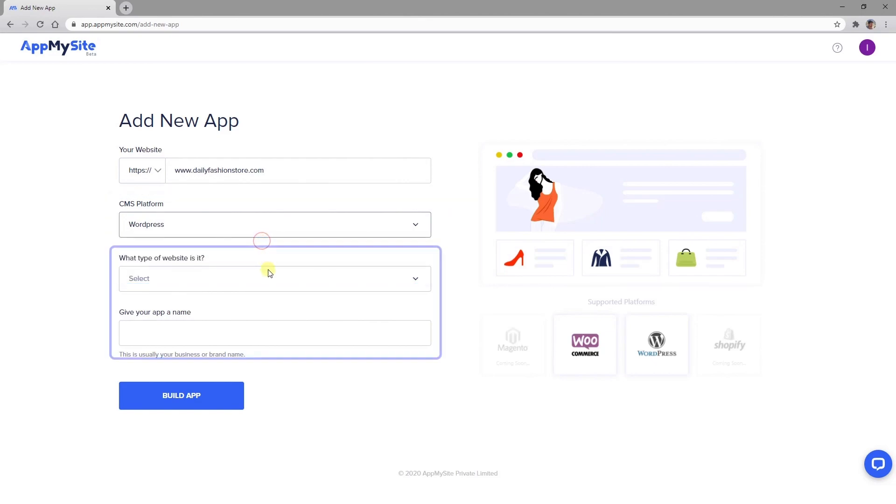
pyautogui.click(274, 279)
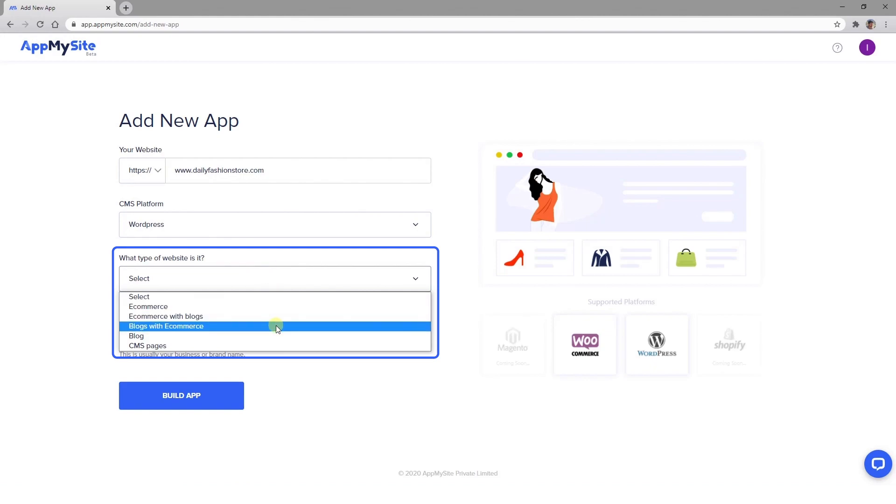
pyautogui.moveTo(280, 346)
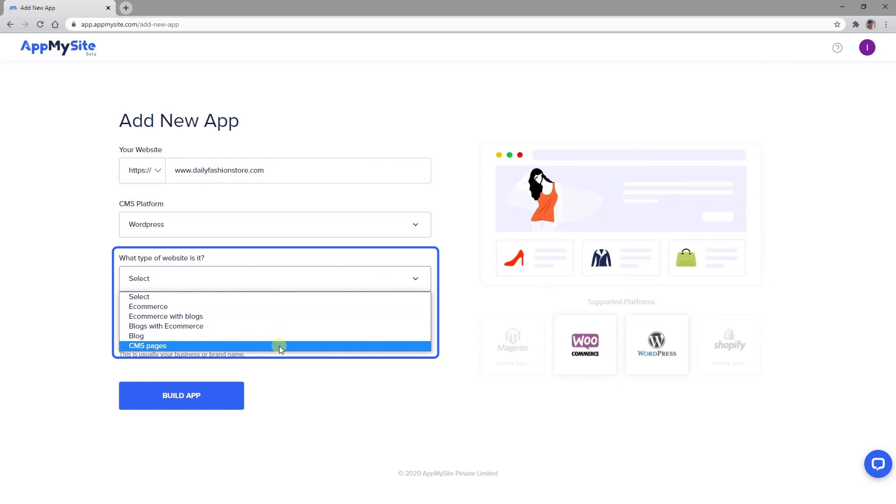
pyautogui.click(166, 316)
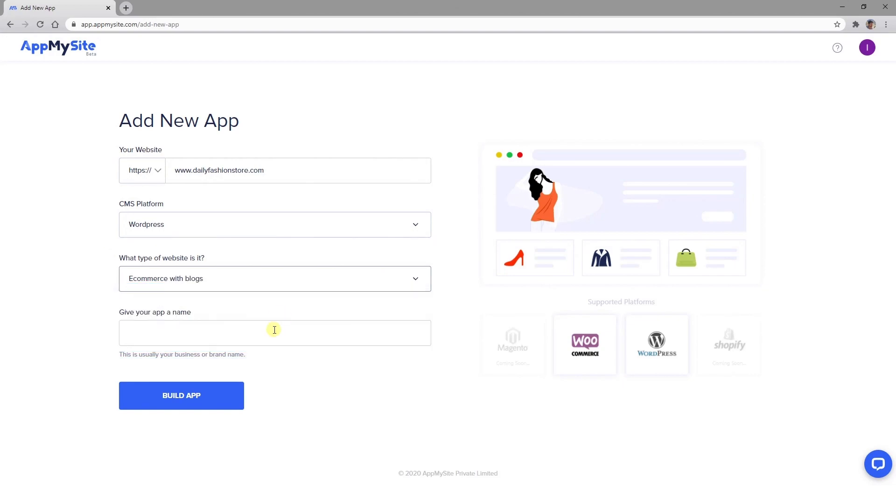
pyautogui.write('DAILY FASHI')
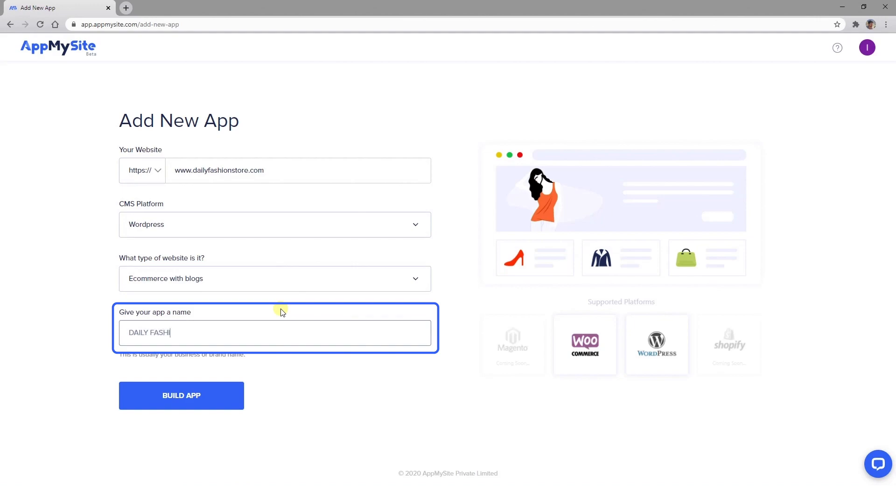
pyautogui.write('ON')
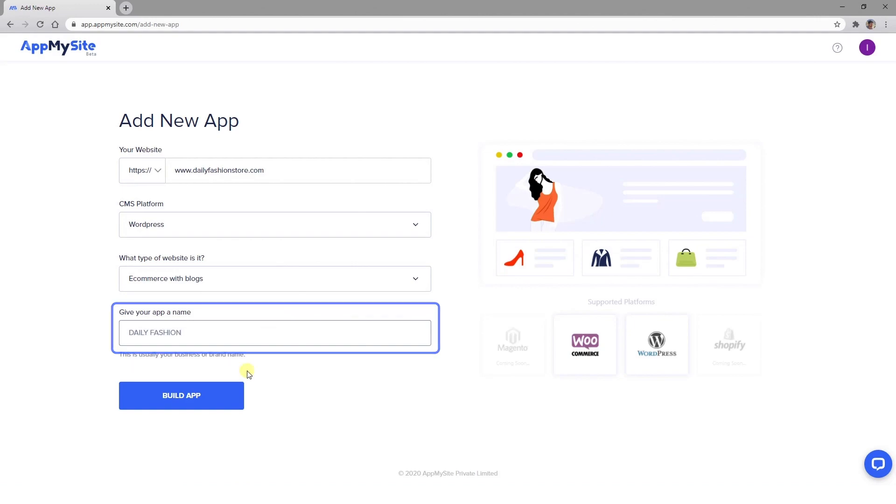
pyautogui.click(181, 395)
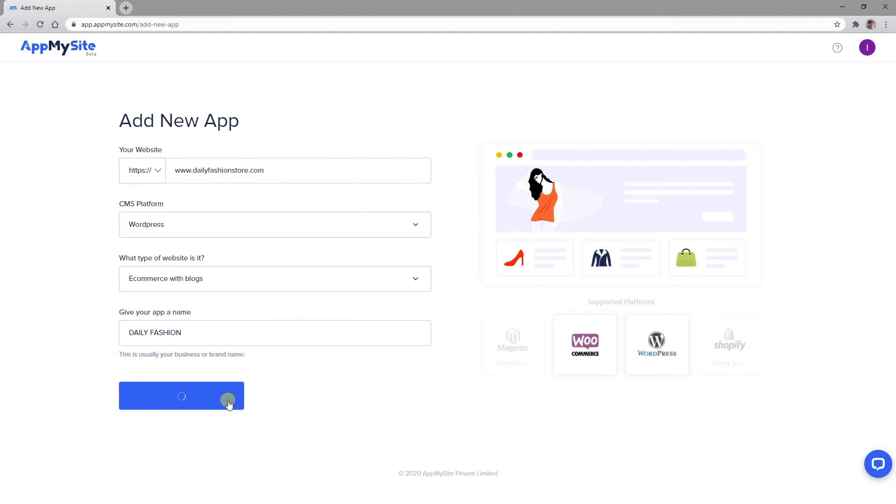
pyautogui.click(182, 396)
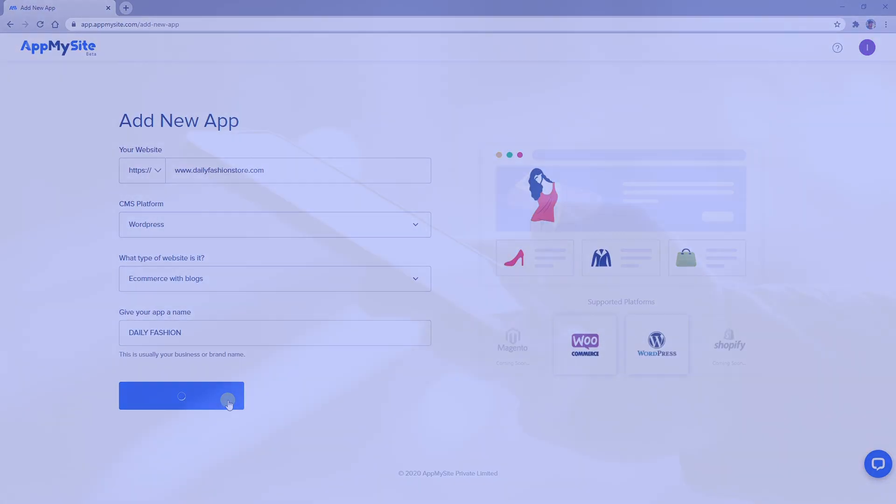
# Set the app icon background colour to red after trying other hues
pyautogui.click(181, 396)
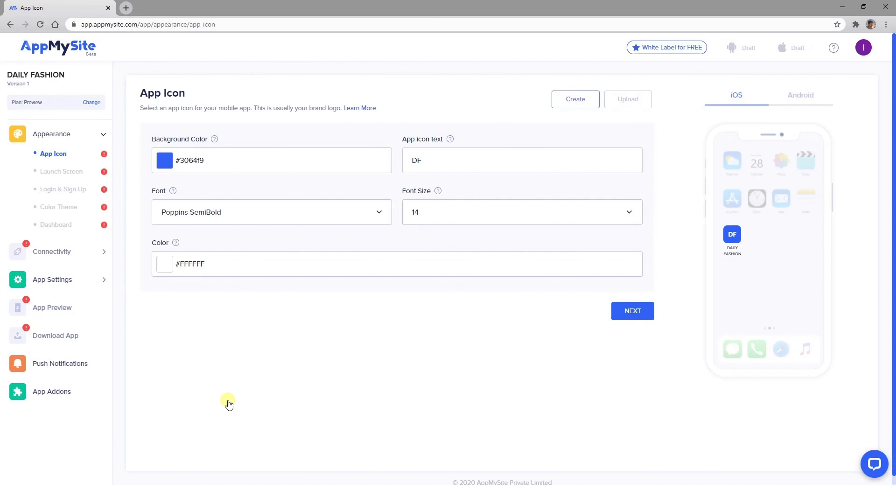
pyautogui.click(164, 160)
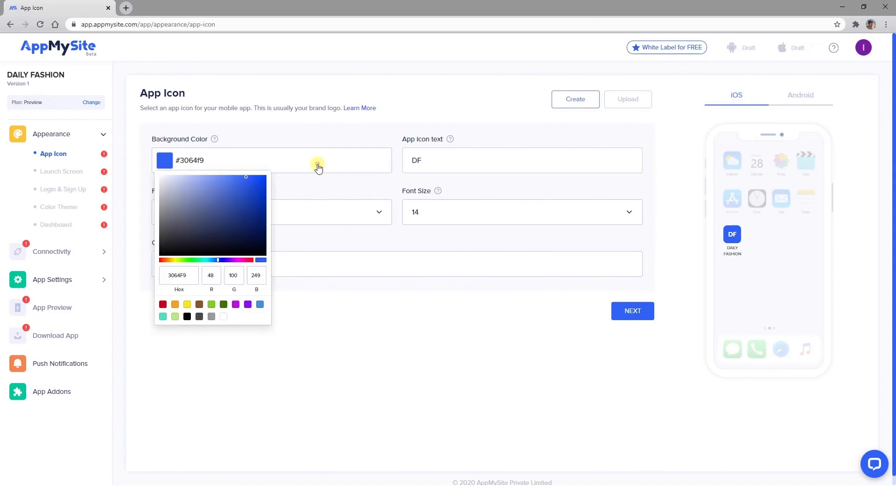
pyautogui.click(239, 188)
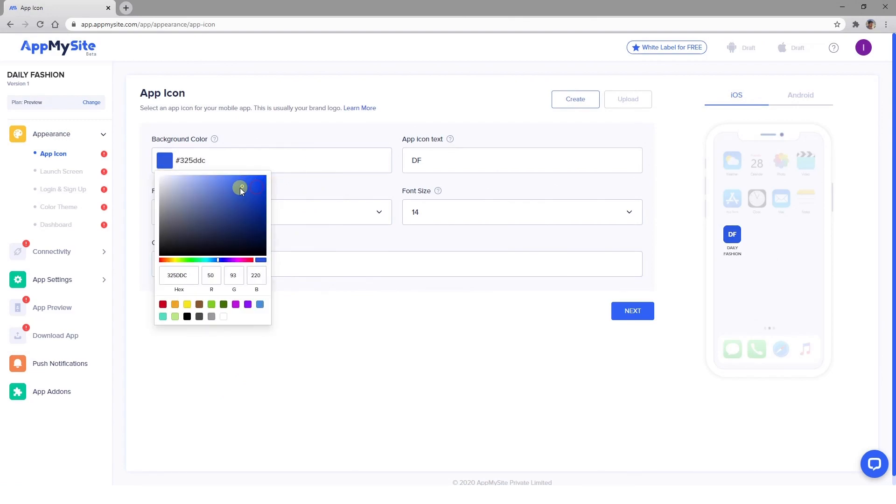
pyautogui.moveTo(224, 188); pyautogui.dragTo(222, 260)
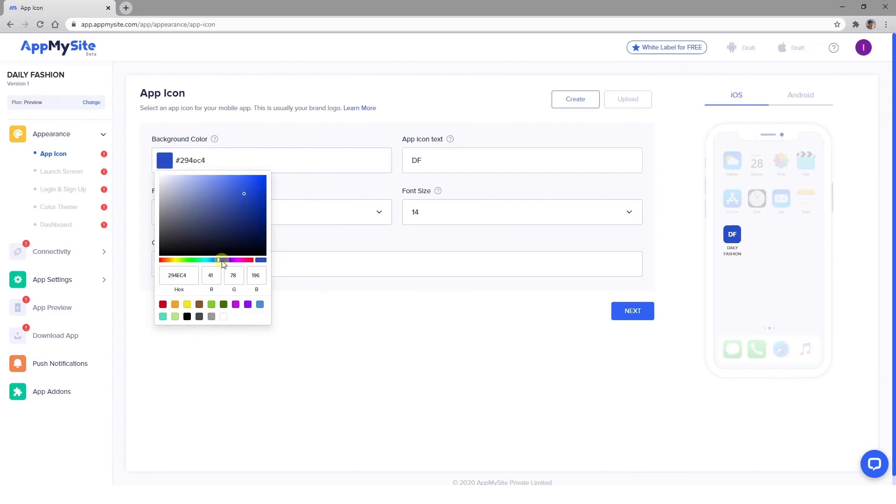
pyautogui.moveTo(220, 260); pyautogui.dragTo(242, 260)
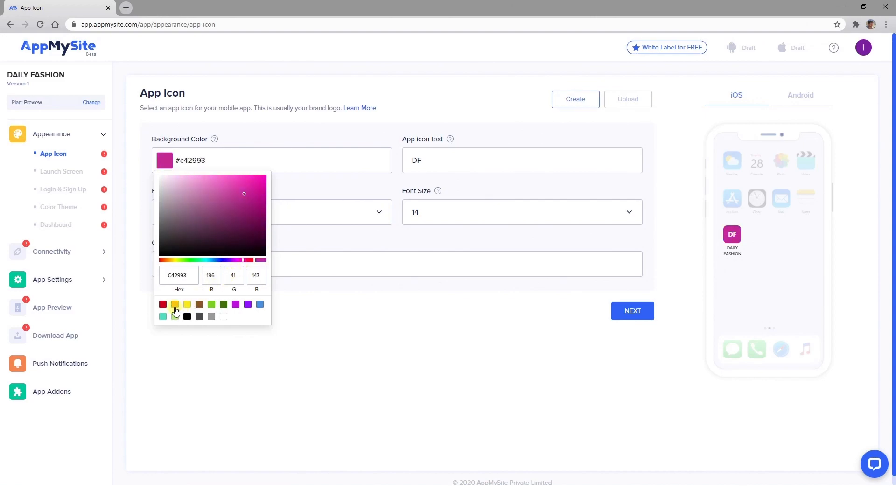
pyautogui.click(163, 304)
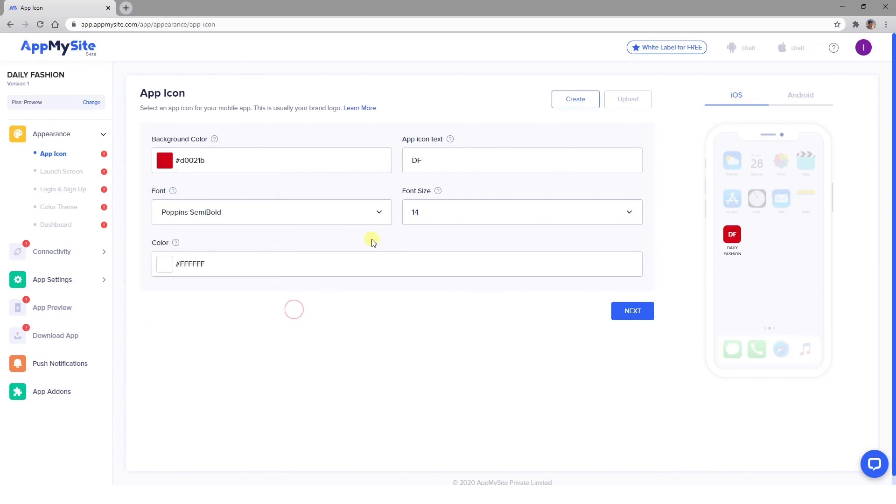
# Set the icon lettering font to Sans Serif
pyautogui.click(271, 212)
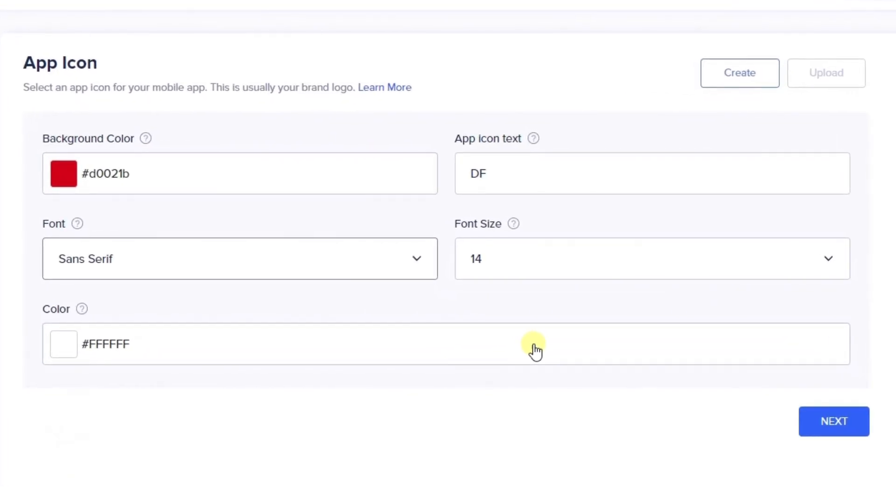
pyautogui.click(651, 174)
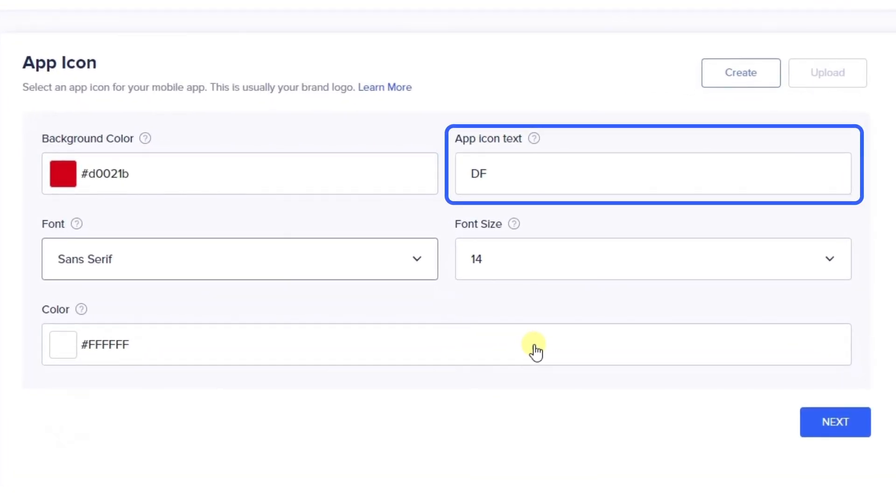
pyautogui.click(651, 259)
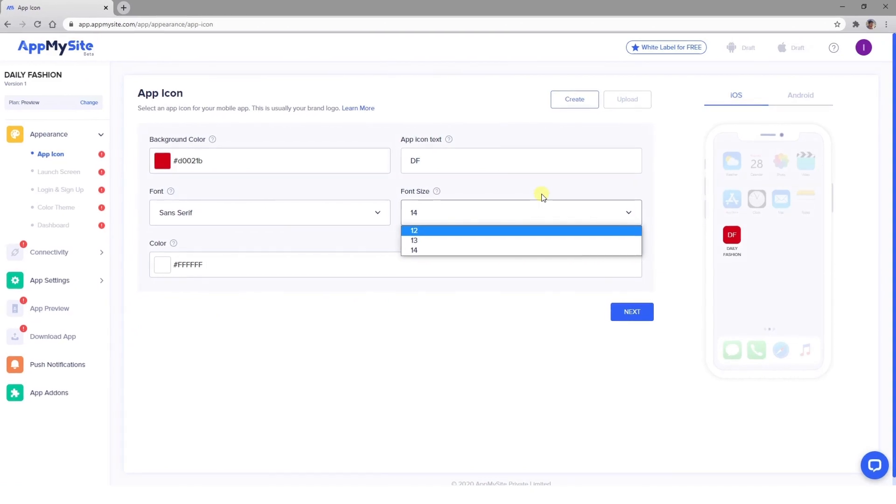
# Upload 1_App Icon as the app icon, crop and save it, and go to Launch Screen
pyautogui.click(627, 99)
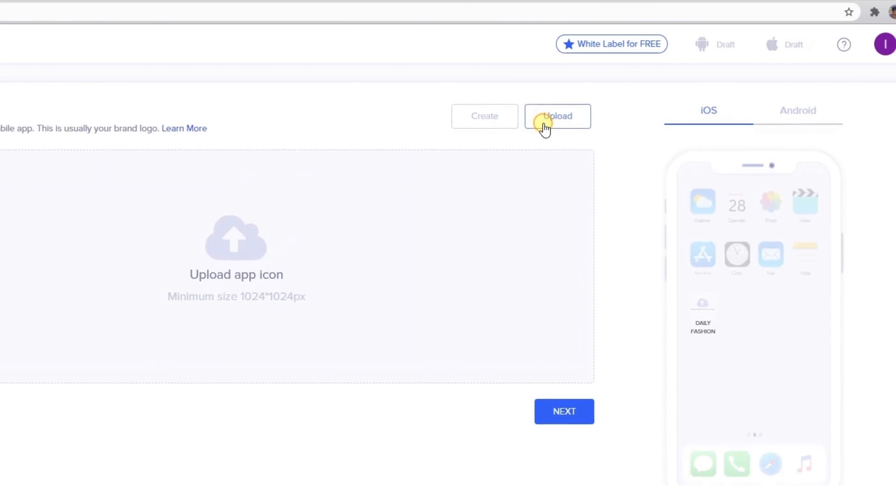
pyautogui.click(557, 116)
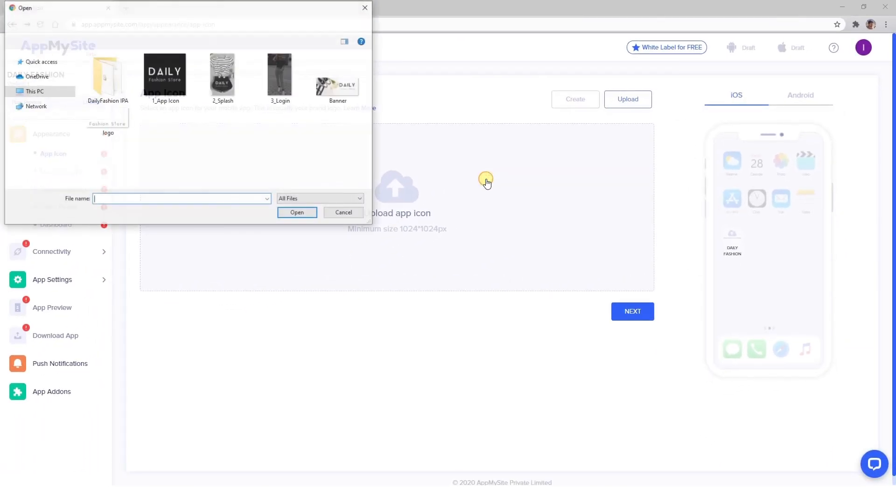
pyautogui.click(166, 74)
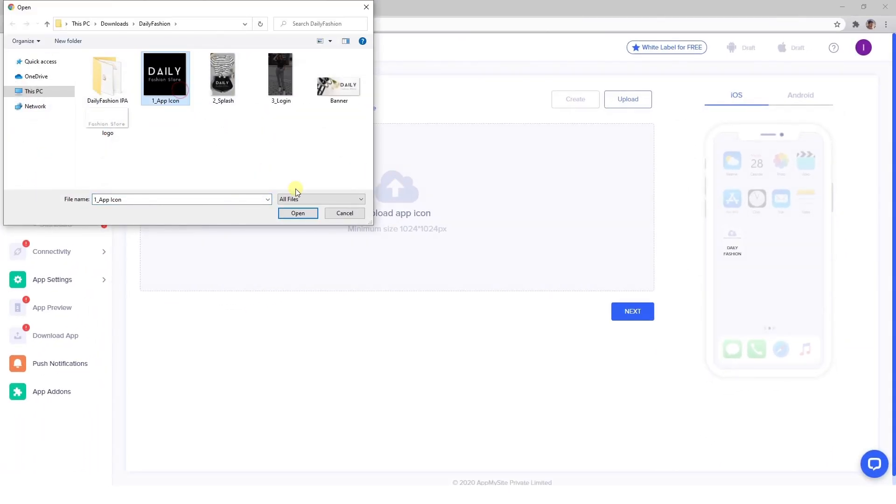
pyautogui.click(297, 213)
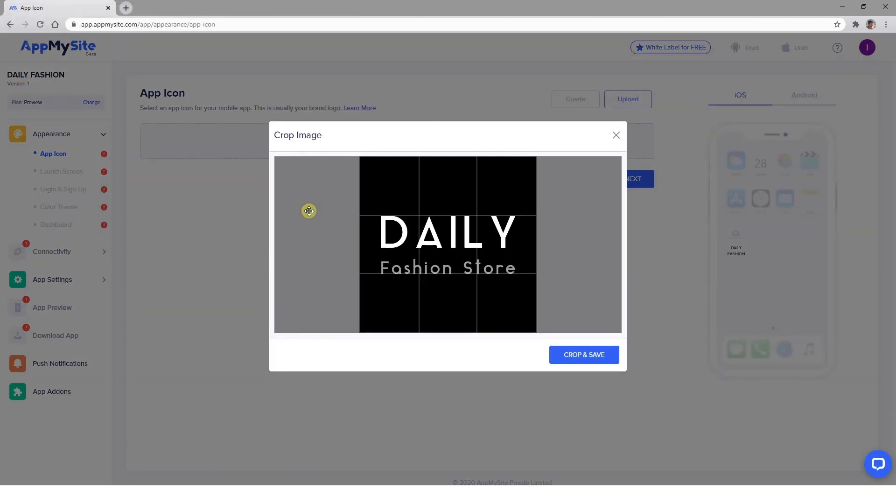
pyautogui.click(584, 354)
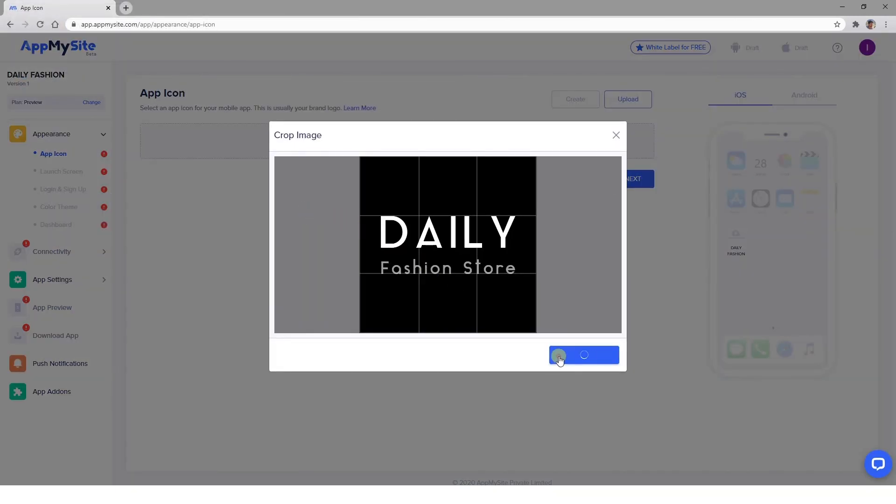
pyautogui.click(583, 355)
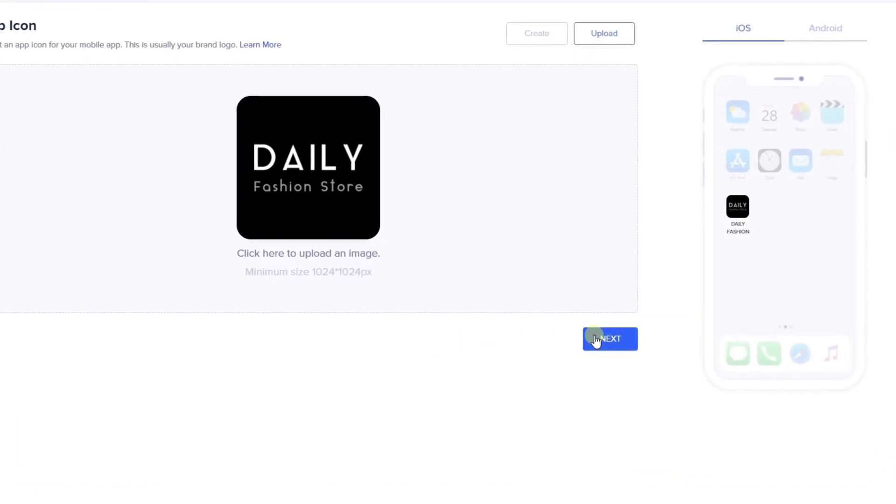
pyautogui.click(609, 339)
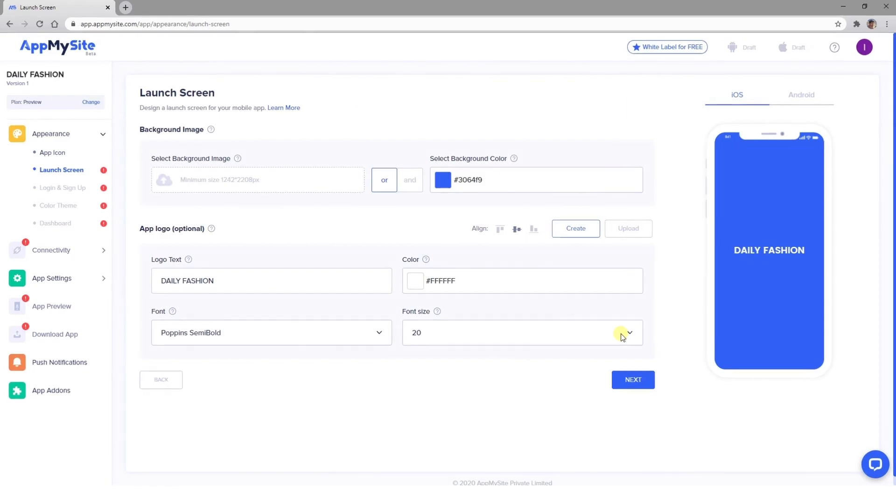
# Set the launch screen background to red (#d0021b) and bring up the background image library
pyautogui.click(428, 179)
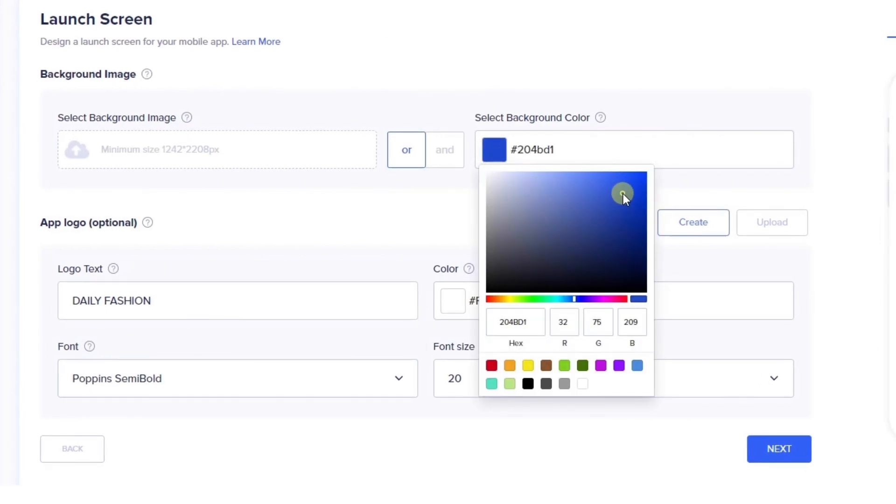
pyautogui.click(509, 365)
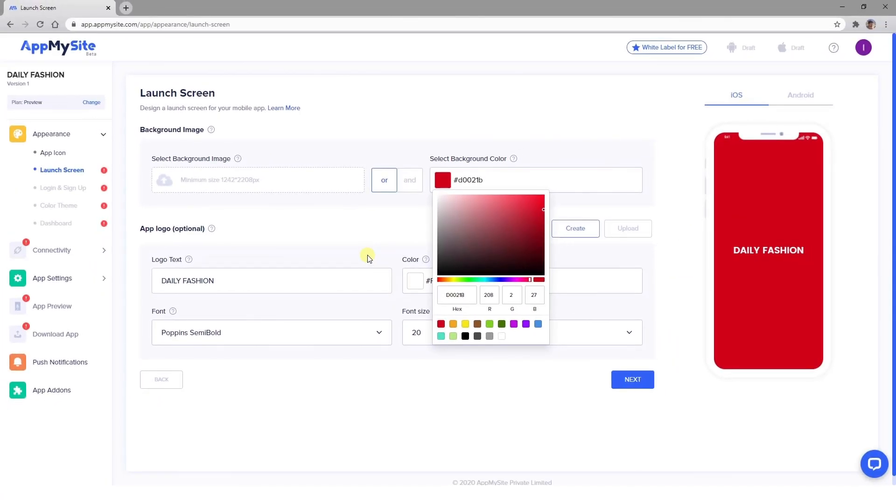
pyautogui.click(257, 179)
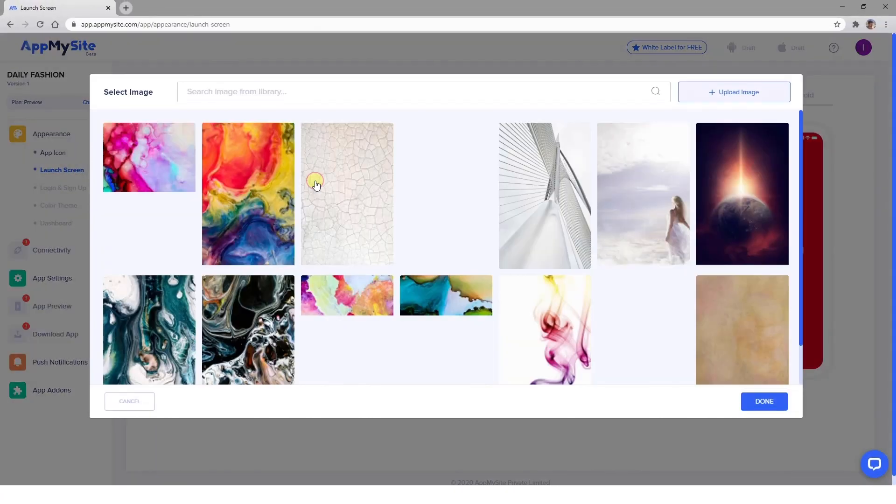
pyautogui.moveTo(372, 91)
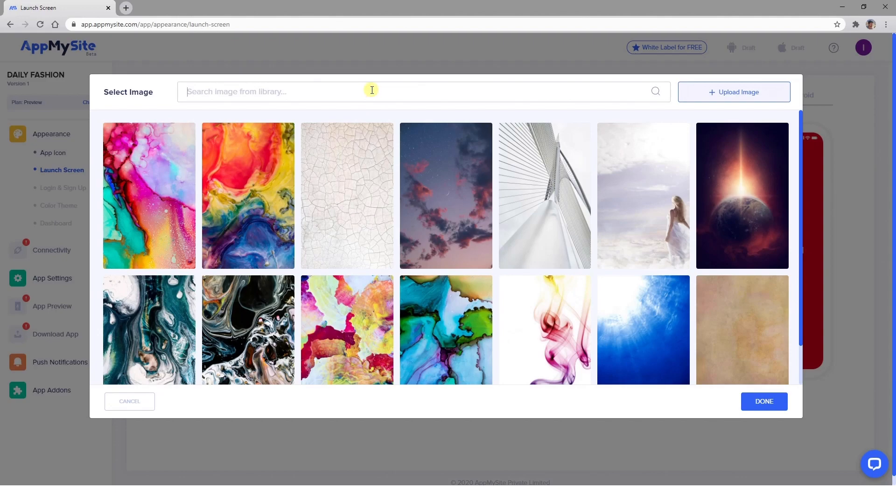
# Search the image library for 'fashion' and pick a photo of two people embracing
pyautogui.write('fashion')
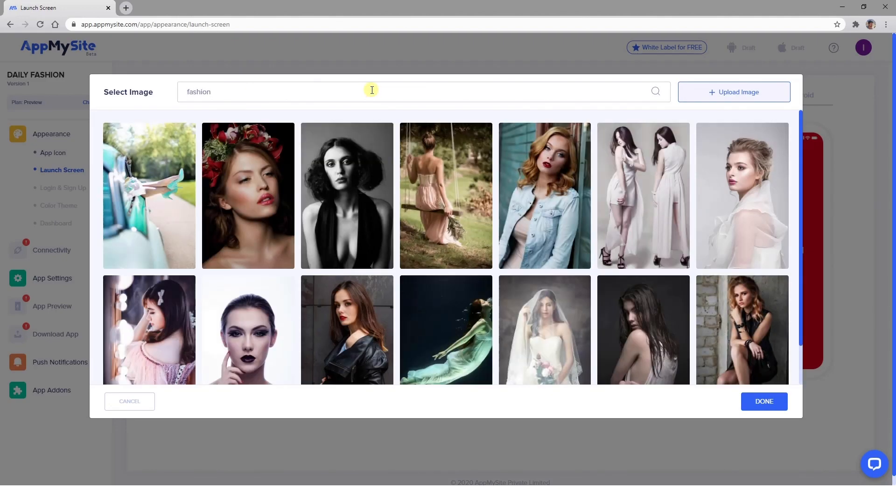
pyautogui.scroll(-3)
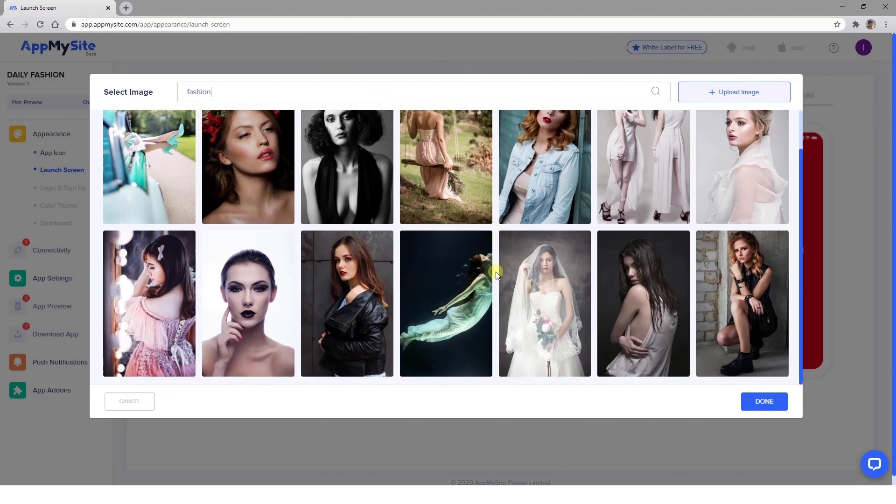
pyautogui.scroll(-3)
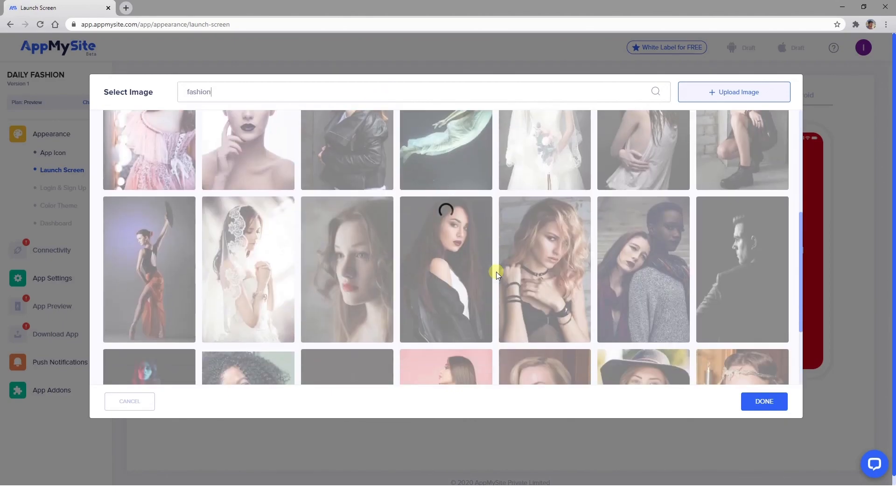
pyautogui.click(643, 269)
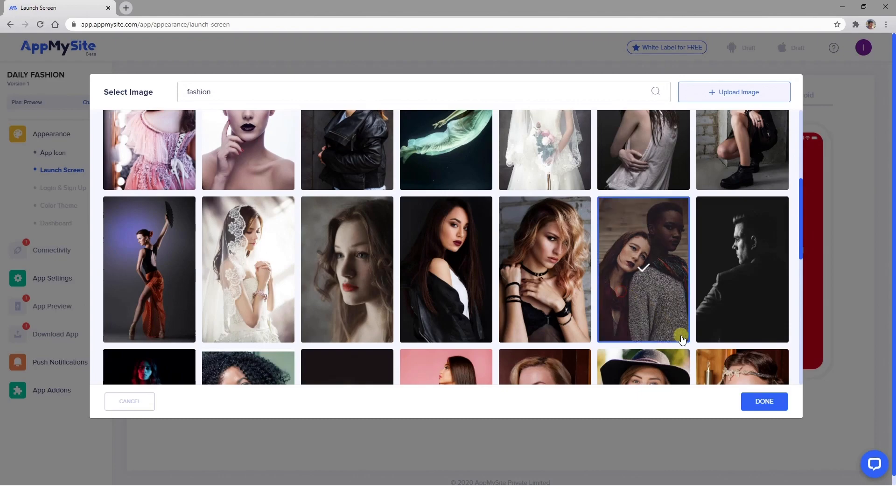
pyautogui.click(763, 402)
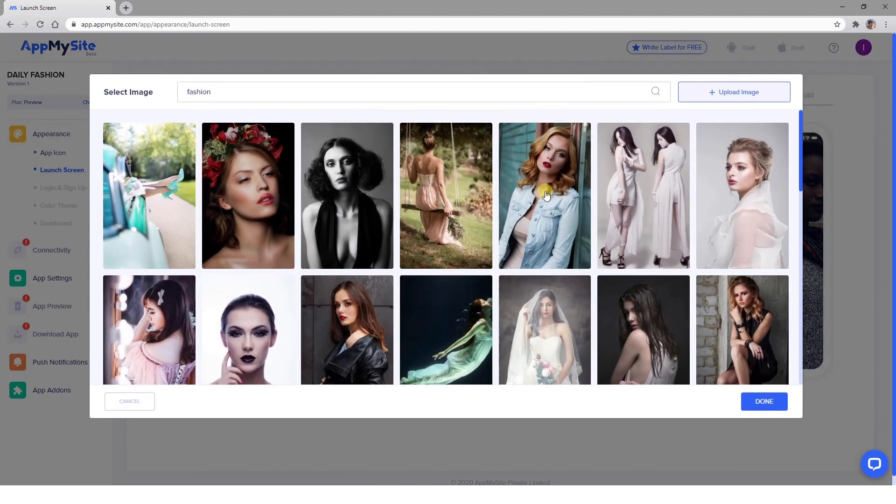
# Upload the striped-outfit splash photo and save it as the launch screen background
pyautogui.click(734, 92)
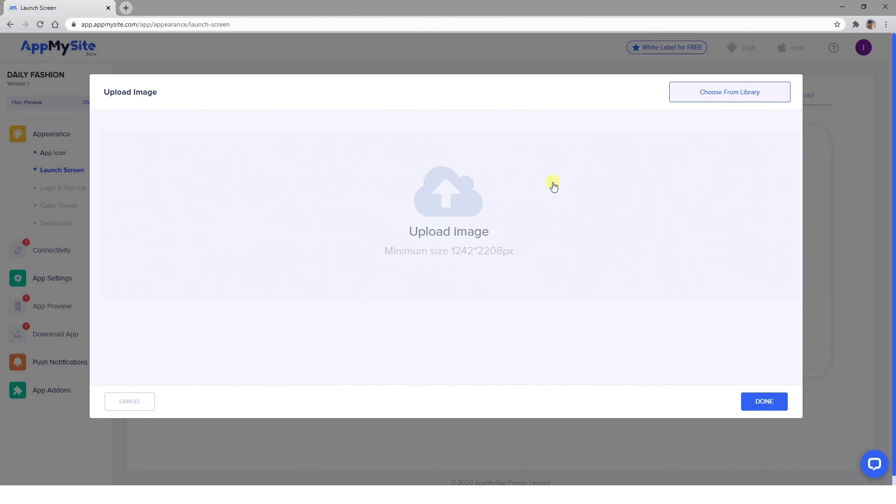
pyautogui.click(449, 206)
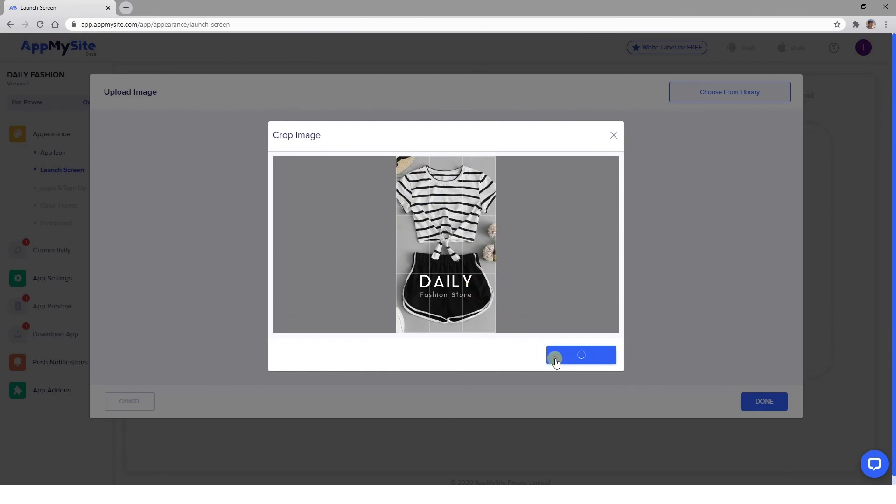
pyautogui.click(581, 354)
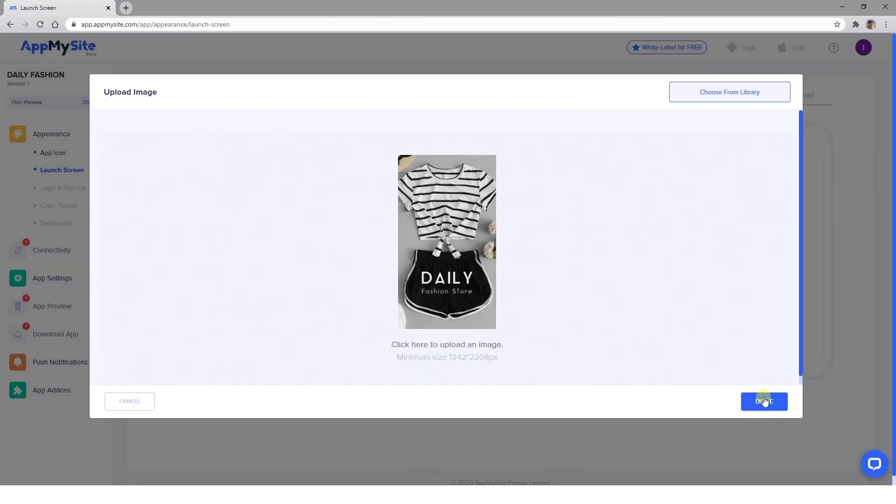
pyautogui.click(764, 401)
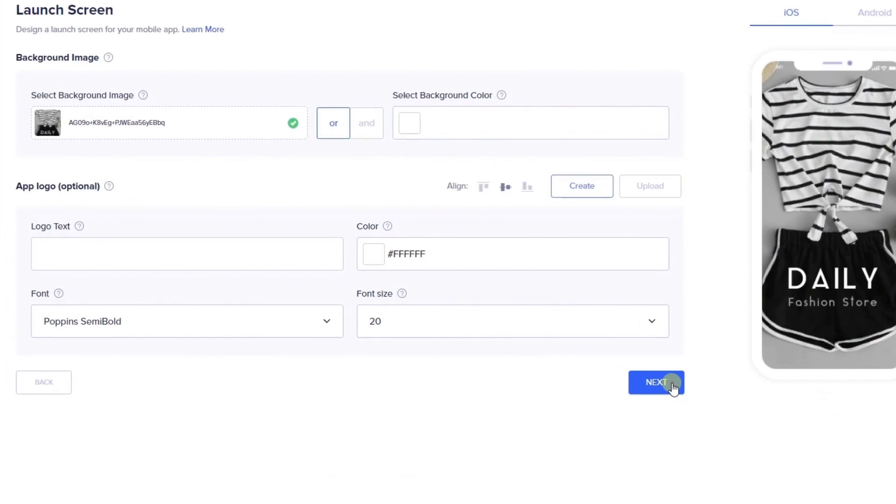
# Move to the Login & Sign Up design and set its background colour to red
pyautogui.click(657, 382)
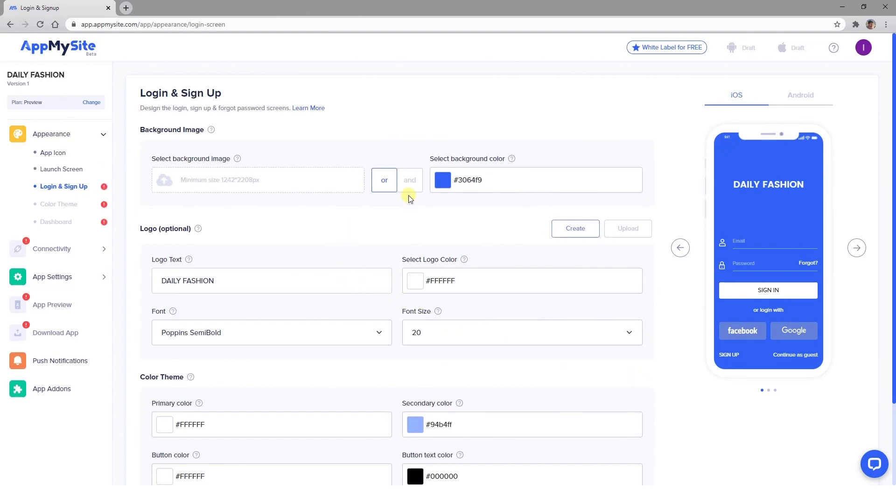
pyautogui.click(442, 179)
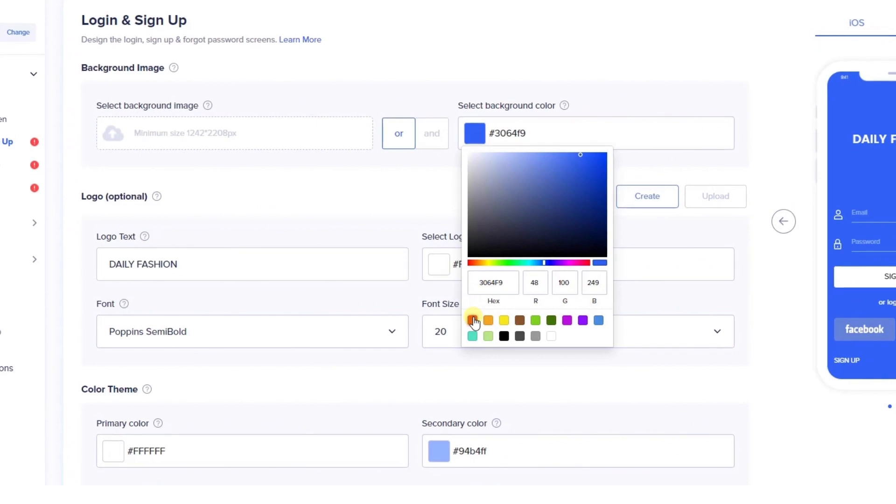
pyautogui.click(473, 320)
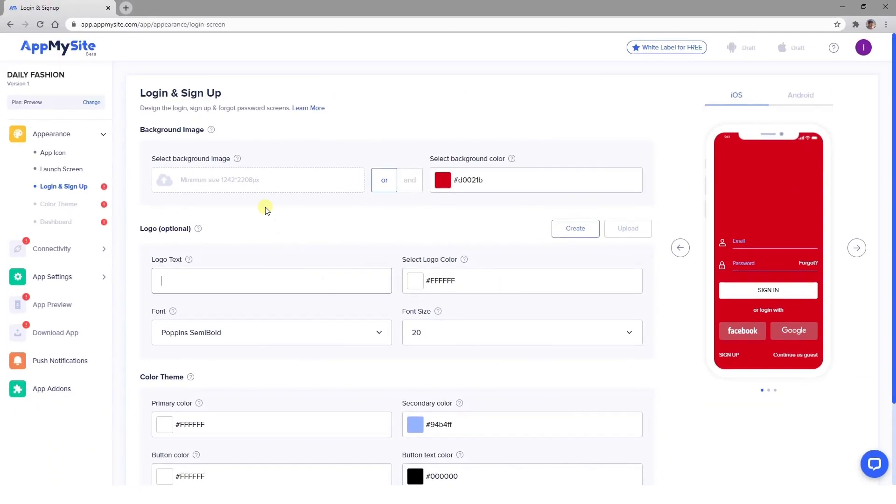
# Upload the 3_Login street photo, crop and save it as the login background
pyautogui.click(256, 180)
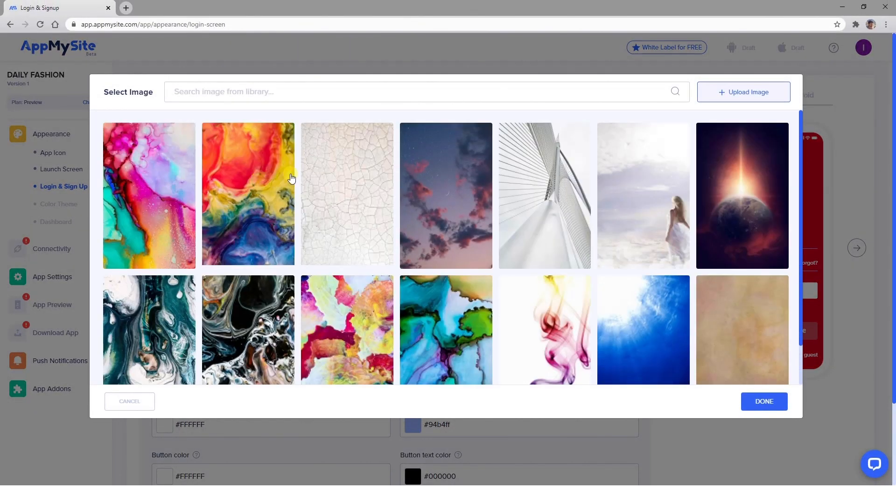
pyautogui.click(743, 92)
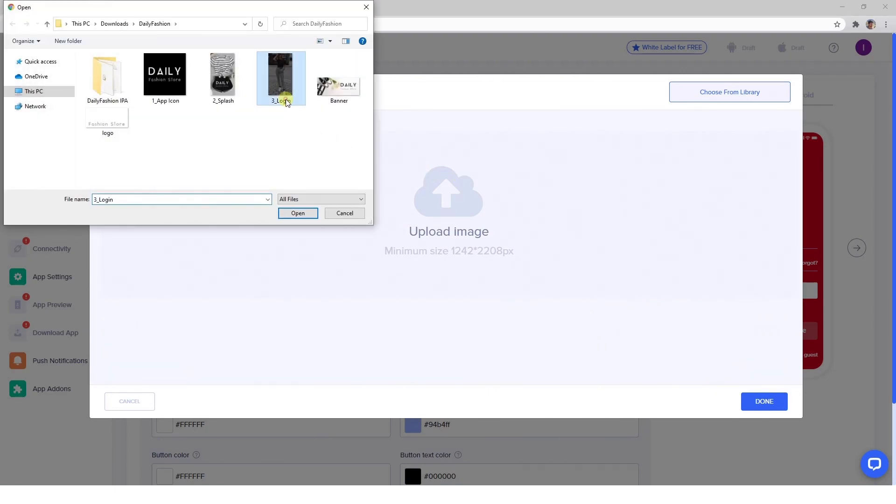
pyautogui.click(298, 213)
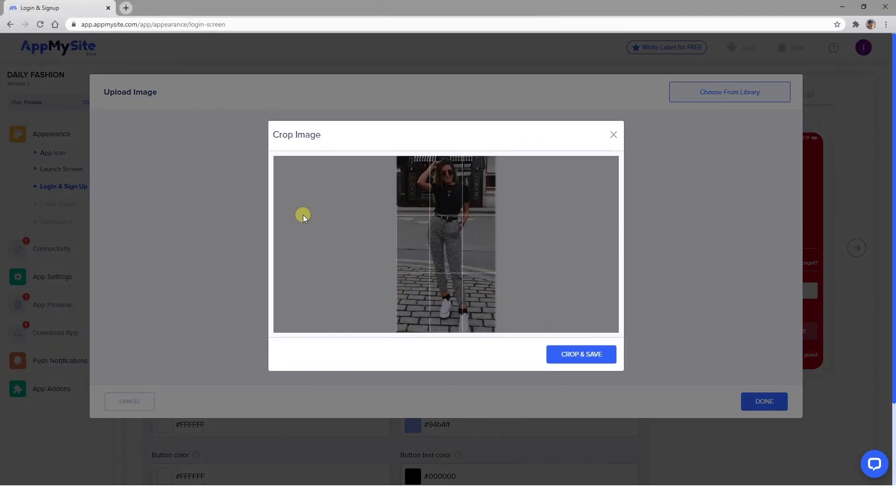
pyautogui.click(581, 354)
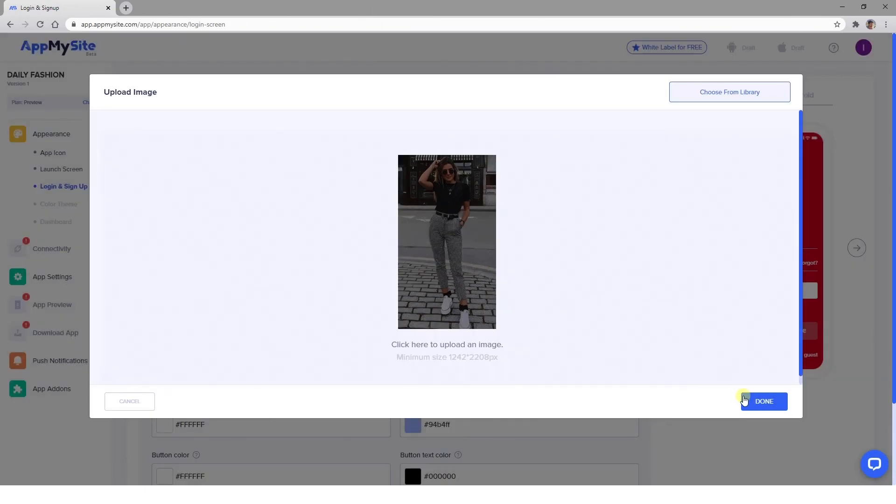
pyautogui.click(764, 401)
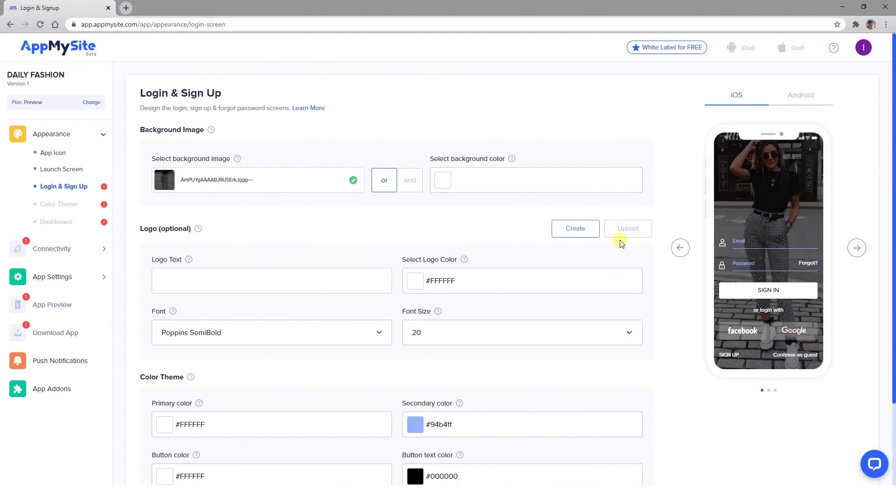
# Upload the DAILY Fashion Store logo file for the login screen, cropped and saved
pyautogui.click(627, 228)
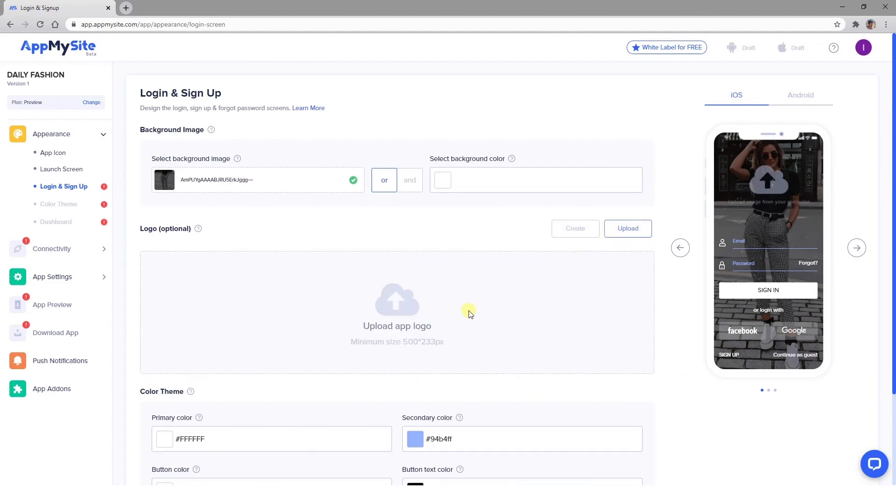
pyautogui.click(627, 228)
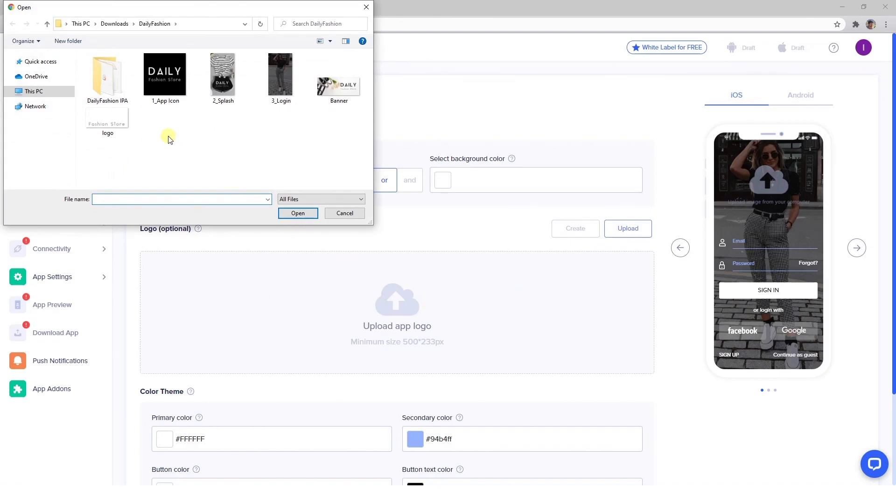
pyautogui.click(107, 122)
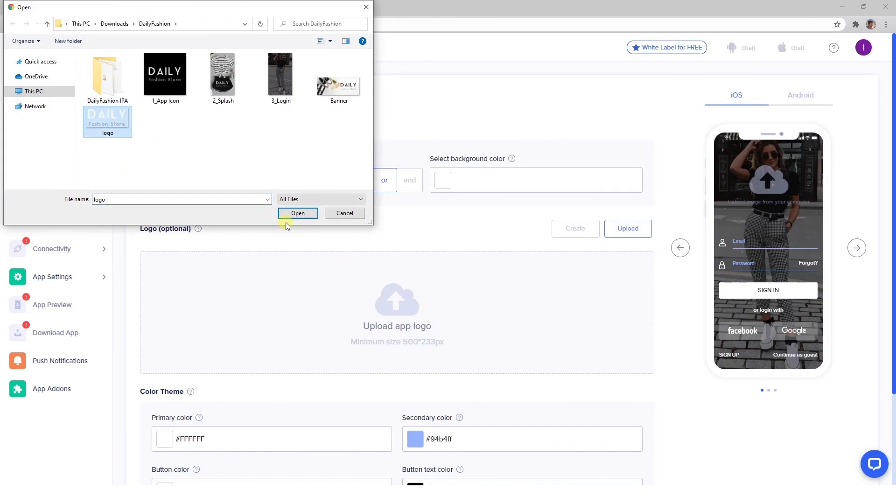
pyautogui.click(298, 214)
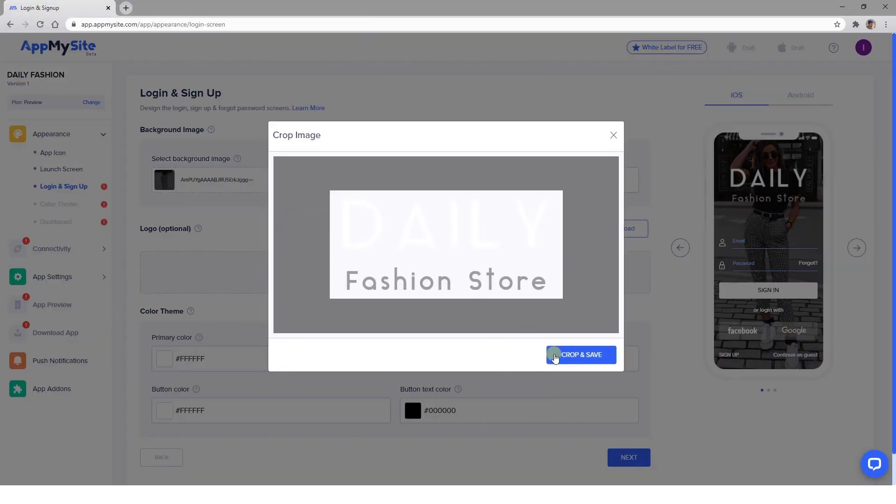
pyautogui.click(580, 355)
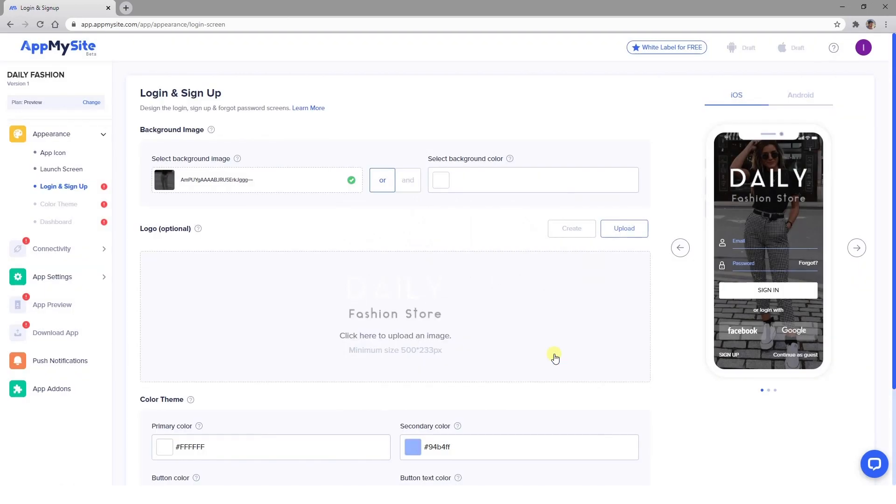
# Step through the login and sign-up screen previews back to the sign-in screen
pyautogui.scroll(-3)
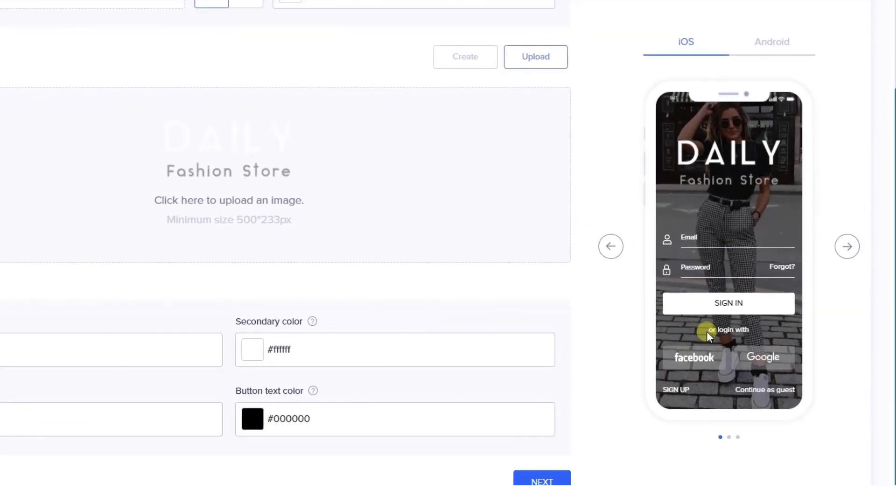
pyautogui.click(848, 246)
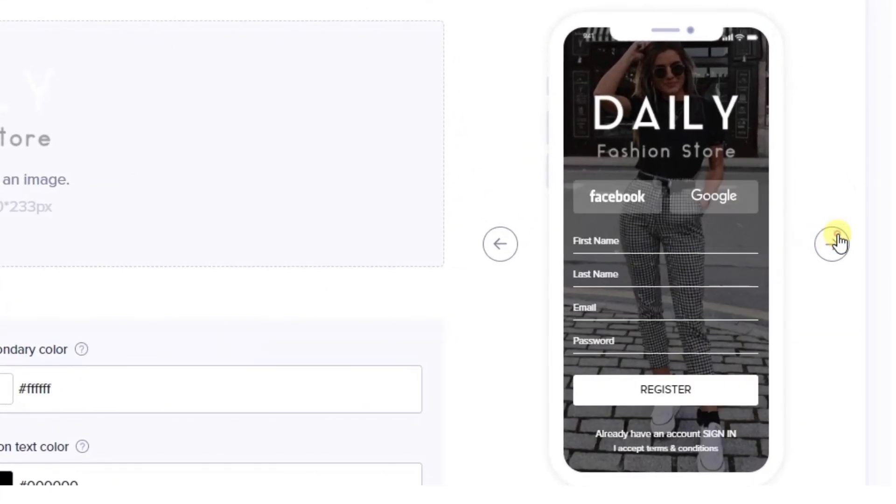
pyautogui.click(833, 244)
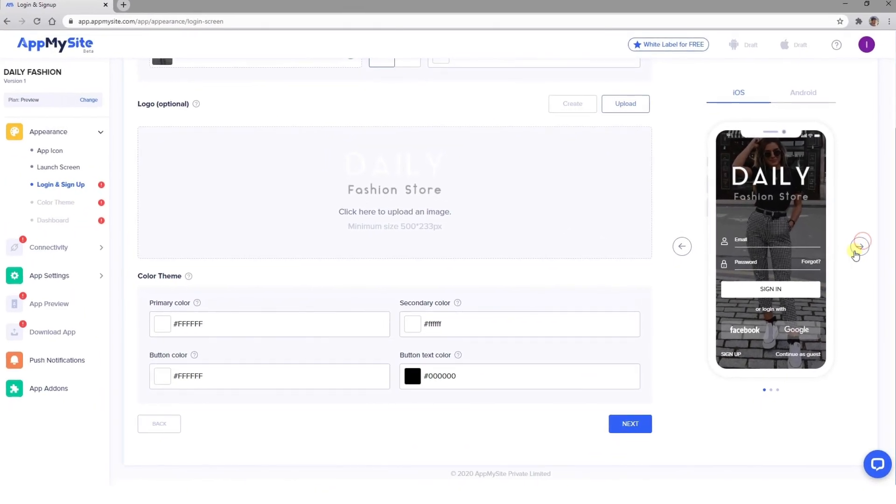
pyautogui.click(630, 423)
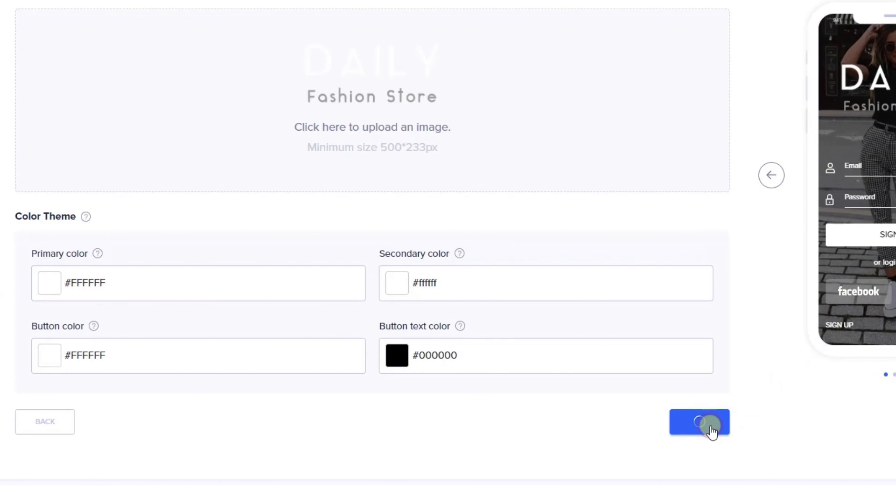
# Set header colour #000000, buttons #cccdcf and button text #000000, then save the theme
pyautogui.click(699, 422)
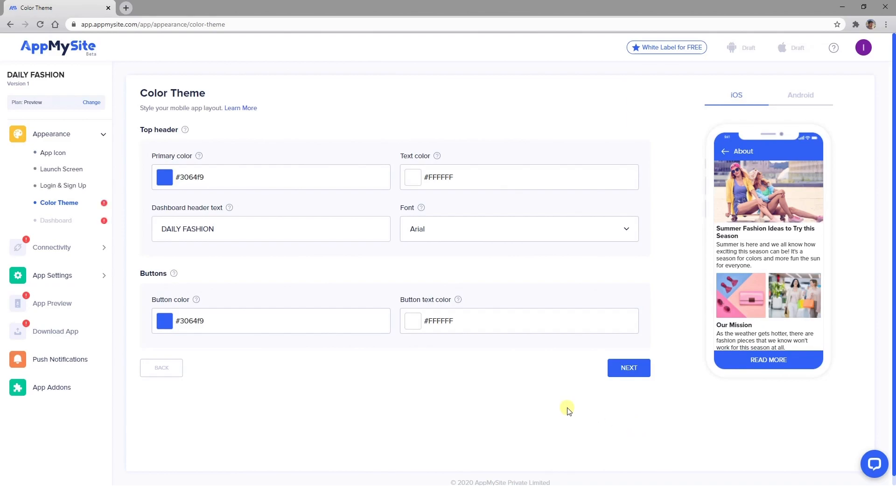
pyautogui.click(163, 177)
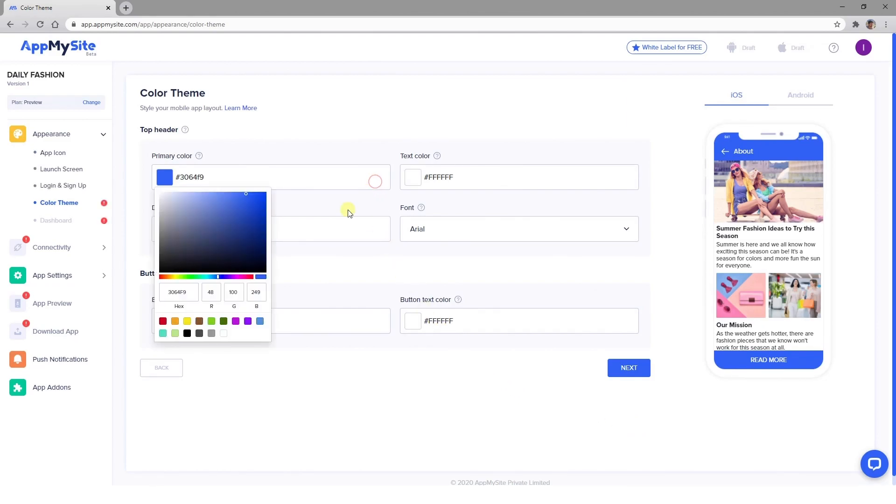
pyautogui.click(187, 333)
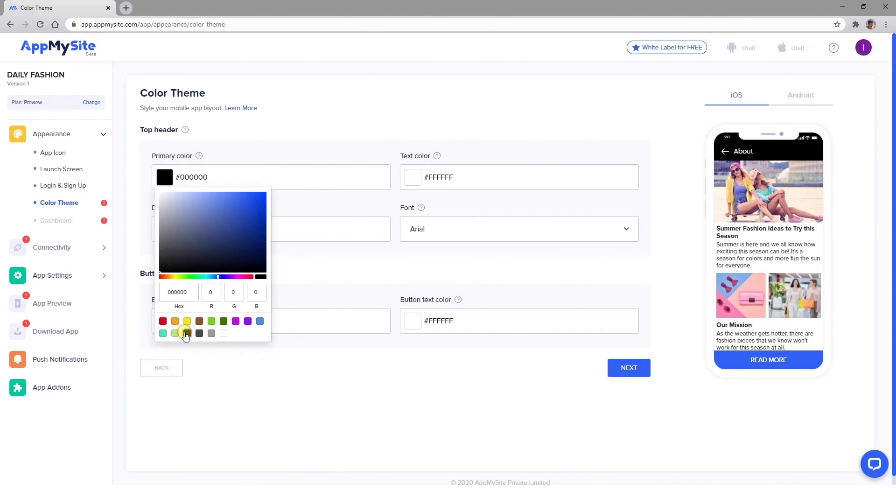
pyautogui.click(306, 325)
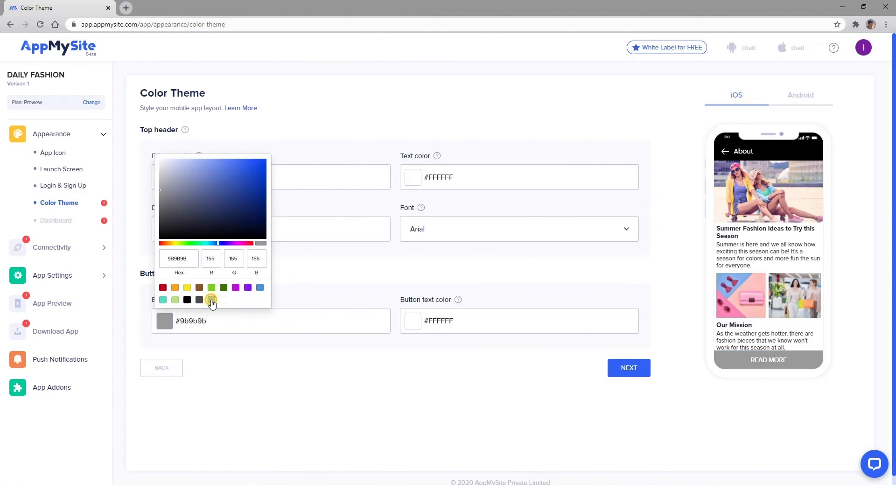
pyautogui.click(163, 177)
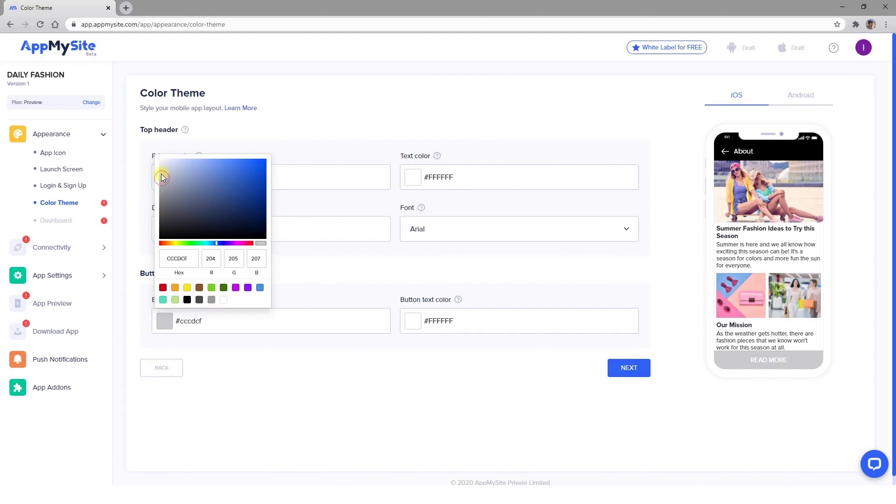
pyautogui.click(413, 321)
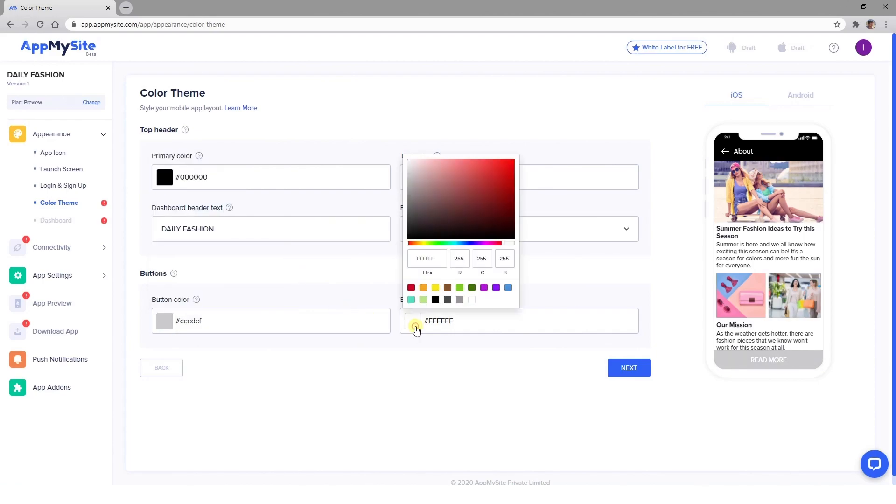
pyautogui.click(461, 367)
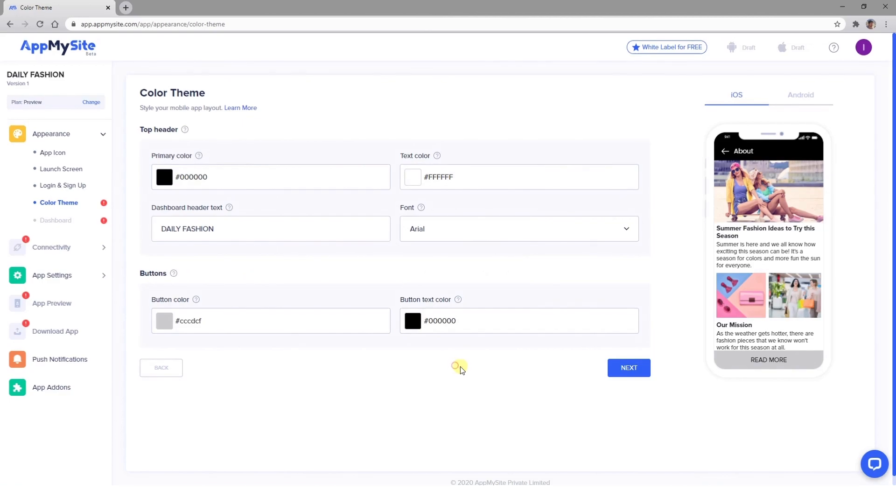
pyautogui.click(629, 367)
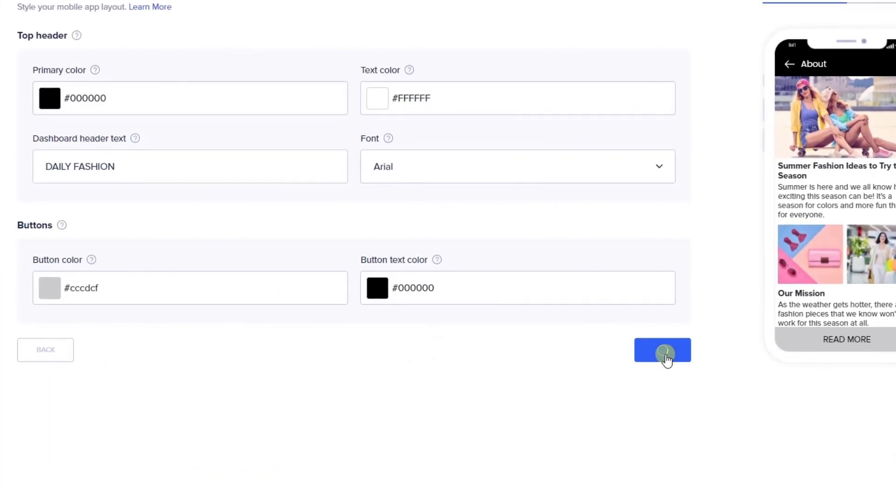
pyautogui.click(663, 350)
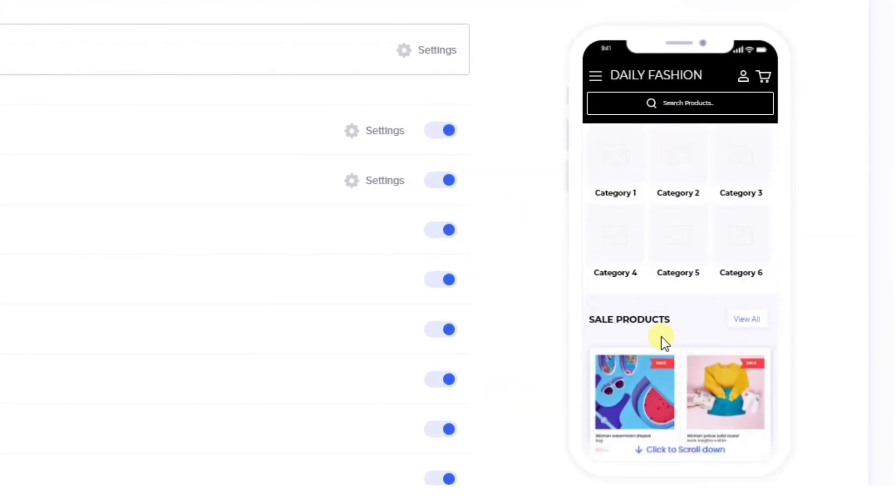
# Scroll the phone preview to review the Dashboard home screen sections
pyautogui.scroll(-3)
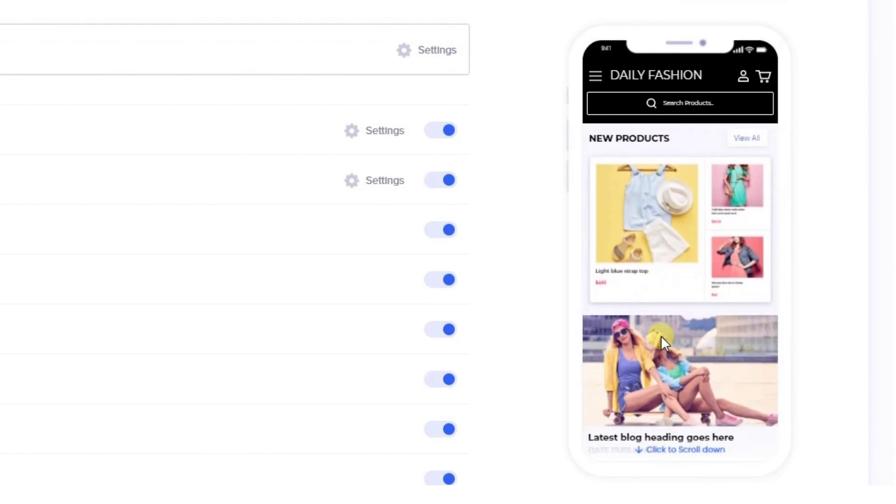
pyautogui.scroll(-3)
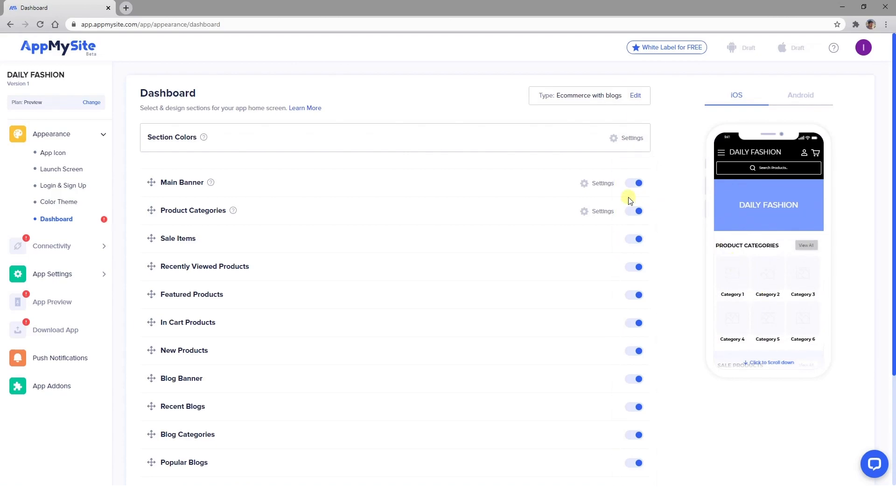
# In Main Banner, upload the DAILY Fashion Store shoes image, crop, save and confirm it
pyautogui.click(584, 183)
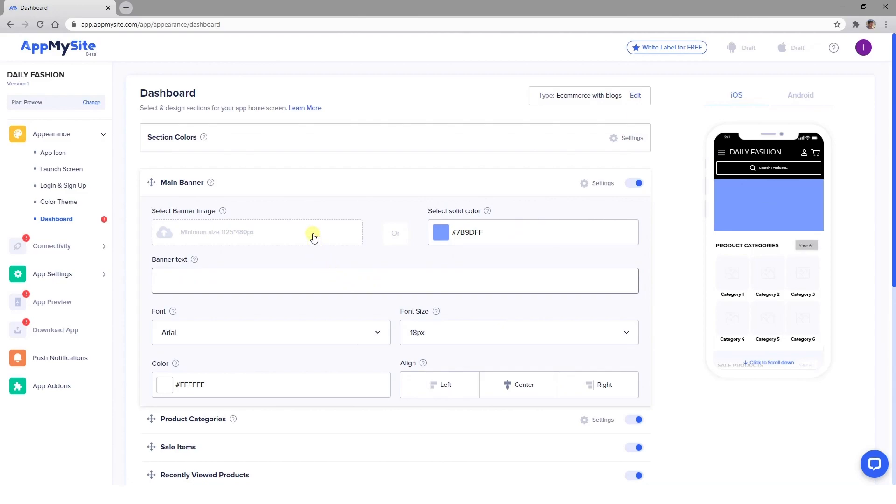
pyautogui.click(257, 232)
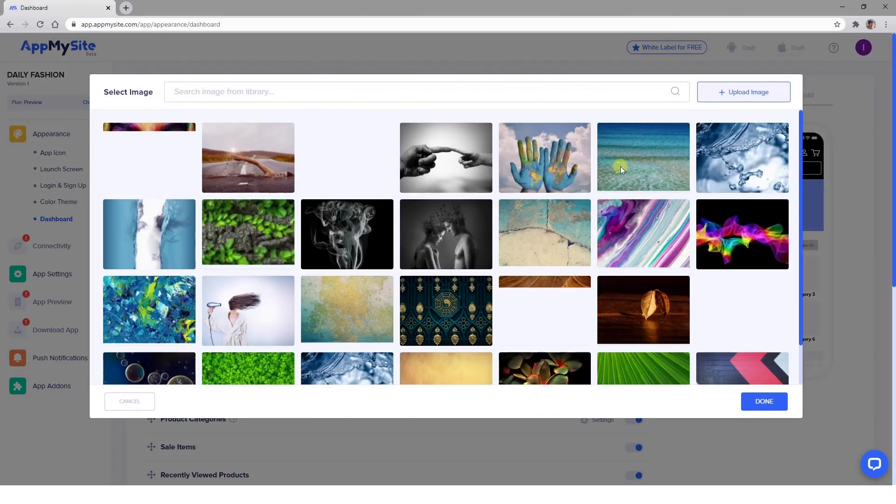
pyautogui.click(743, 92)
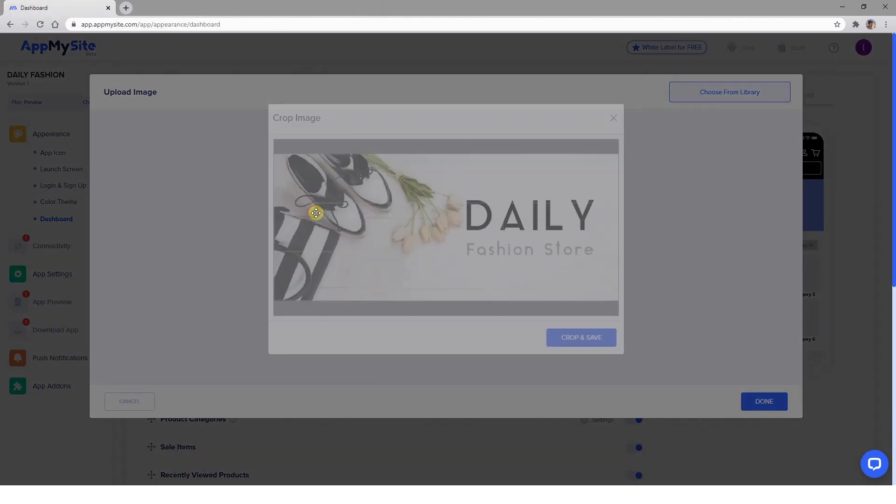
pyautogui.click(580, 337)
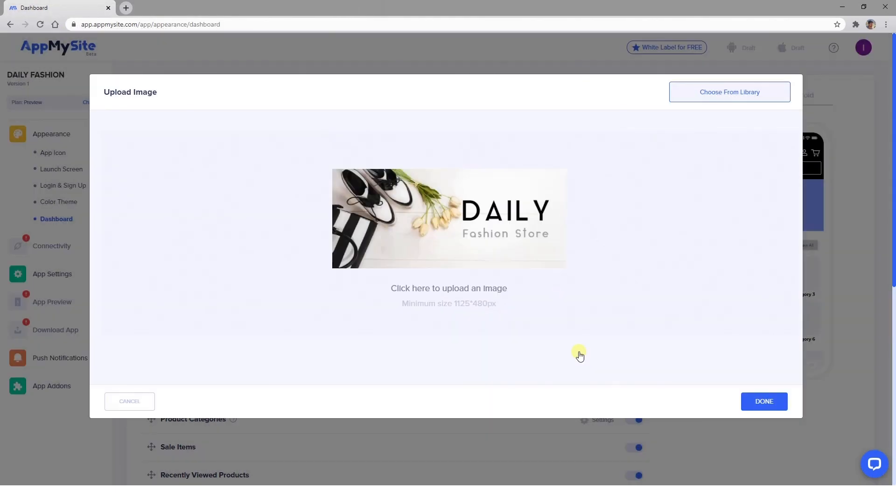
pyautogui.click(764, 402)
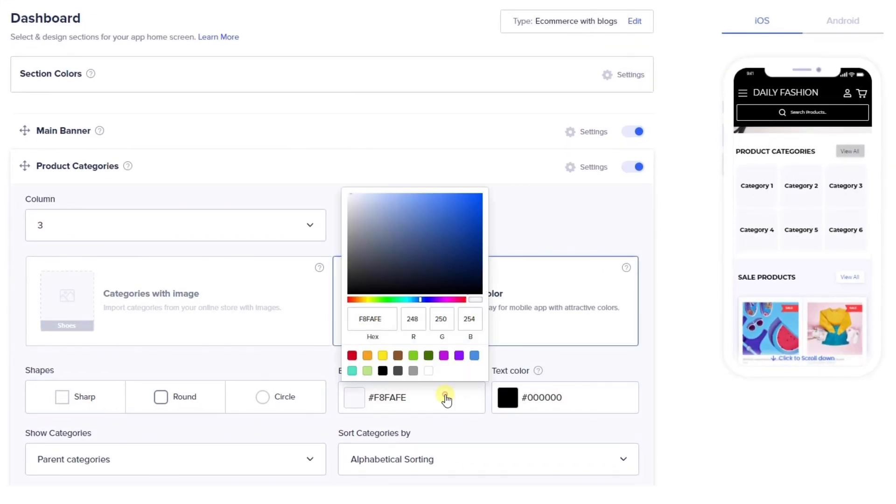
# Style the category tiles black with white text, three columns and rounded corners
pyautogui.click(383, 371)
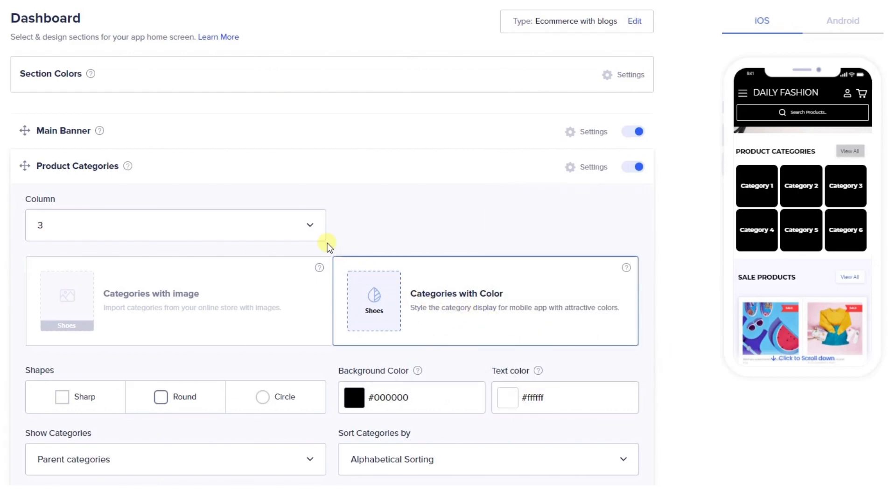
pyautogui.click(174, 225)
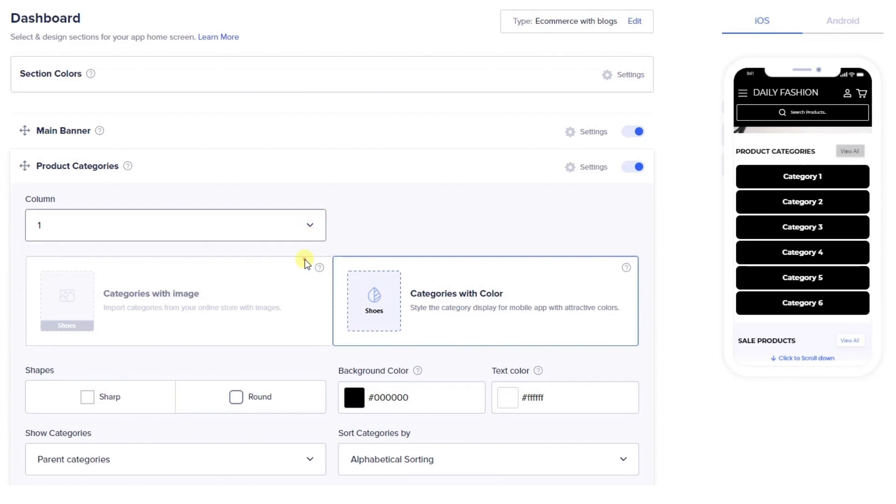
pyautogui.click(175, 225)
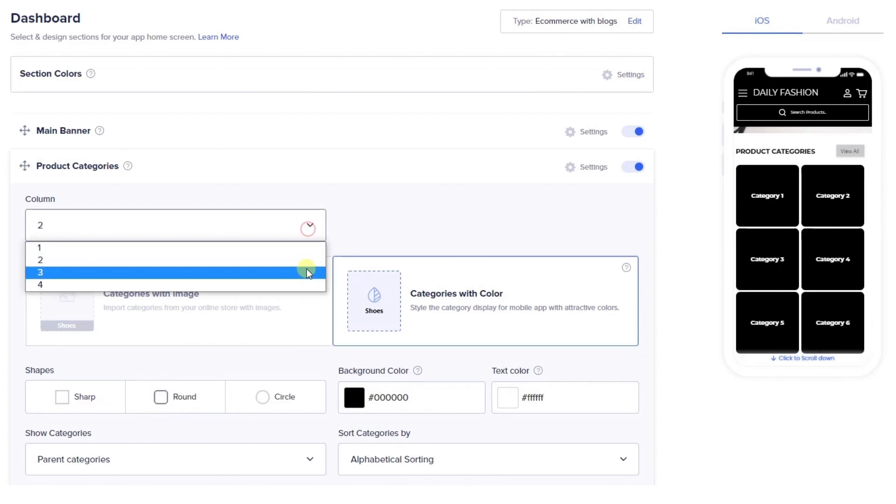
pyautogui.click(40, 284)
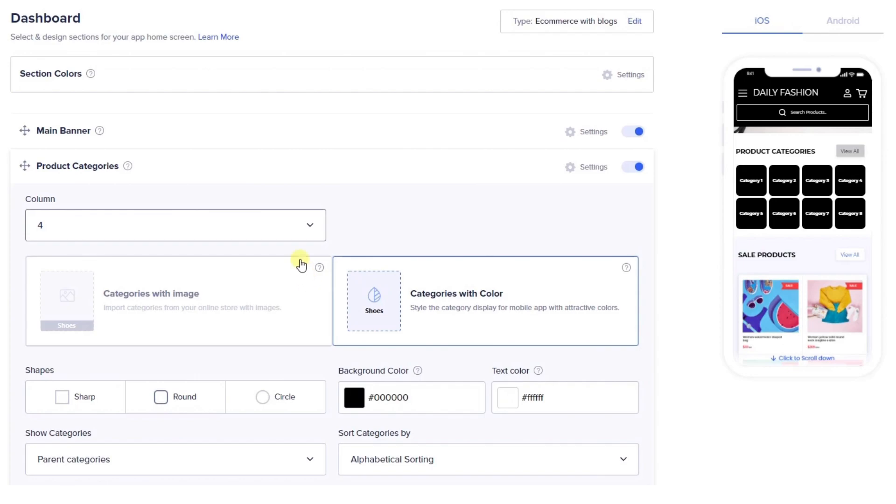
pyautogui.click(175, 225)
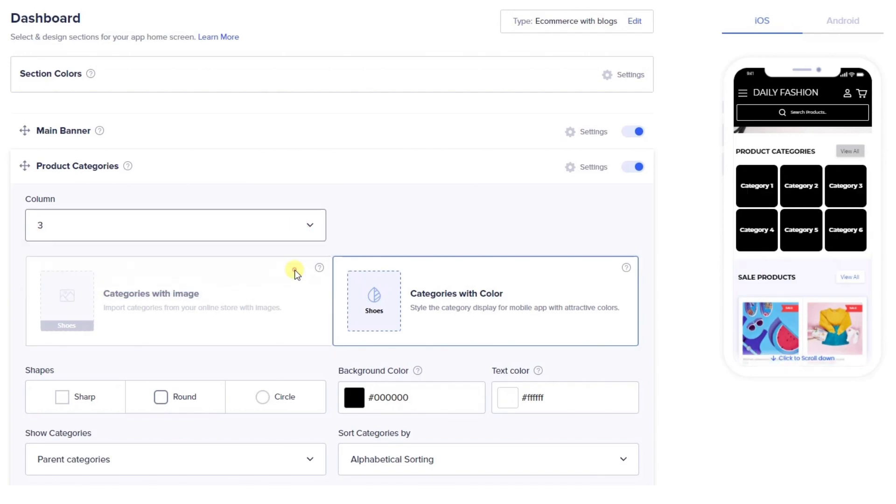
pyautogui.moveTo(106, 385)
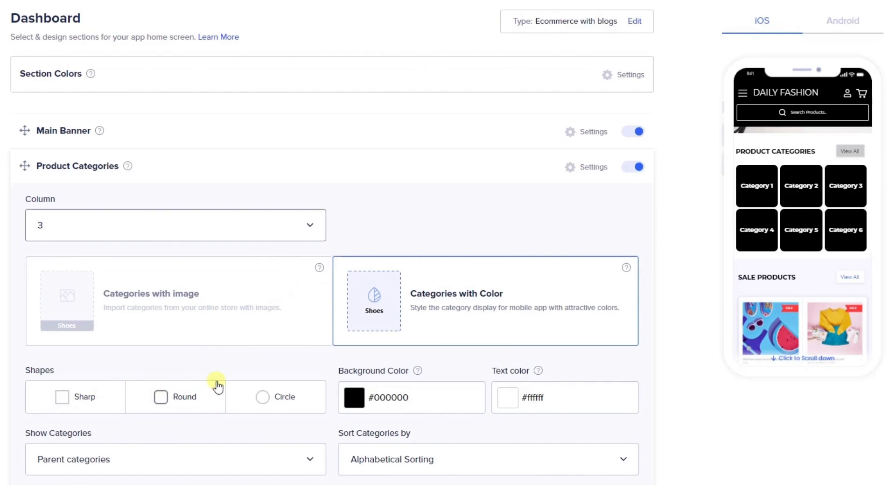
pyautogui.click(262, 397)
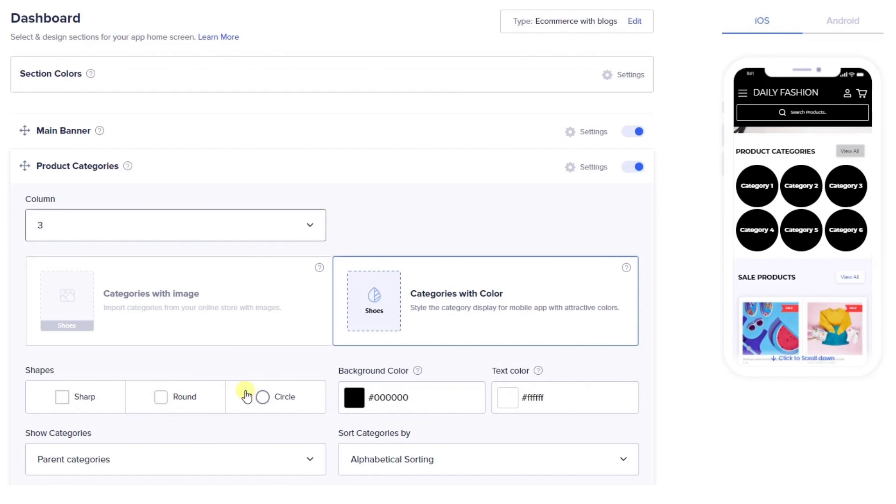
pyautogui.click(162, 396)
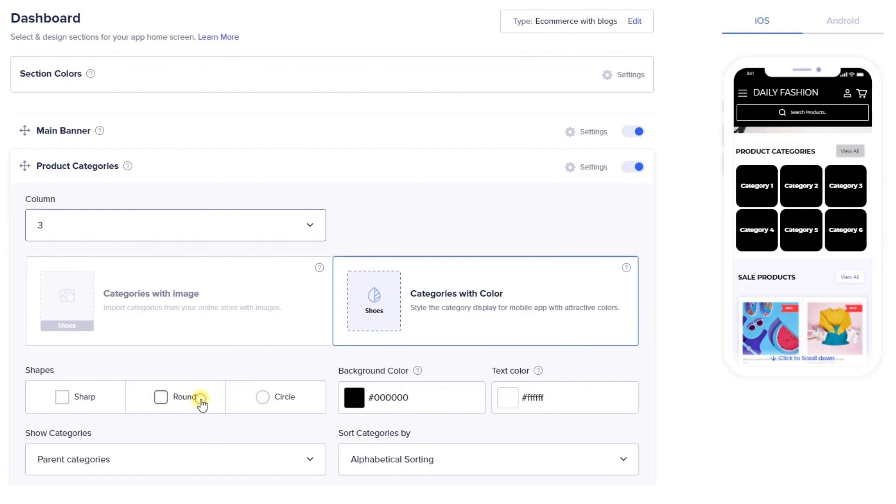
# Show selected categories sorted by Most Populated Categories, then save the home screen layout
pyautogui.scroll(-3)
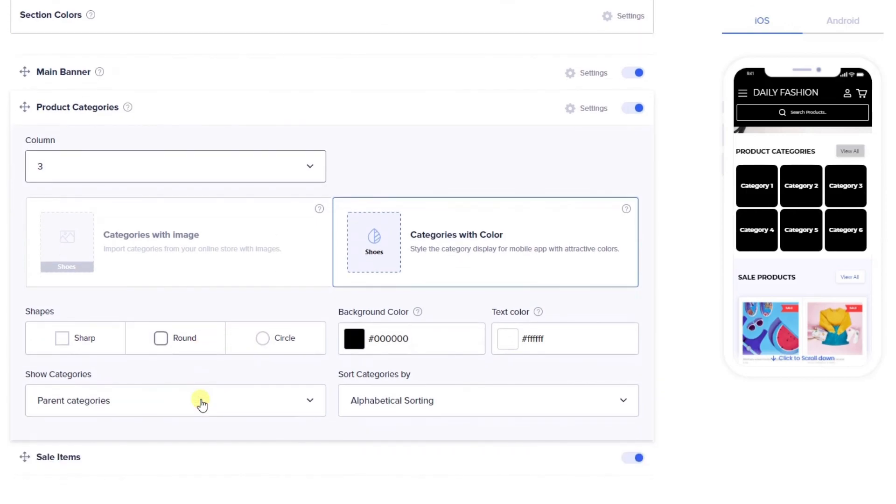
pyautogui.click(175, 400)
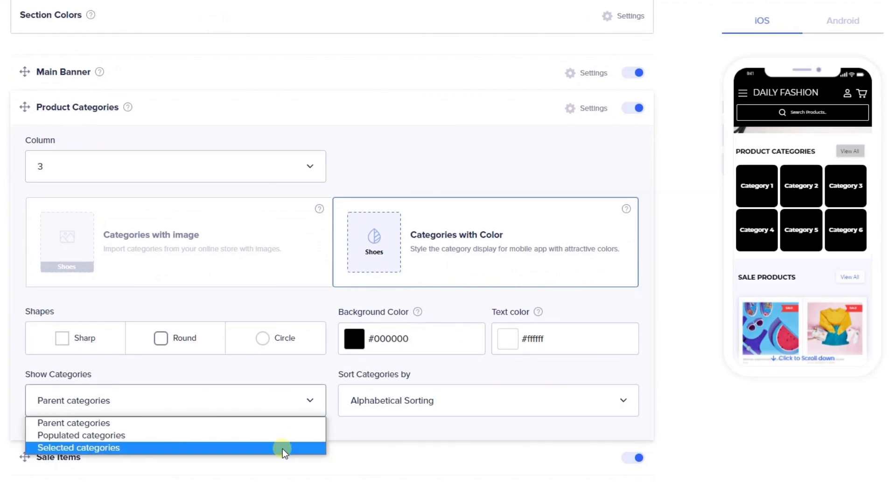
pyautogui.click(487, 400)
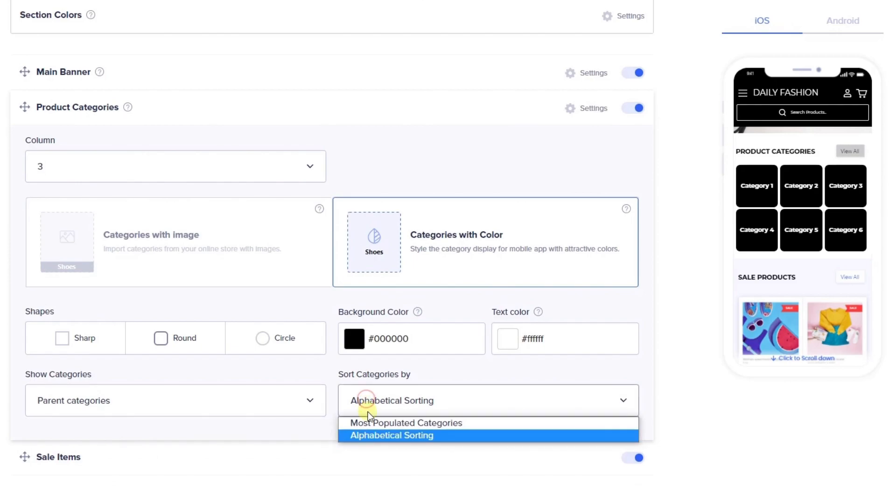
pyautogui.click(405, 423)
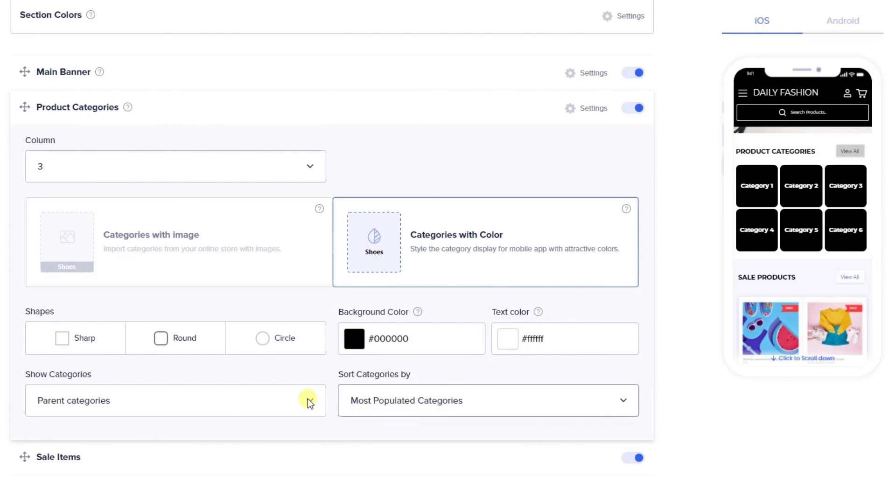
pyautogui.click(175, 401)
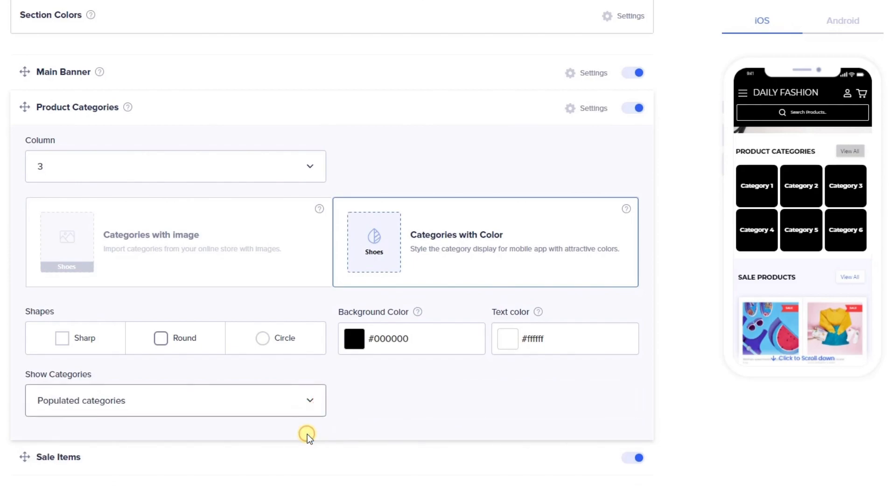
pyautogui.click(175, 400)
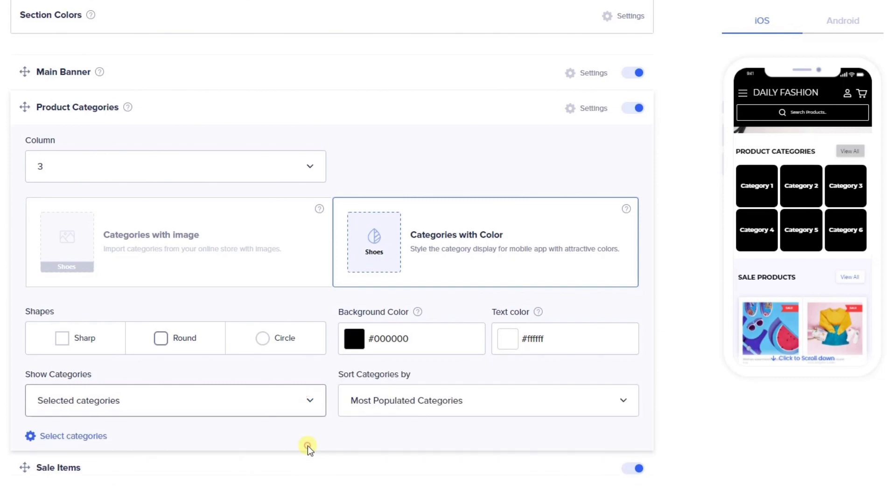
pyautogui.click(487, 401)
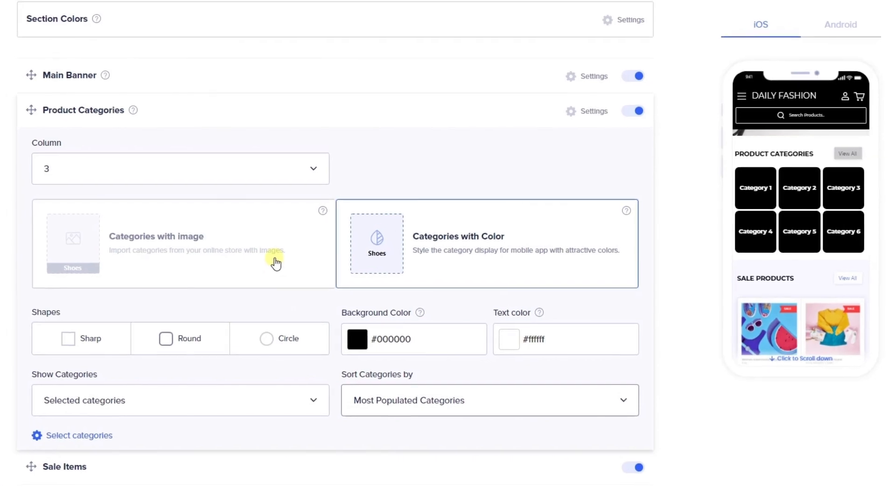
pyautogui.click(183, 272)
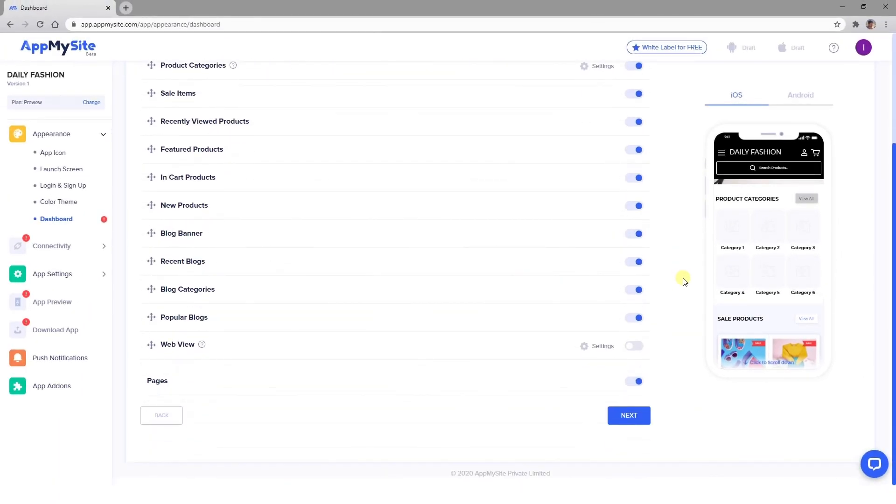
pyautogui.click(629, 416)
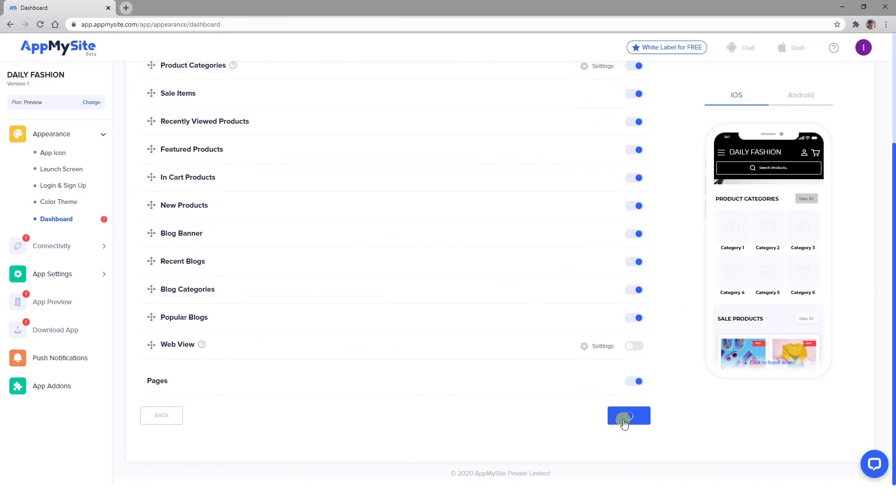
# Advance to Connectivity API Details and follow 'Take me there' to the store's REST API settings
pyautogui.click(629, 416)
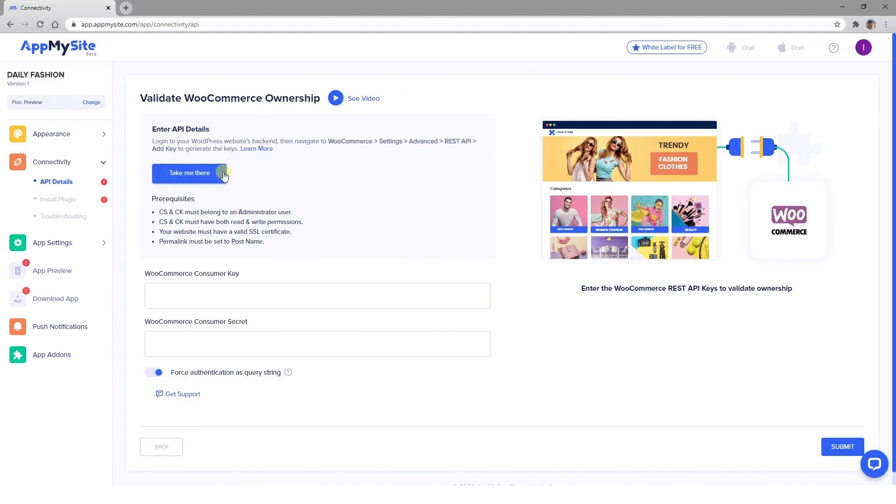
pyautogui.click(189, 173)
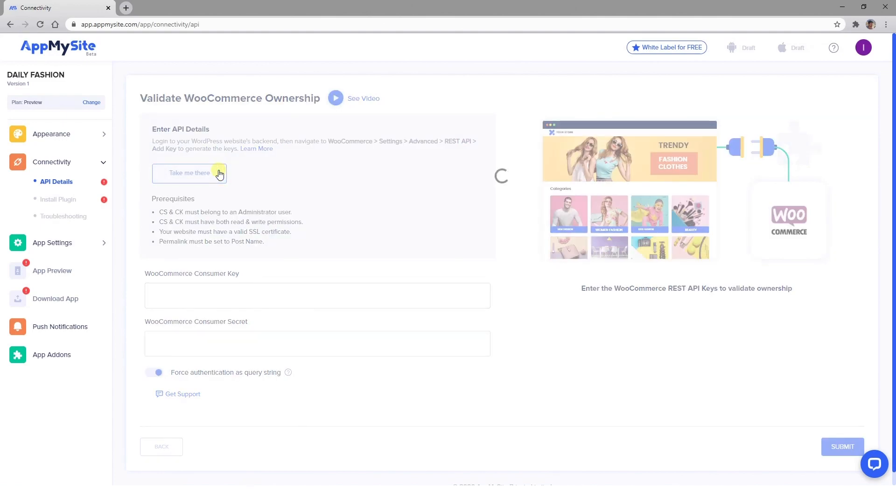
# Generate a WooCommerce REST API key described AppMySite with Read/Write permission
pyautogui.click(189, 173)
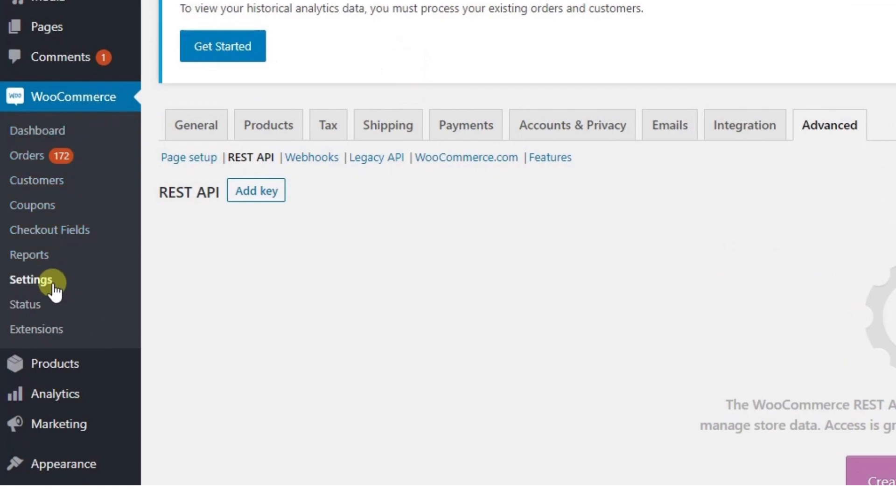
pyautogui.moveTo(830, 125)
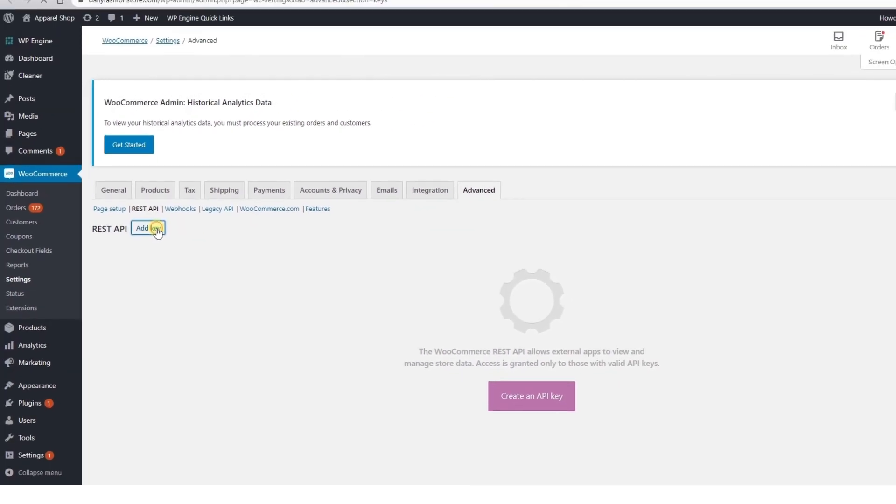
pyautogui.click(141, 228)
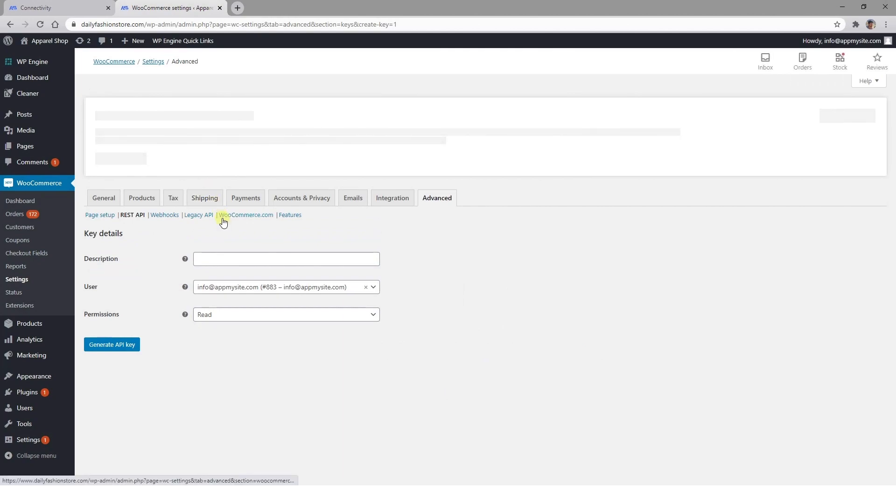
pyautogui.write('A')
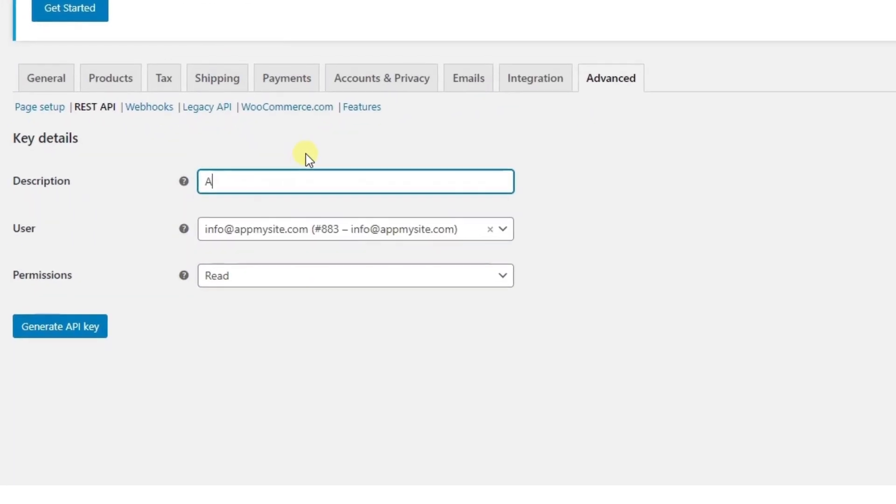
pyautogui.write('ppMySite')
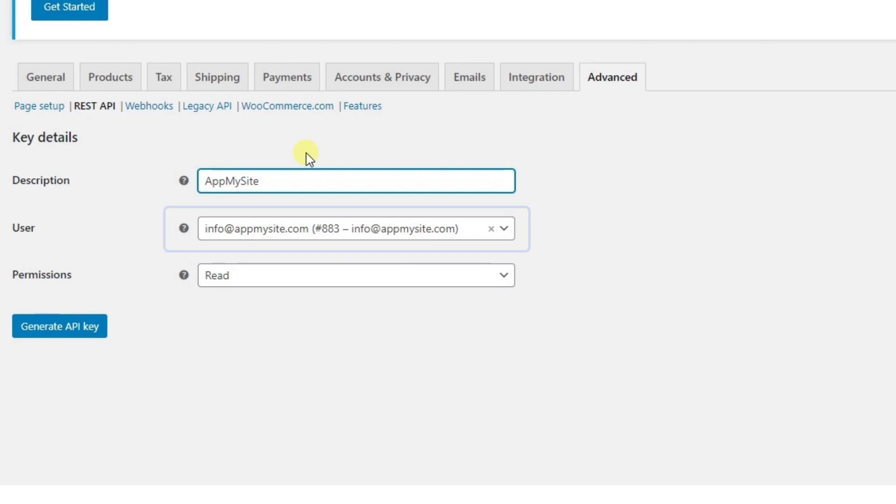
pyautogui.click(355, 275)
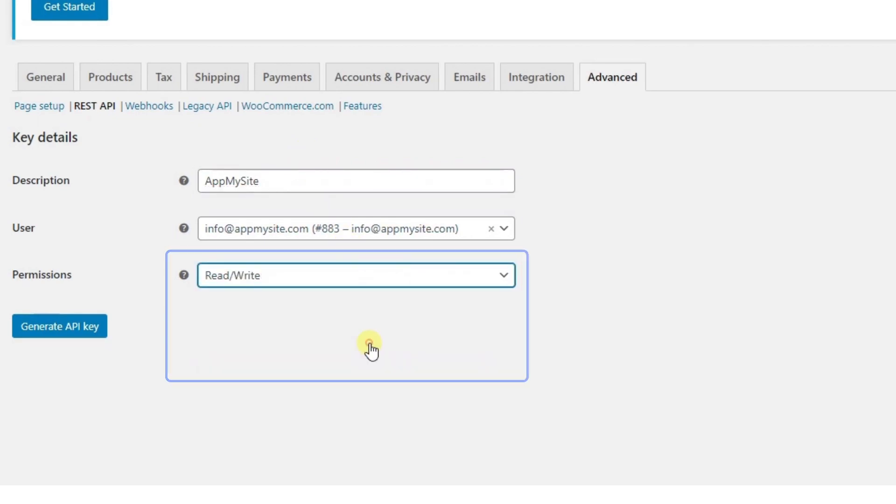
pyautogui.click(59, 326)
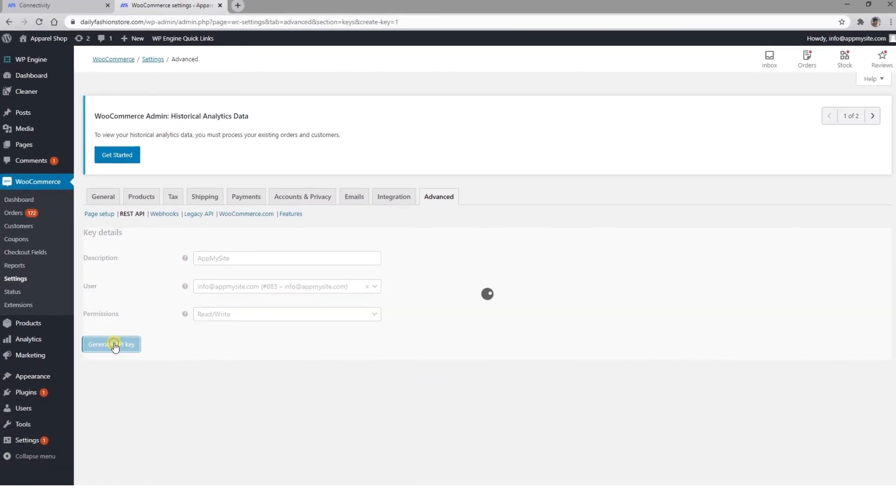
pyautogui.click(112, 344)
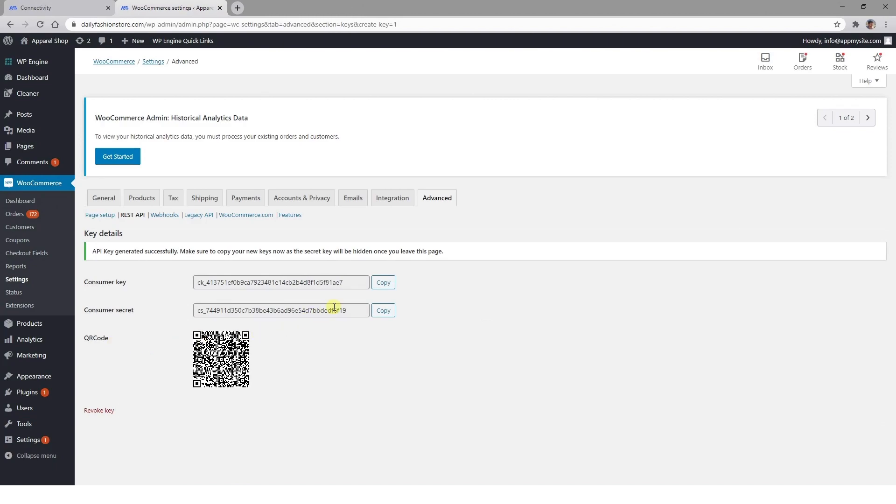
# Copy the consumer key and secret over to AppMySite's validation form
pyautogui.click(382, 282)
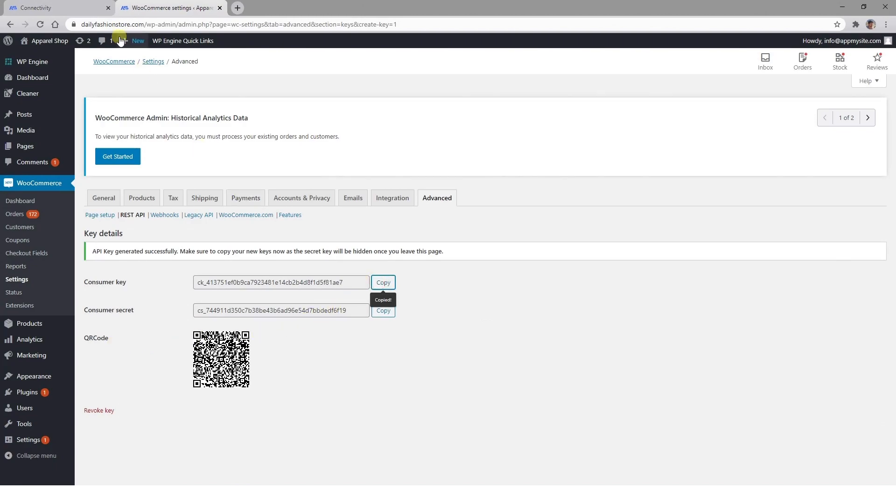
pyautogui.click(54, 8)
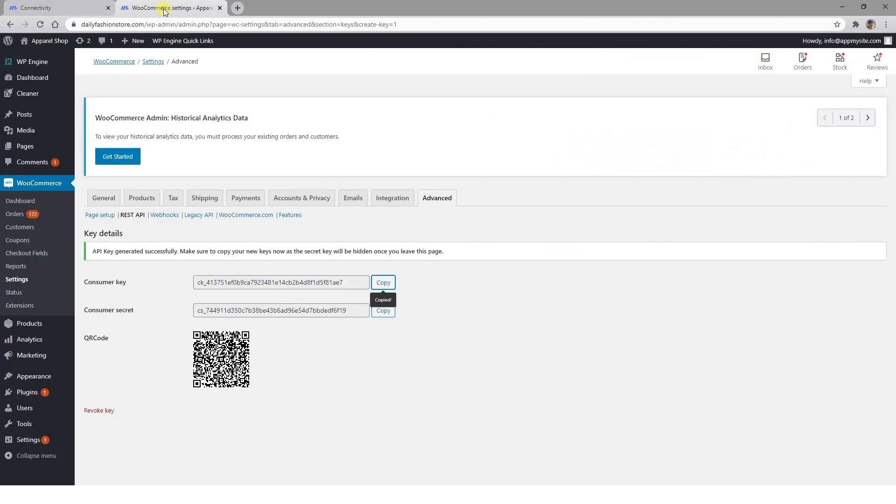
pyautogui.click(383, 310)
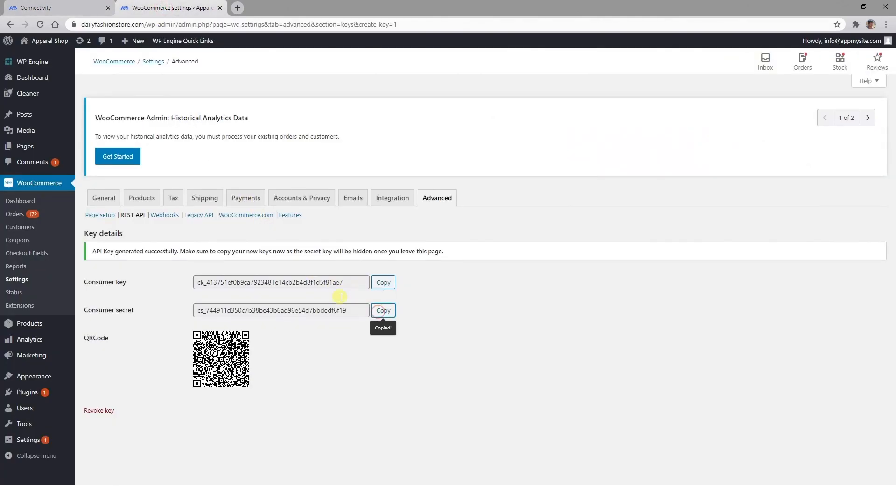
pyautogui.click(54, 8)
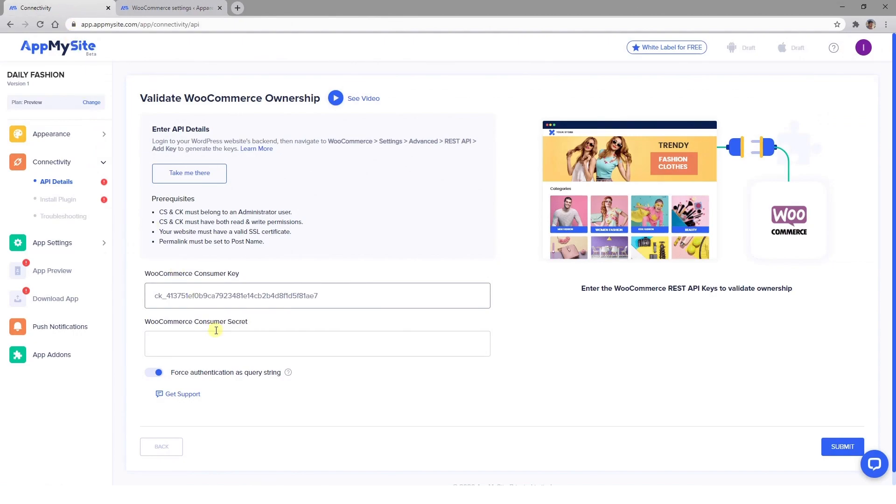
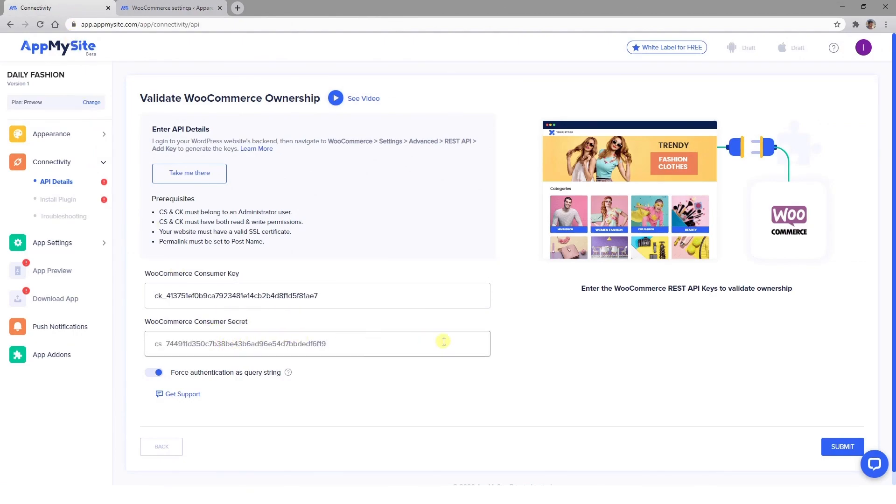
pyautogui.click(842, 446)
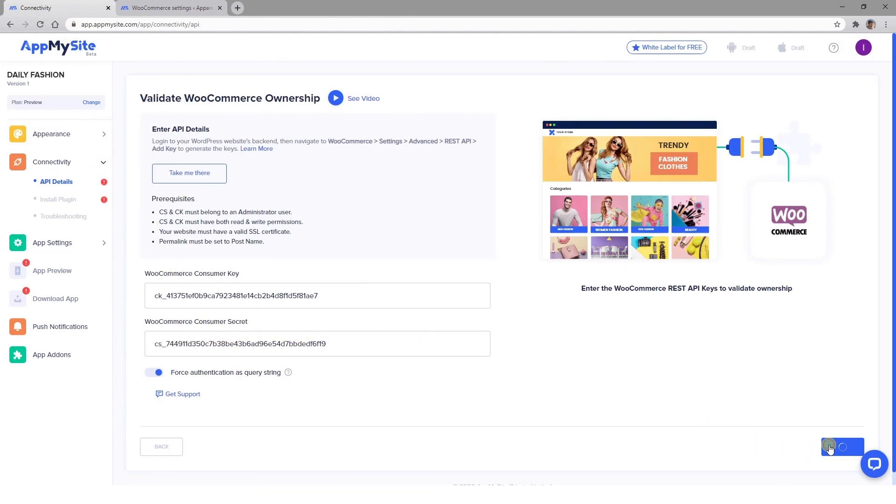
pyautogui.click(845, 446)
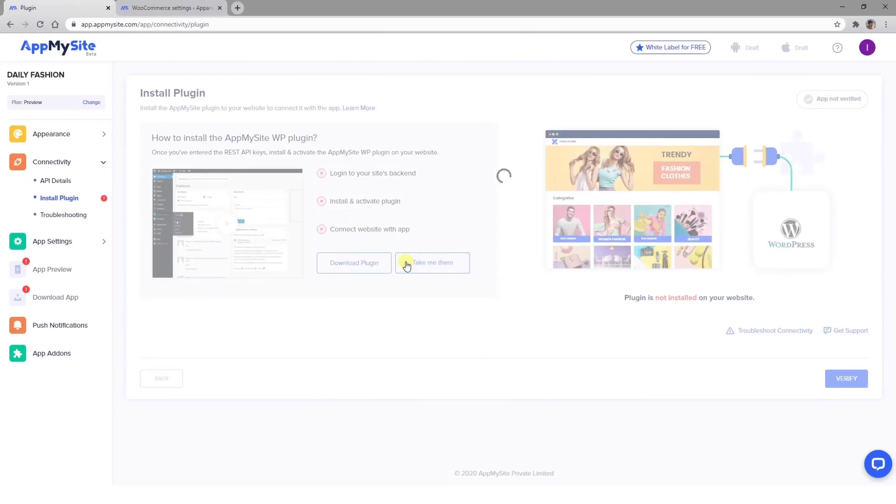
# Install and activate the AppMySite plugin, skipping the WP Engine restore-point prompts
pyautogui.click(432, 263)
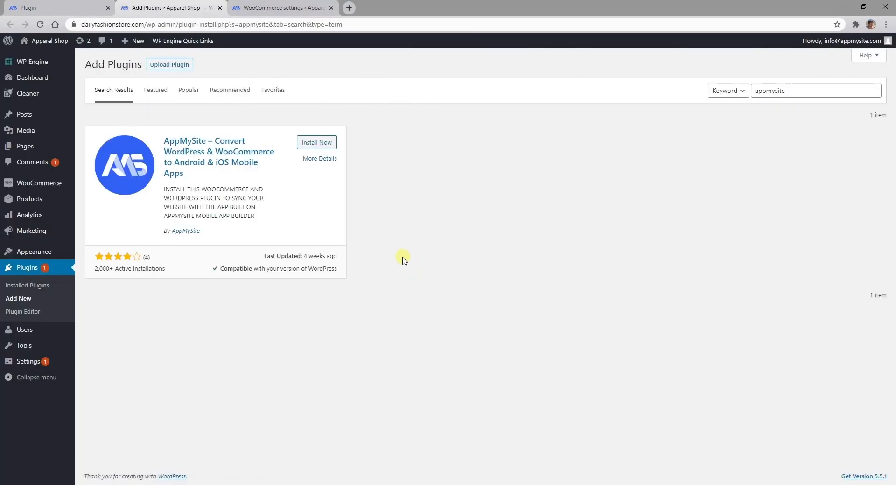
pyautogui.click(316, 142)
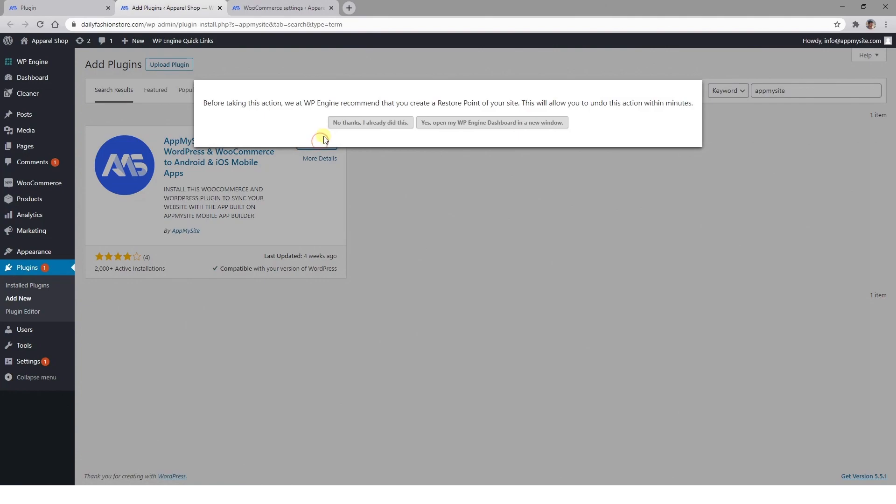
pyautogui.click(369, 123)
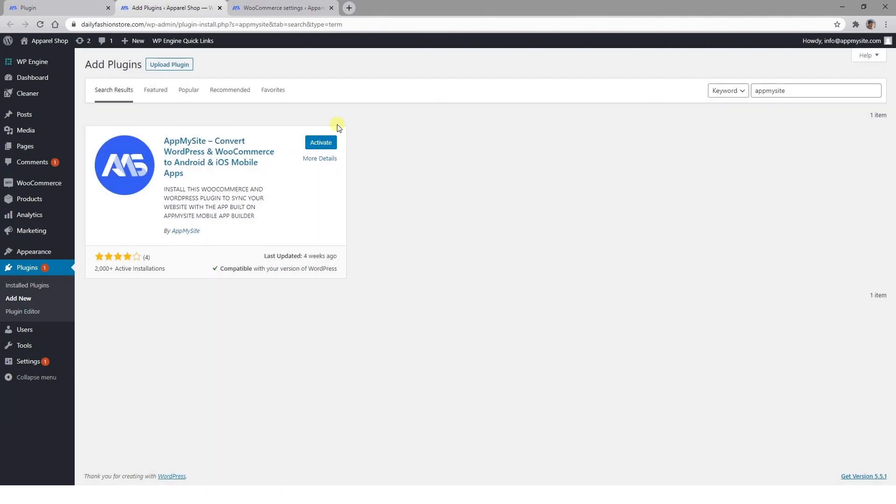
pyautogui.click(320, 143)
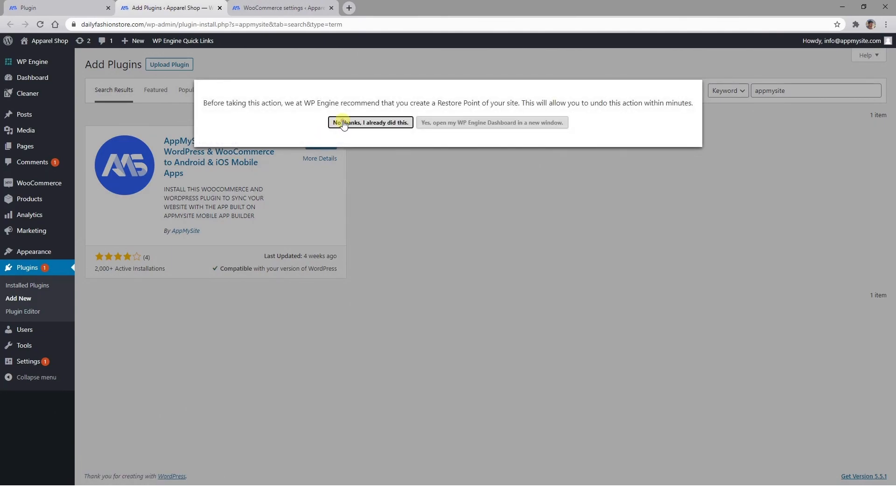
pyautogui.click(370, 123)
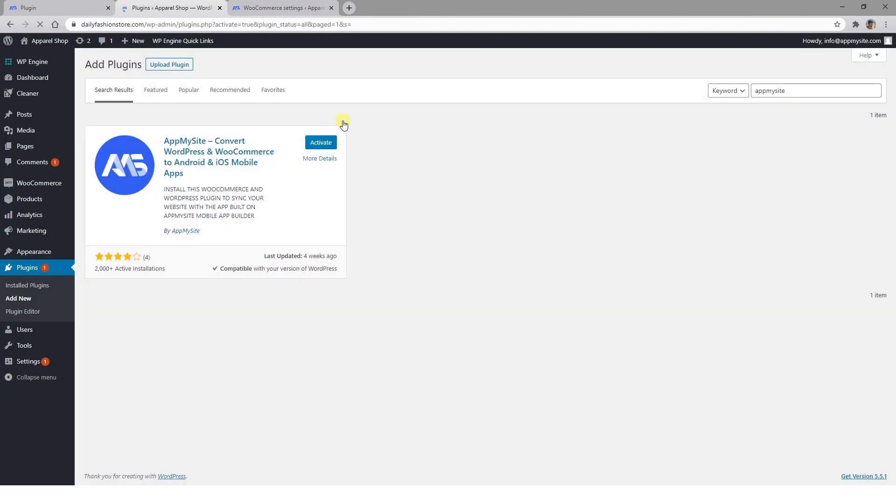
pyautogui.click(320, 142)
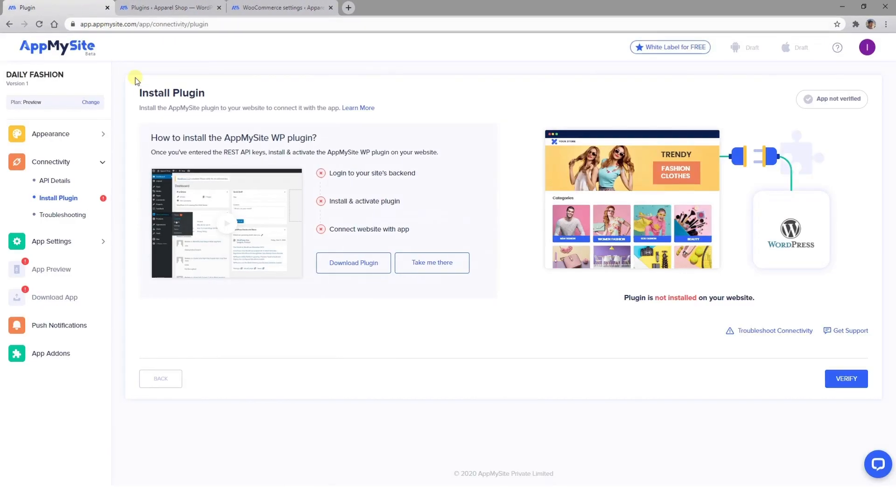
# Verify the plugin connection and load the DAILY FASHION App Preview page
pyautogui.click(845, 378)
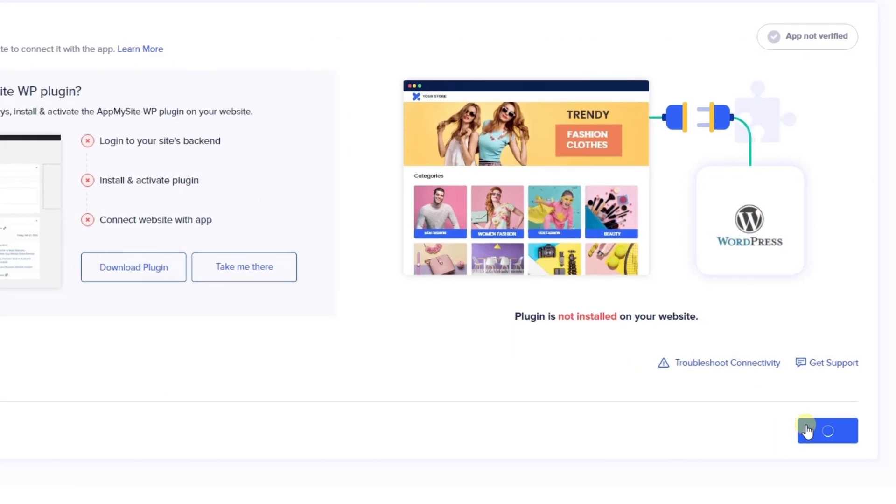
pyautogui.click(806, 430)
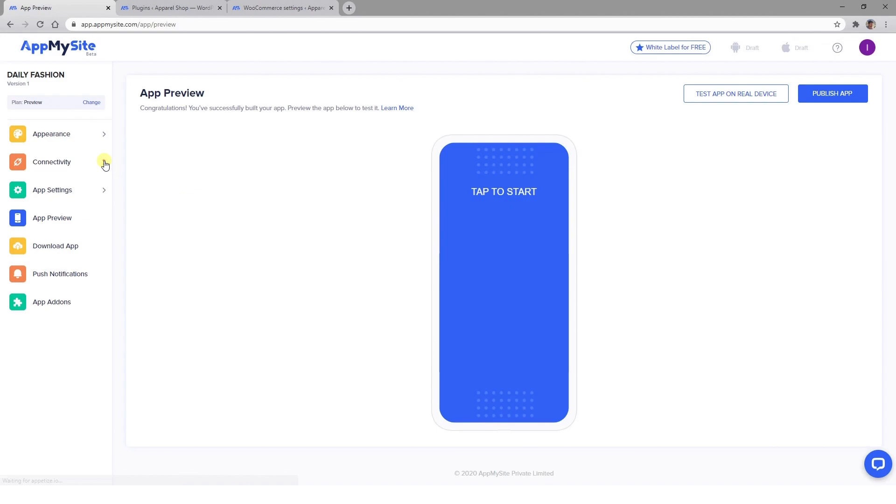
# Run the Connectivity troubleshooter and review the 12/12 passing test results
pyautogui.click(52, 162)
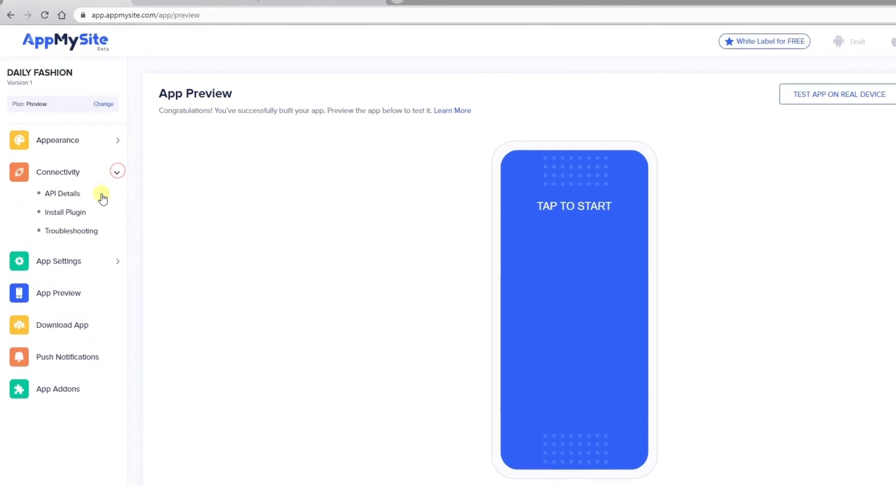
pyautogui.click(72, 231)
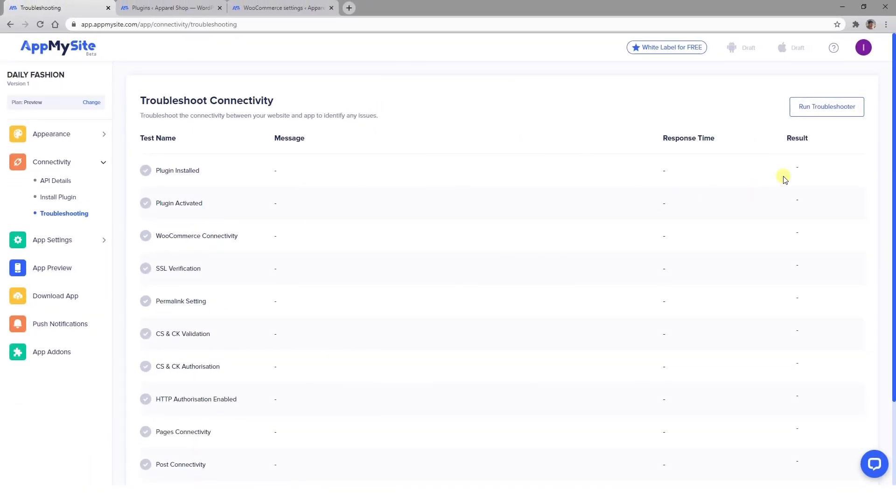
pyautogui.click(827, 106)
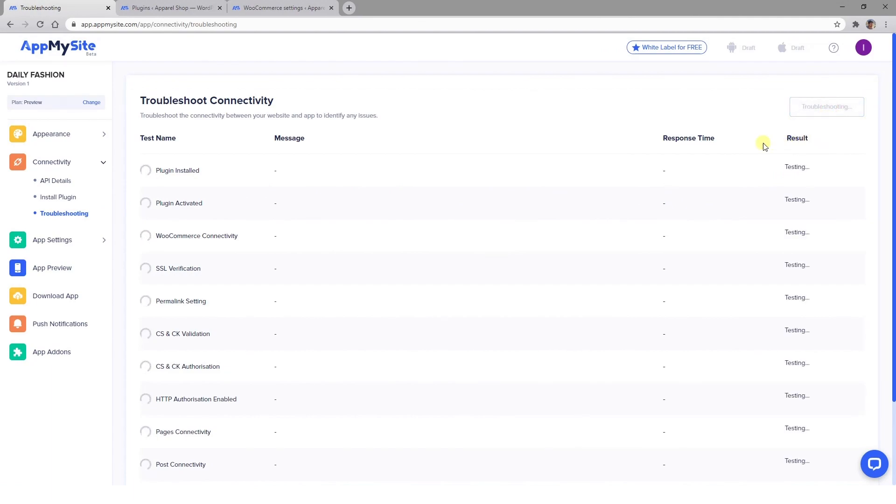
pyautogui.scroll(-3)
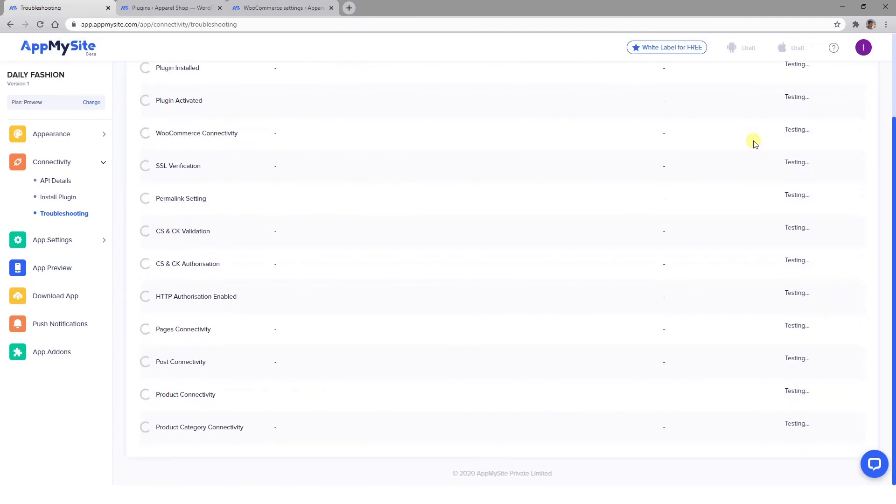
pyautogui.scroll(3)
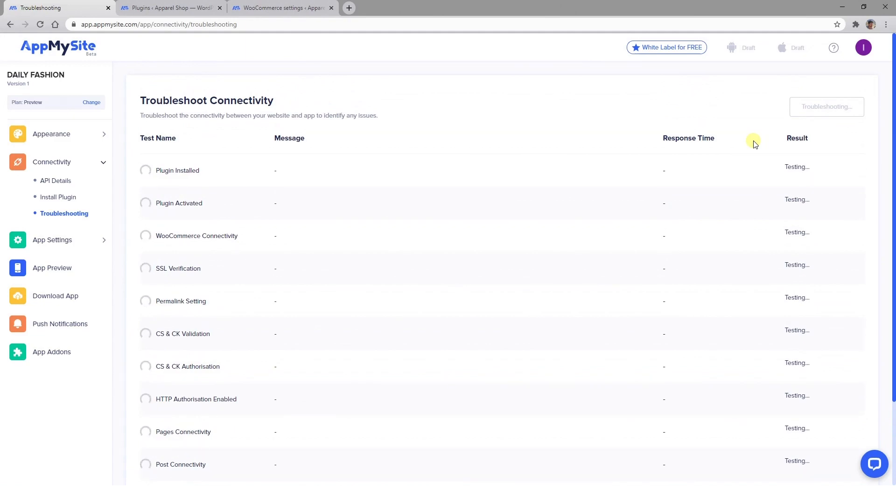
pyautogui.click(826, 106)
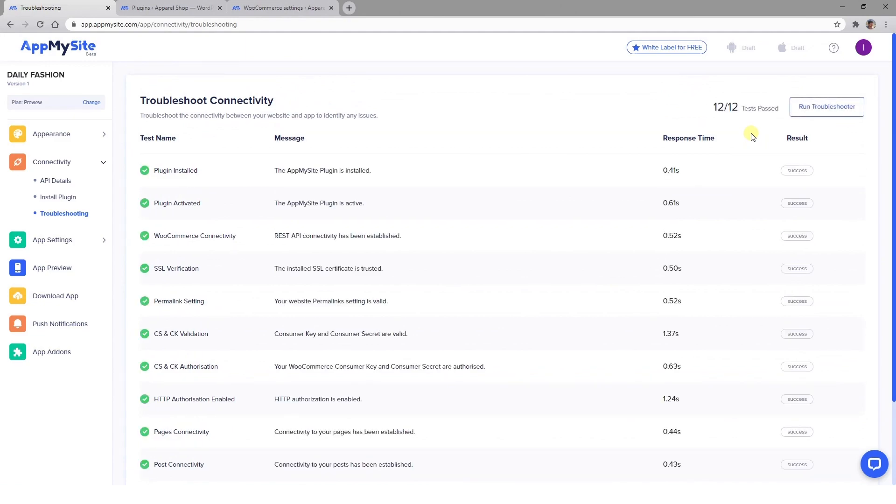
pyautogui.moveTo(733, 117)
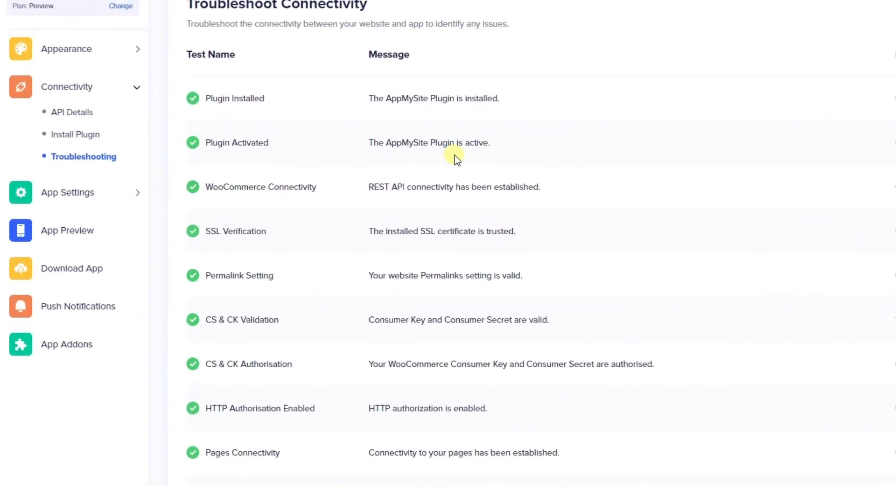
pyautogui.click(67, 192)
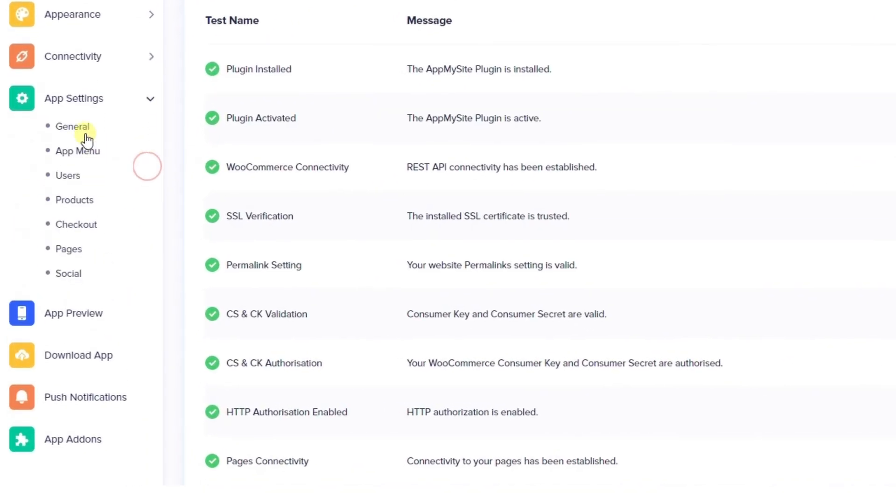
pyautogui.click(73, 126)
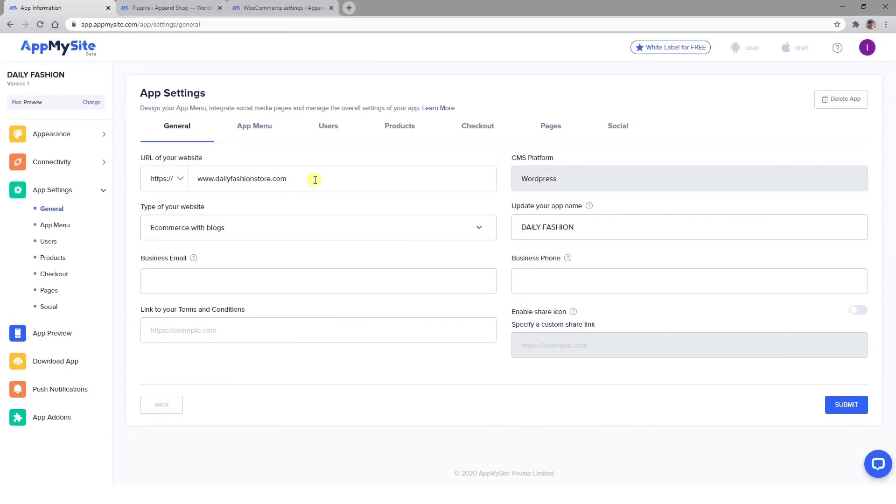
pyautogui.moveTo(317, 271)
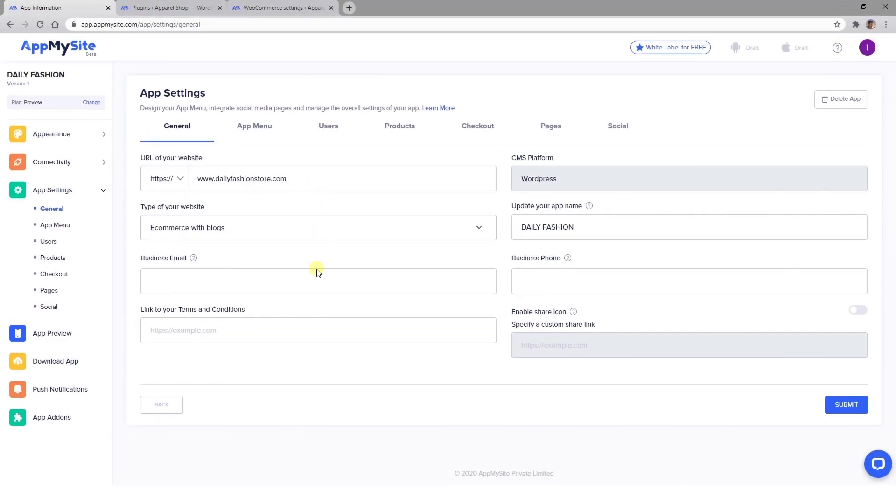
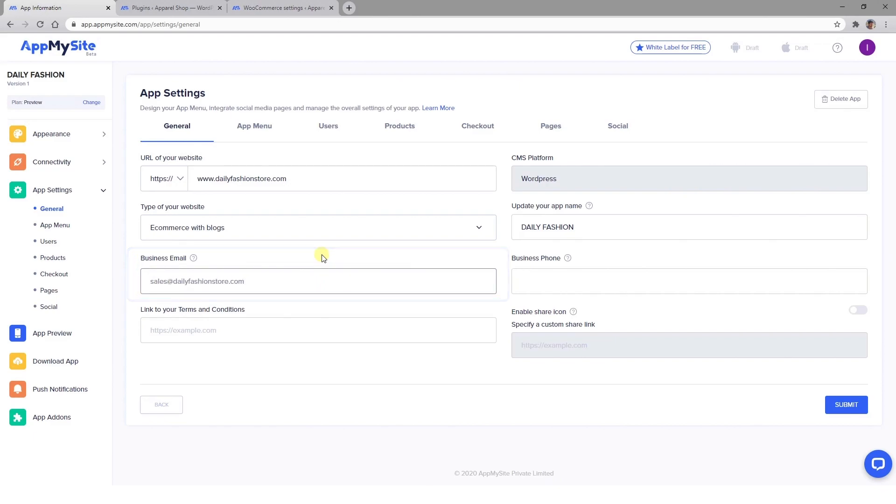
pyautogui.click(318, 280)
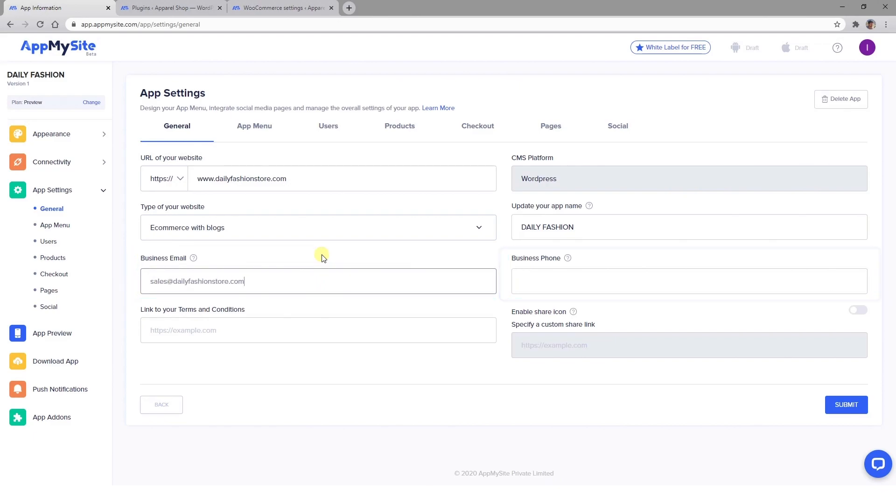
pyautogui.click(318, 330)
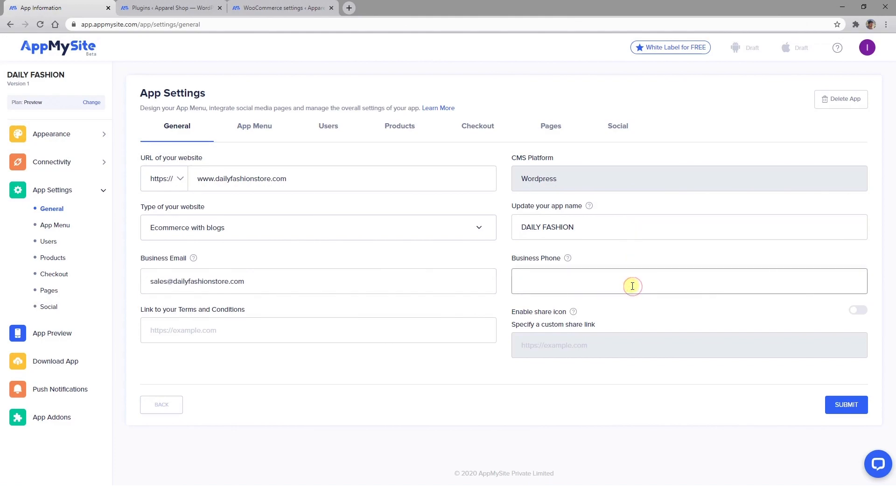
pyautogui.write('9876543210')
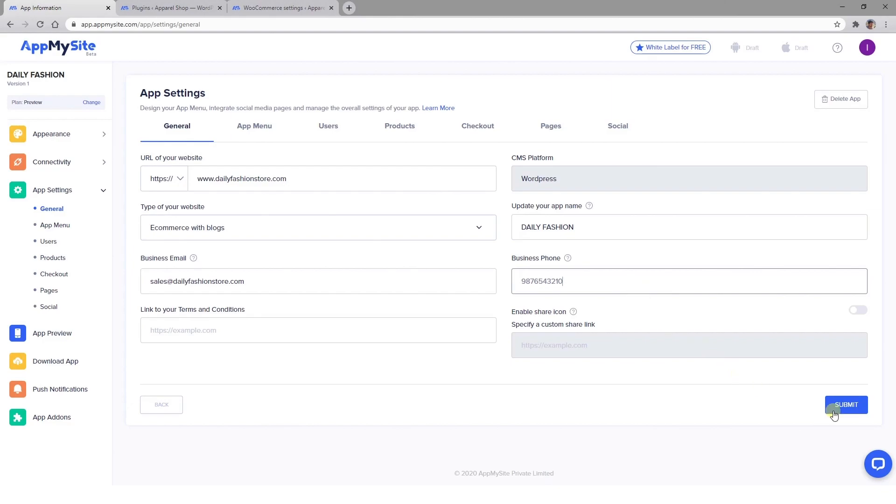
pyautogui.click(845, 405)
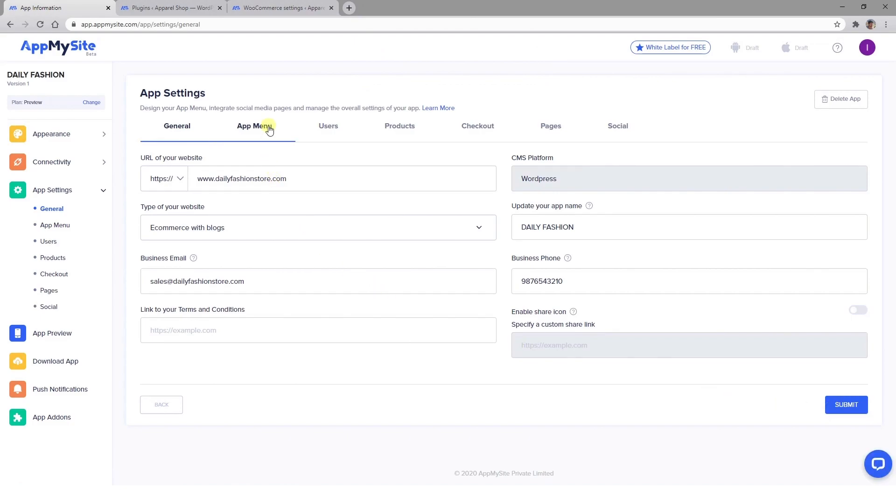
# Try the website menu option, then save a custom menu with Categories and Blogs, no Pages
pyautogui.click(253, 127)
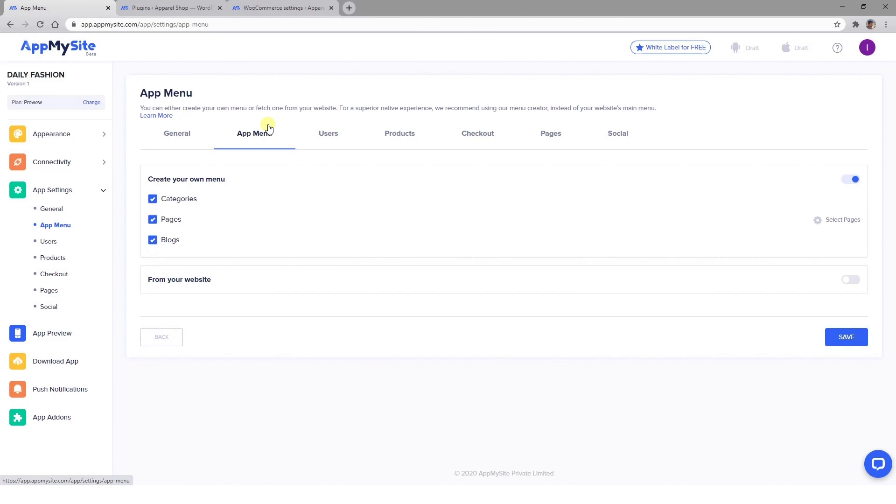
pyautogui.scroll(-3)
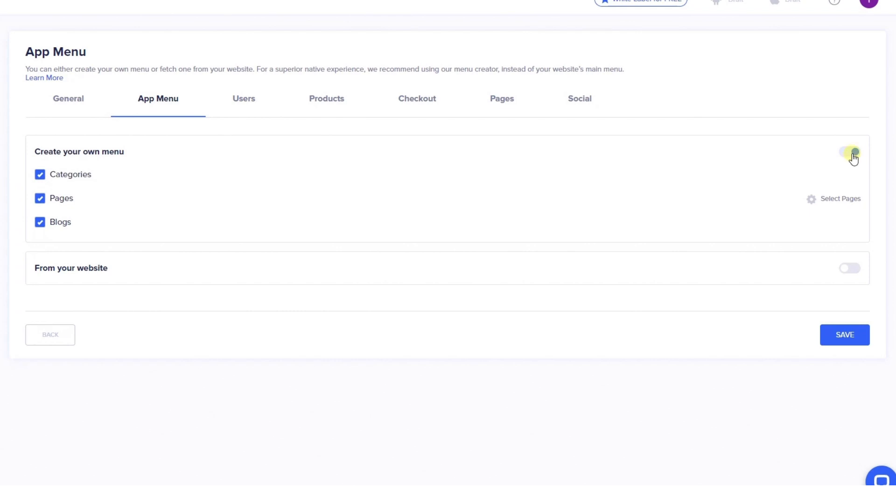
pyautogui.click(850, 151)
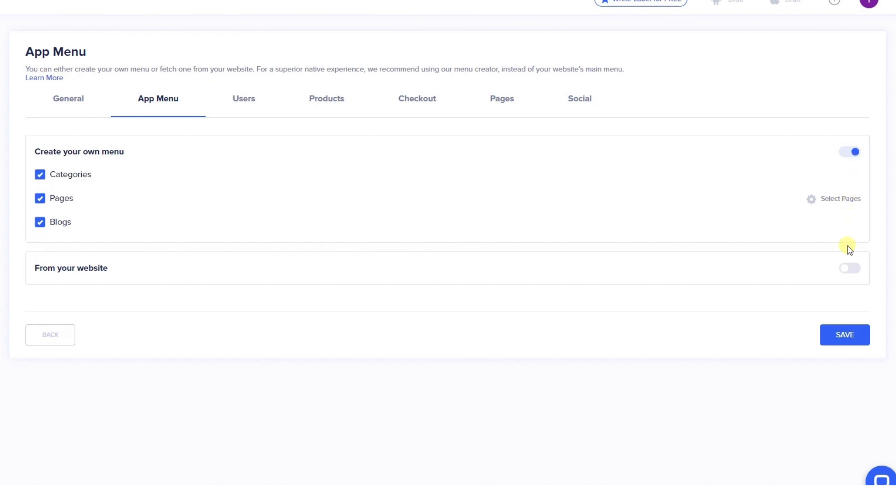
pyautogui.click(850, 267)
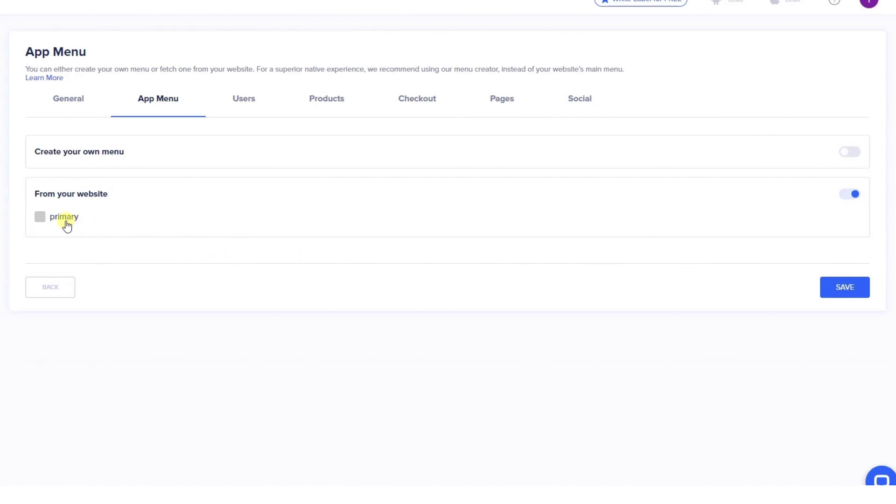
pyautogui.click(39, 216)
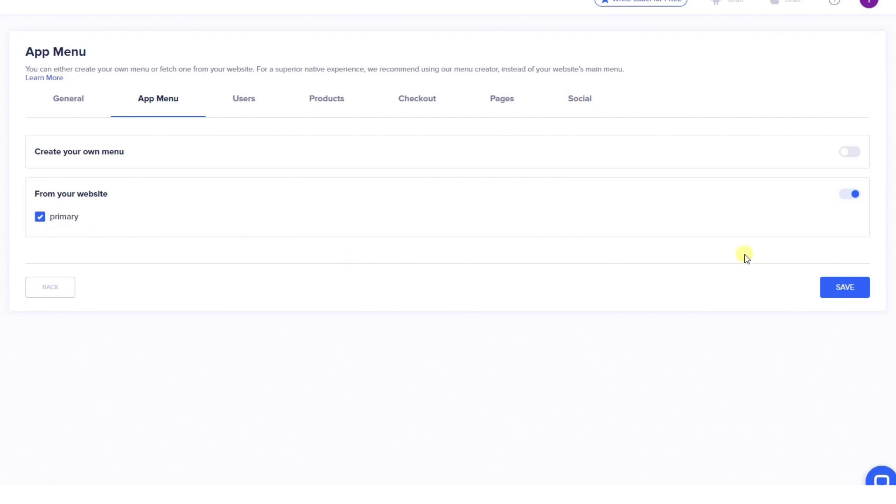
pyautogui.click(850, 151)
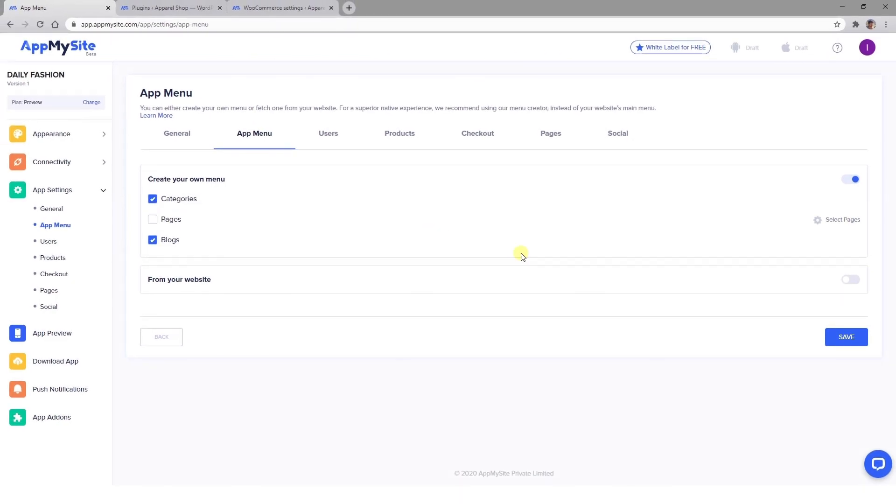
pyautogui.click(847, 336)
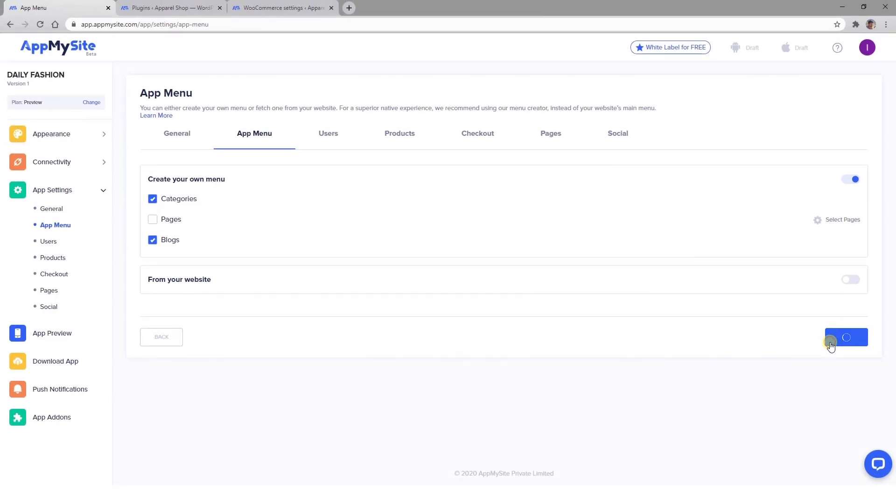
pyautogui.click(846, 336)
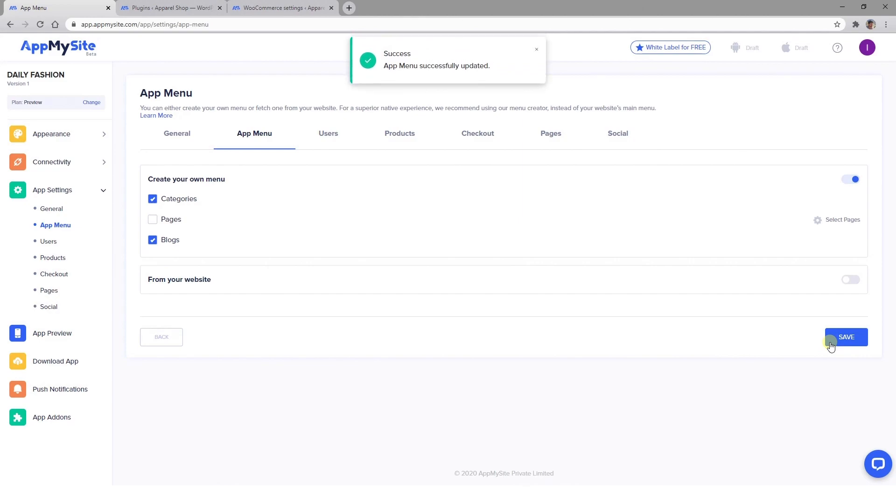
pyautogui.moveTo(461, 250)
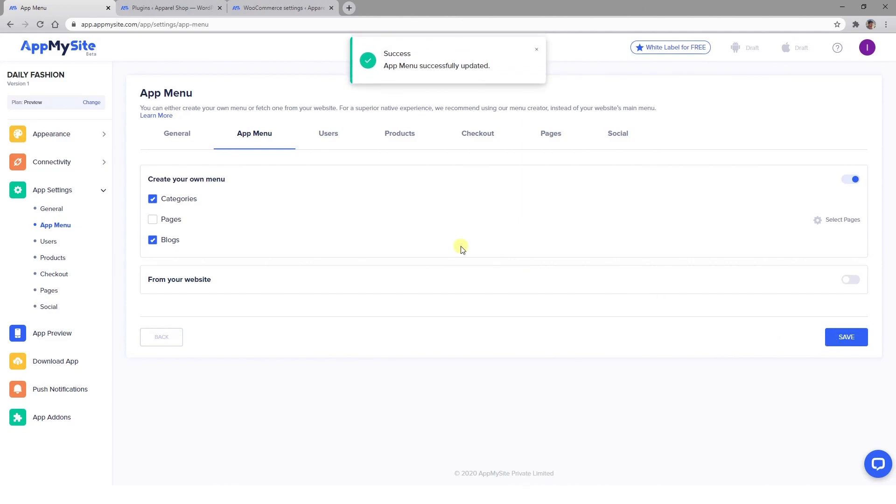
# Submit the Users settings with login, registration, guest browsing and login prompt enabled
pyautogui.click(328, 133)
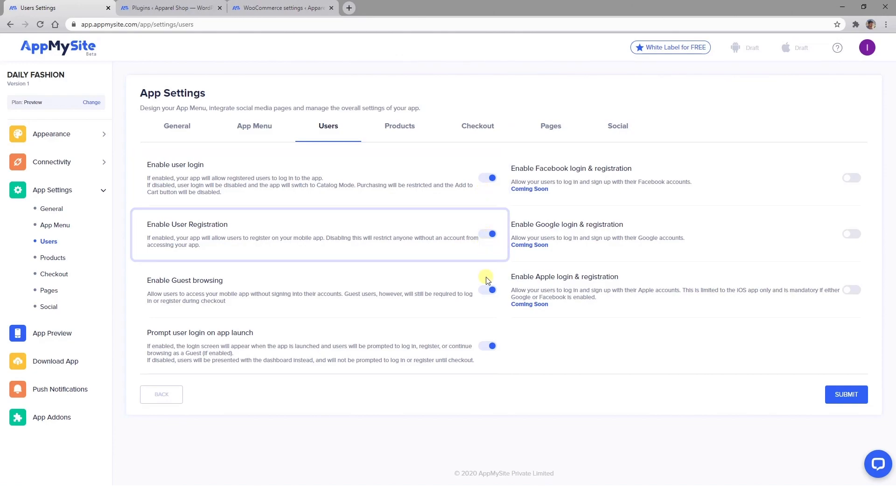
pyautogui.click(486, 290)
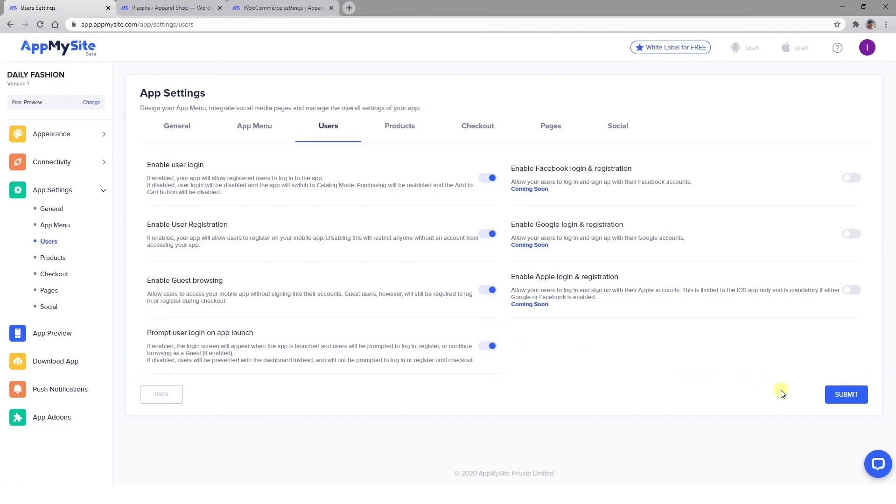
pyautogui.click(846, 395)
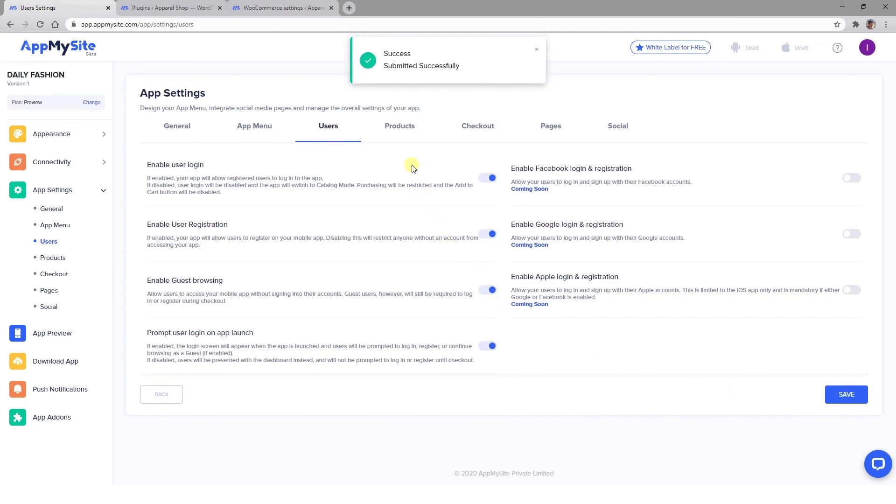
pyautogui.click(400, 126)
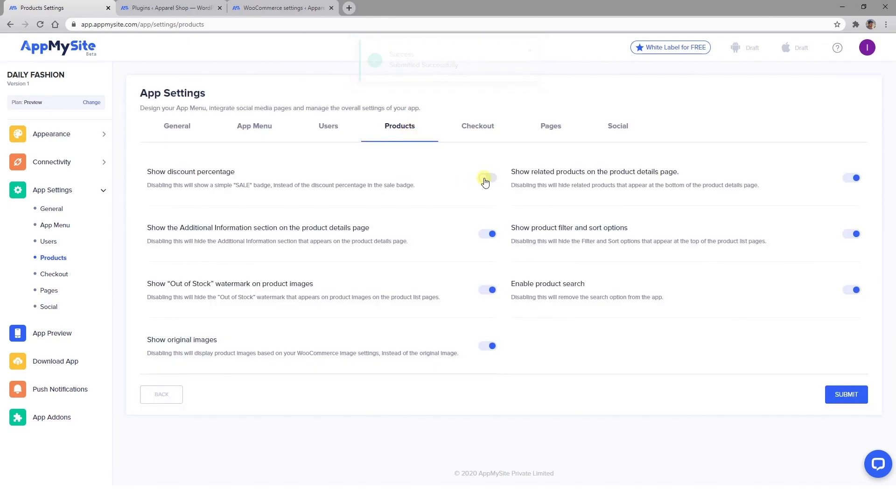
# Enable Show discount percentage on sale badges and submit the Products settings
pyautogui.click(488, 178)
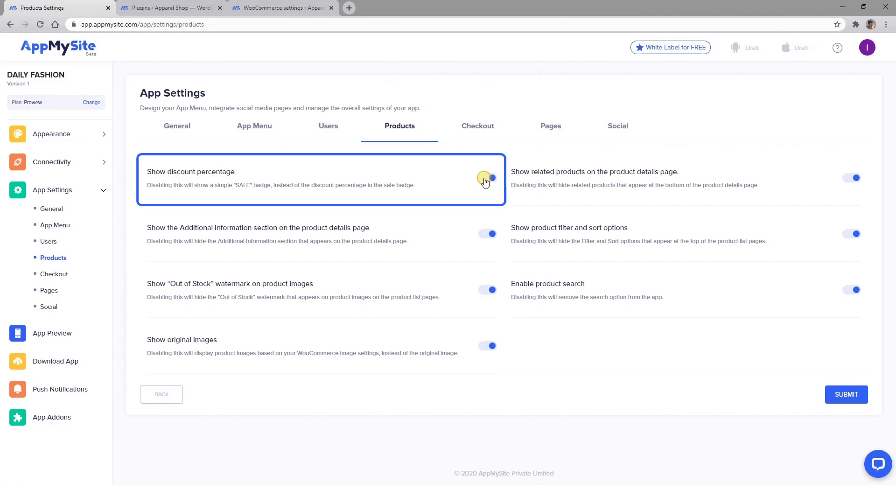
pyautogui.click(487, 178)
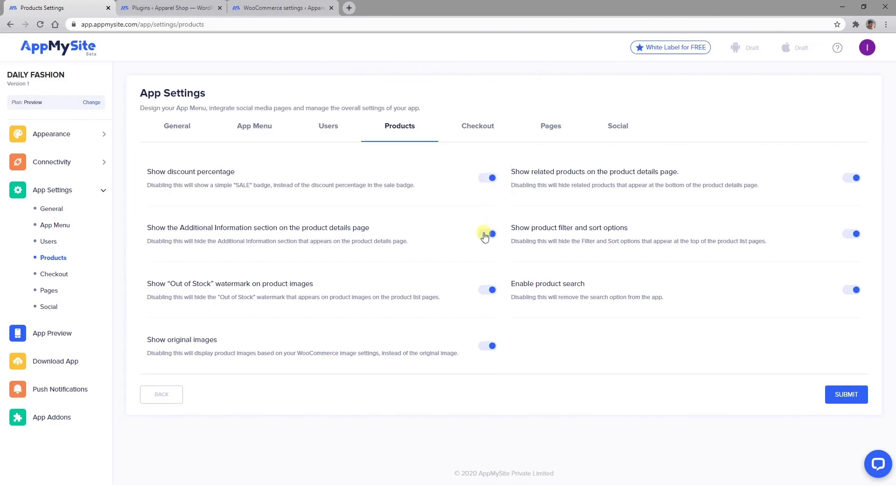
pyautogui.click(490, 234)
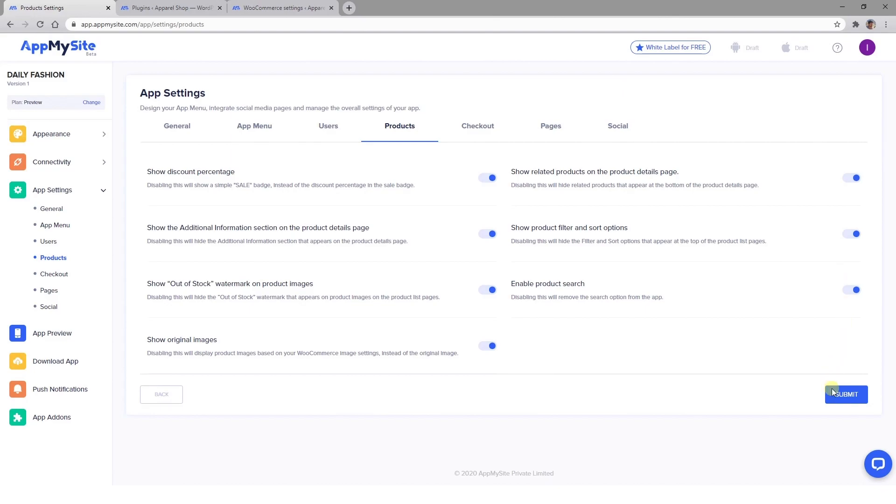
pyautogui.click(846, 395)
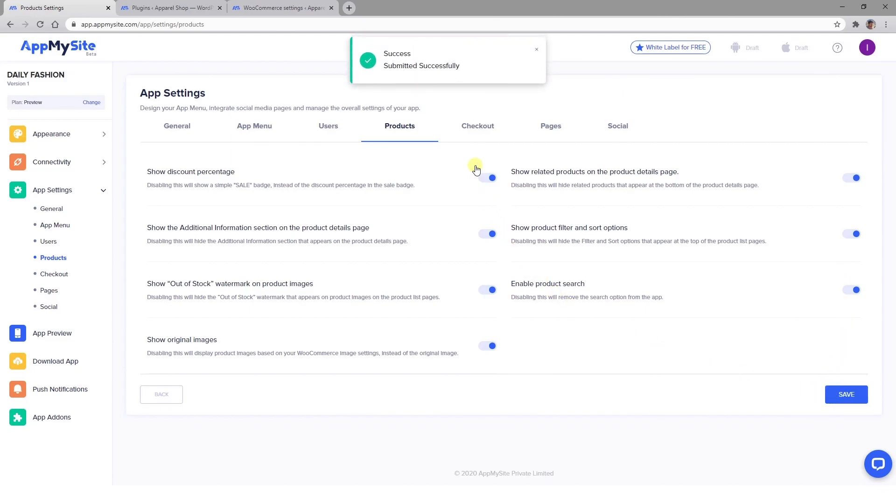
pyautogui.click(478, 126)
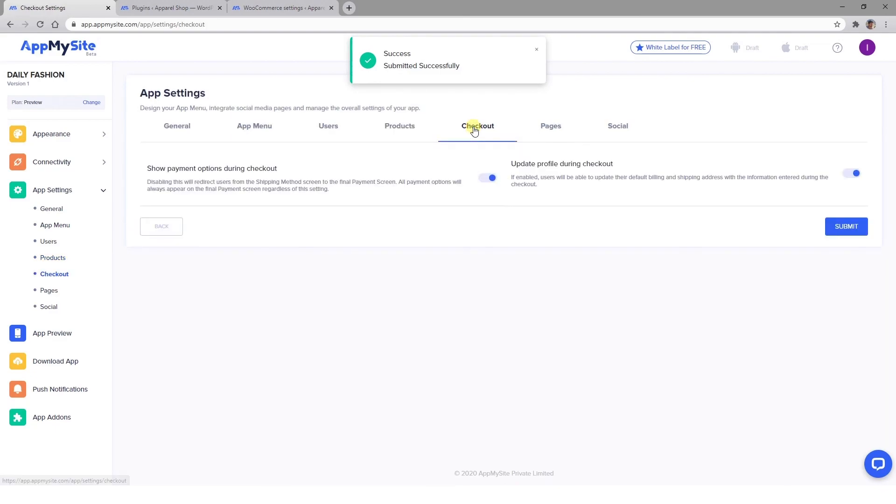
# Keep payment options and profile updates enabled and submit the Checkout settings
pyautogui.click(489, 178)
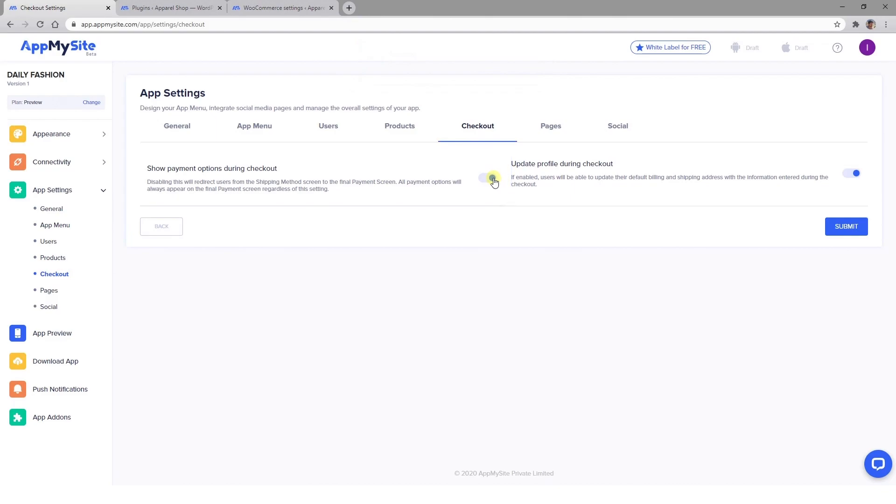
pyautogui.click(487, 178)
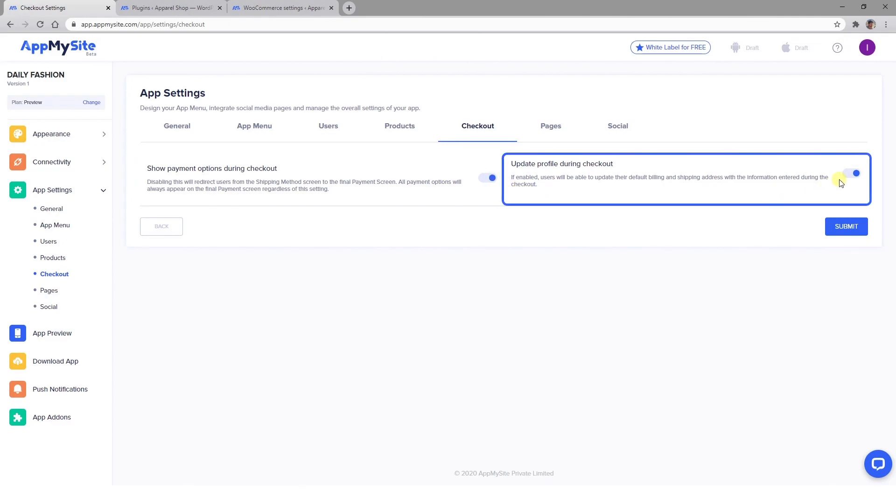
pyautogui.click(855, 173)
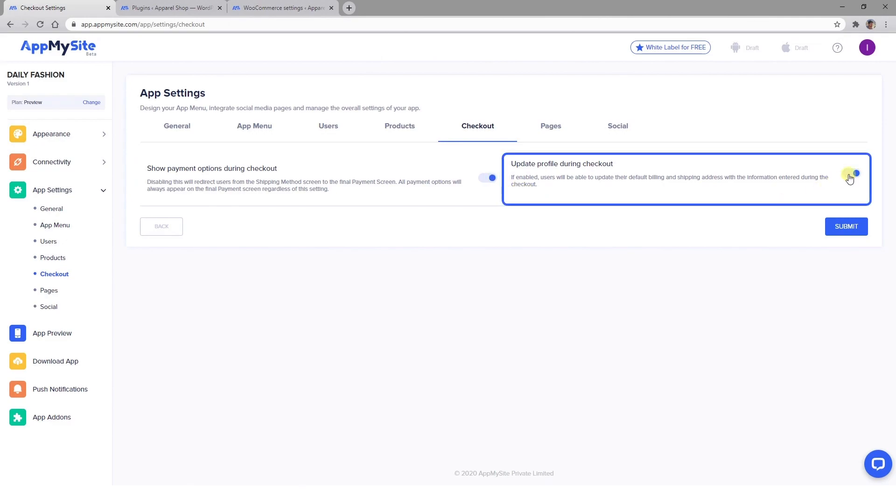
pyautogui.click(853, 173)
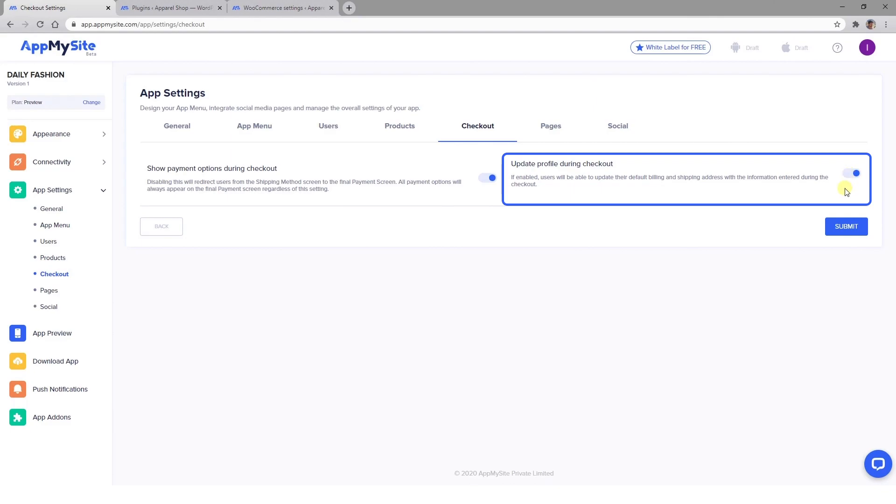
pyautogui.click(845, 226)
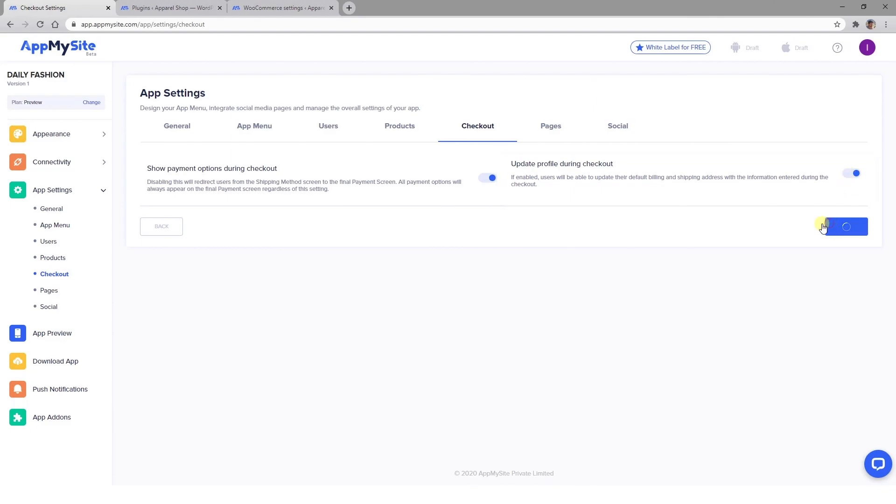
pyautogui.click(846, 227)
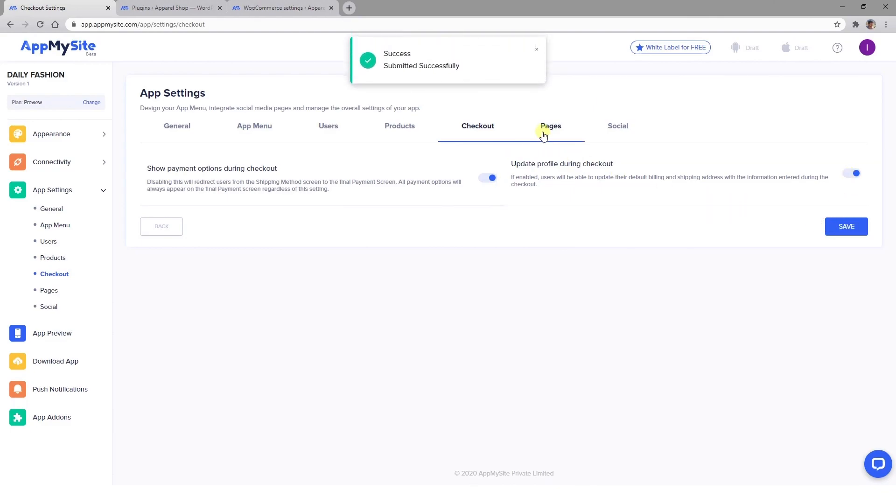
pyautogui.click(550, 125)
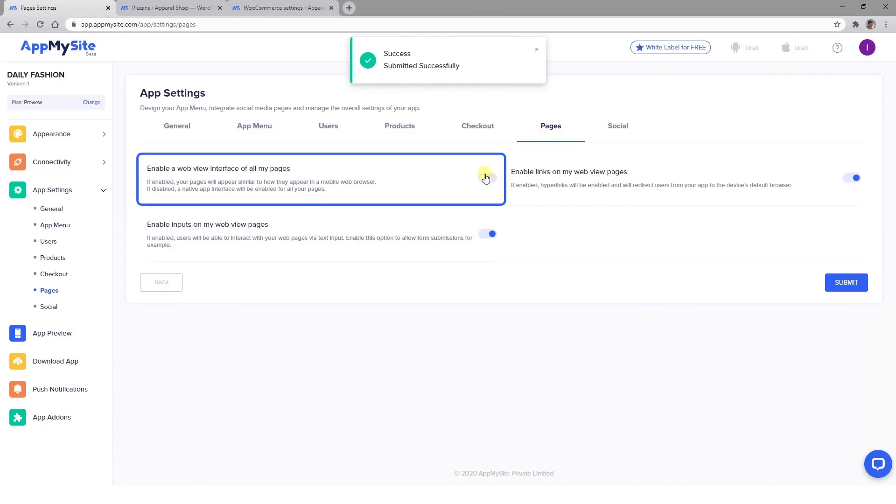
# Switch off Enable links and Enable inputs for web view pages and submit
pyautogui.click(488, 178)
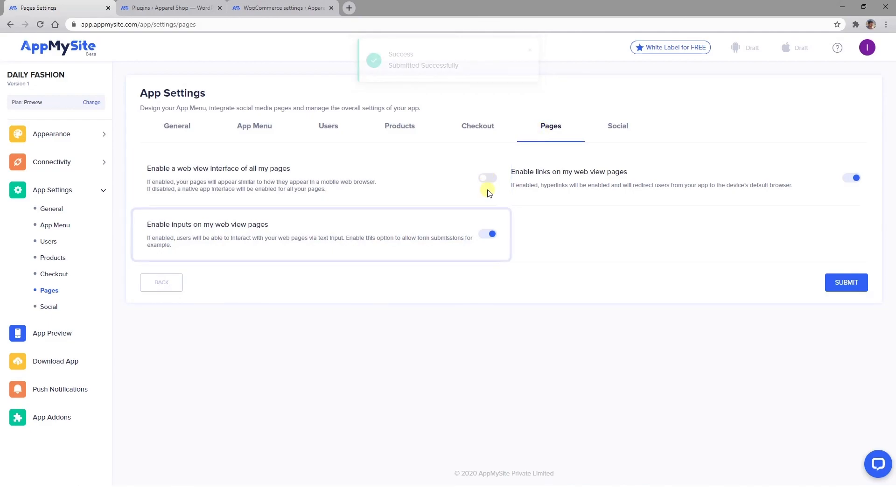
pyautogui.click(489, 233)
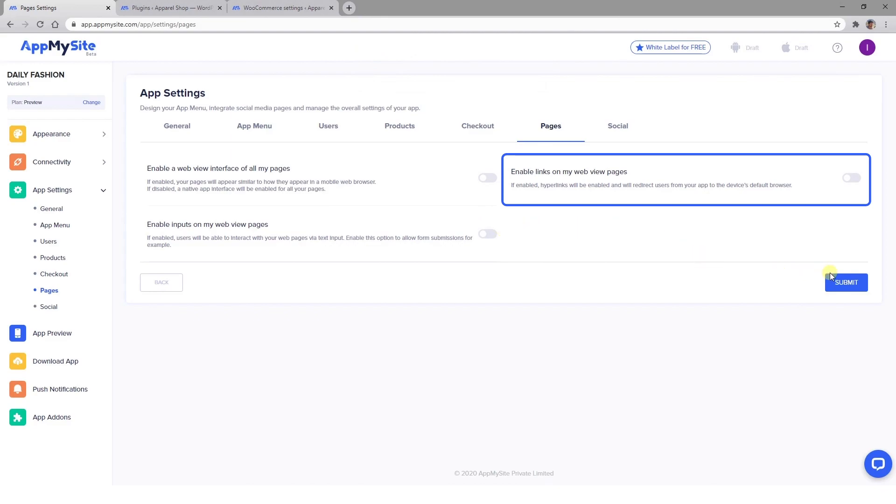
pyautogui.click(846, 283)
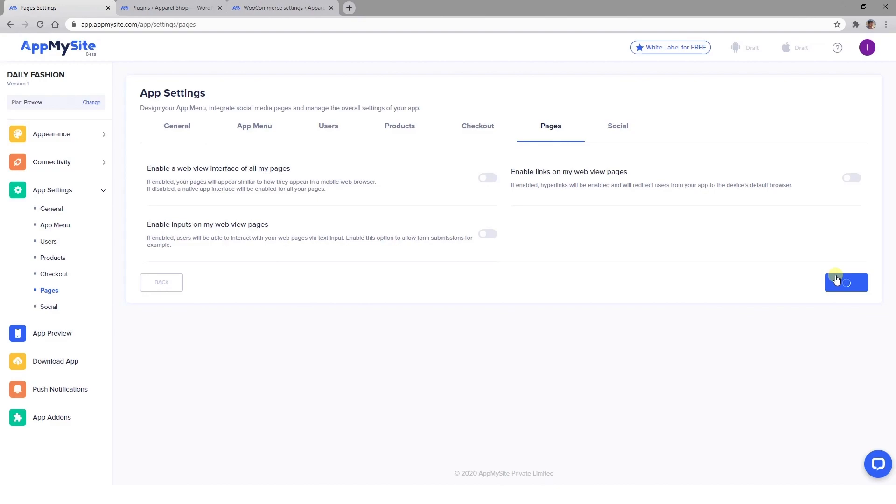
pyautogui.click(846, 282)
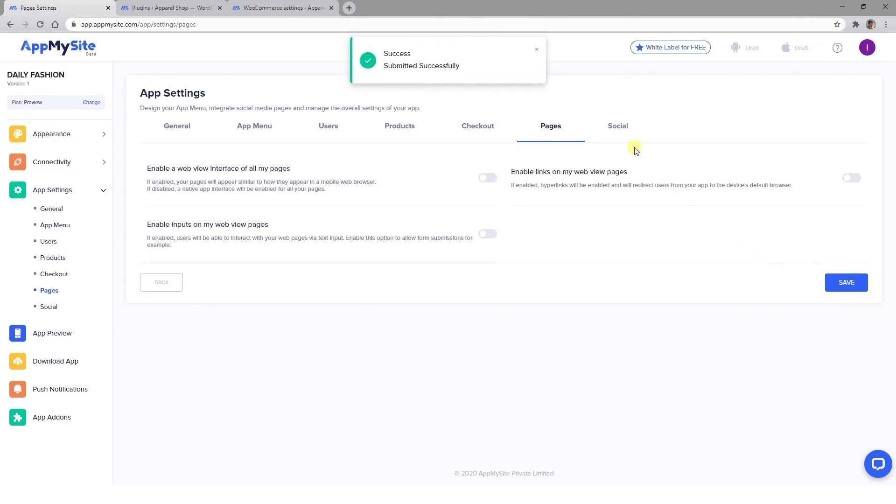
pyautogui.click(618, 126)
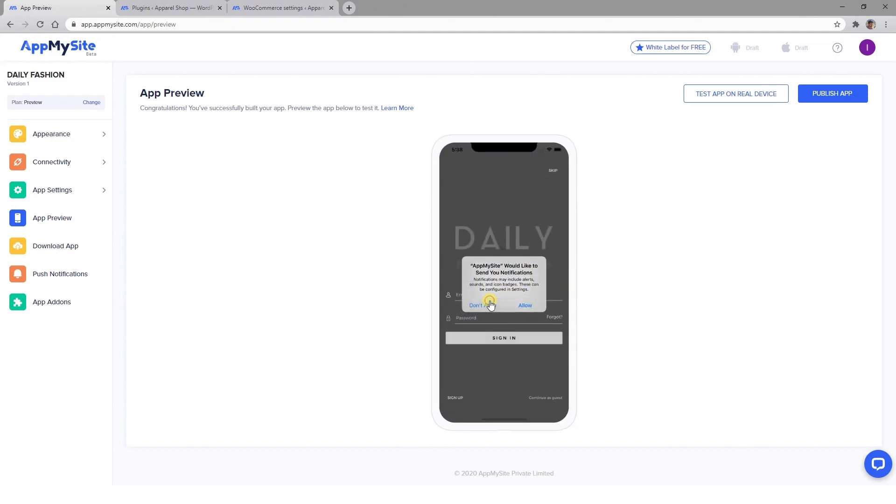
# Decline the notification prompt and scroll the DAILY FASHION home screen down to popular blogs
pyautogui.click(476, 304)
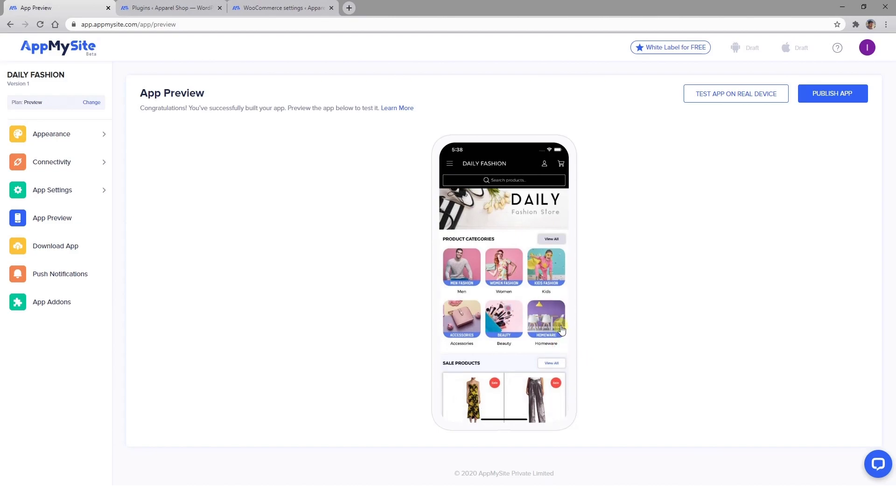
pyautogui.scroll(-3)
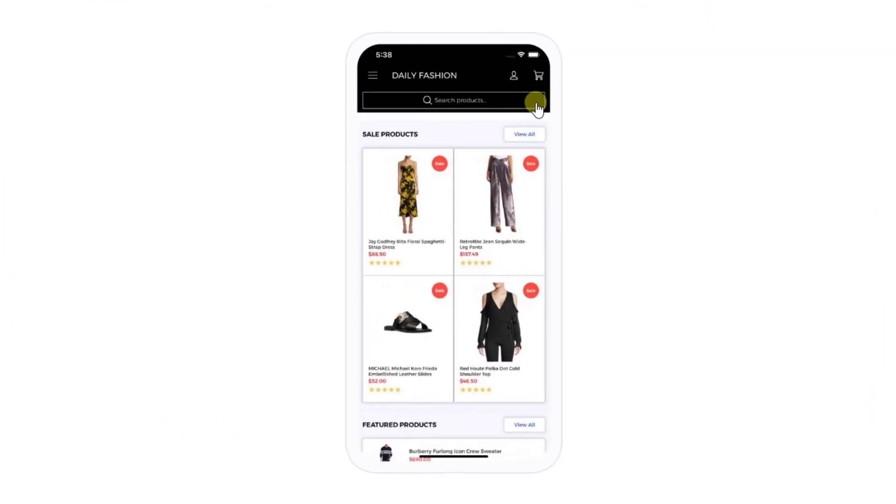
pyautogui.scroll(-3)
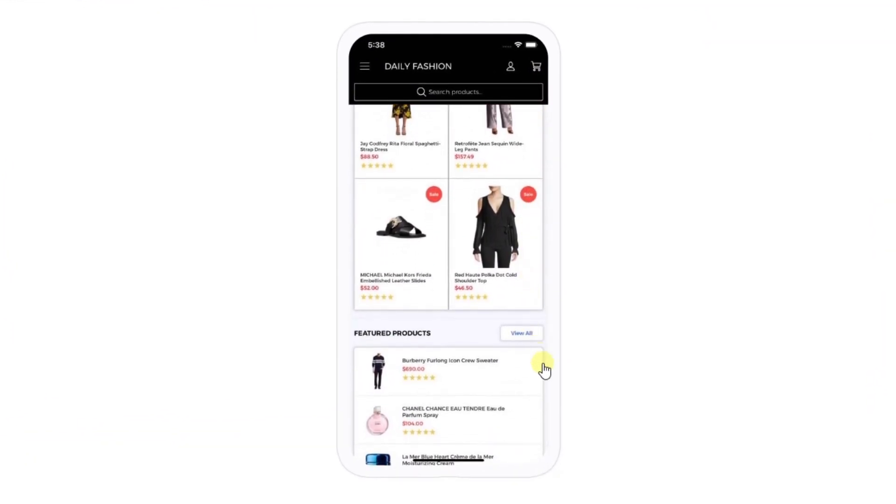
pyautogui.scroll(-3)
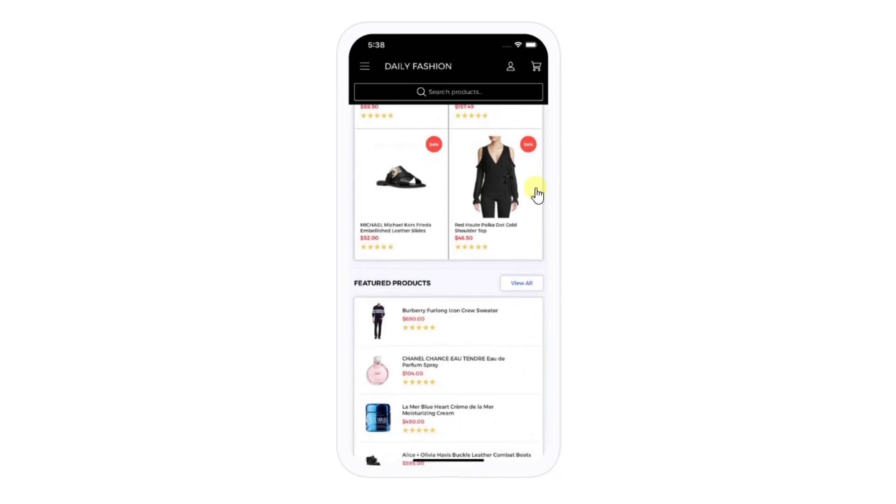
pyautogui.scroll(-3)
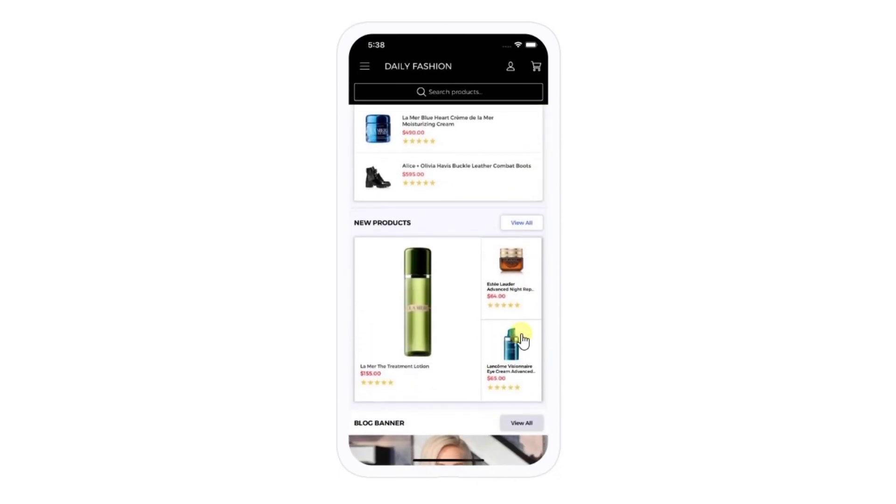
pyautogui.scroll(-3)
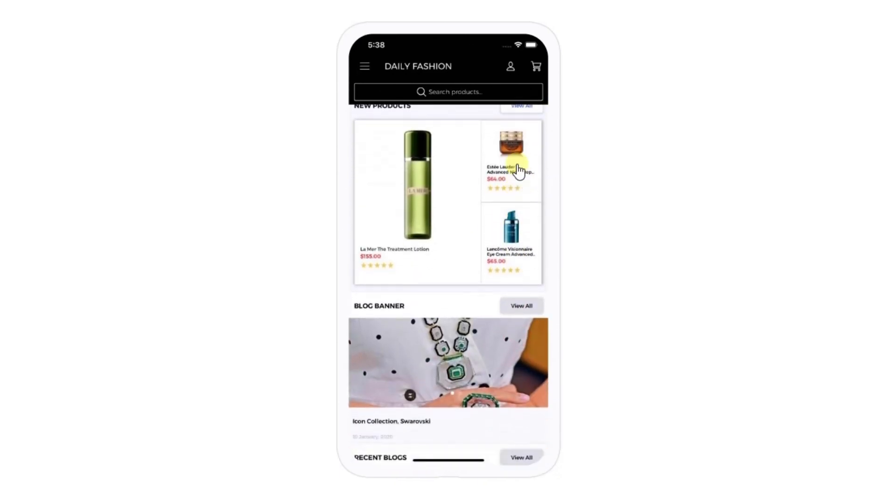
pyautogui.scroll(-3)
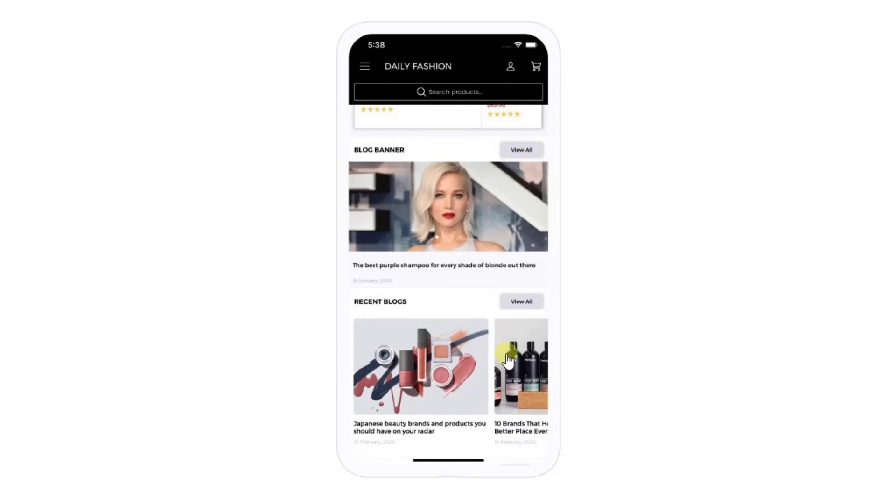
pyautogui.scroll(-3)
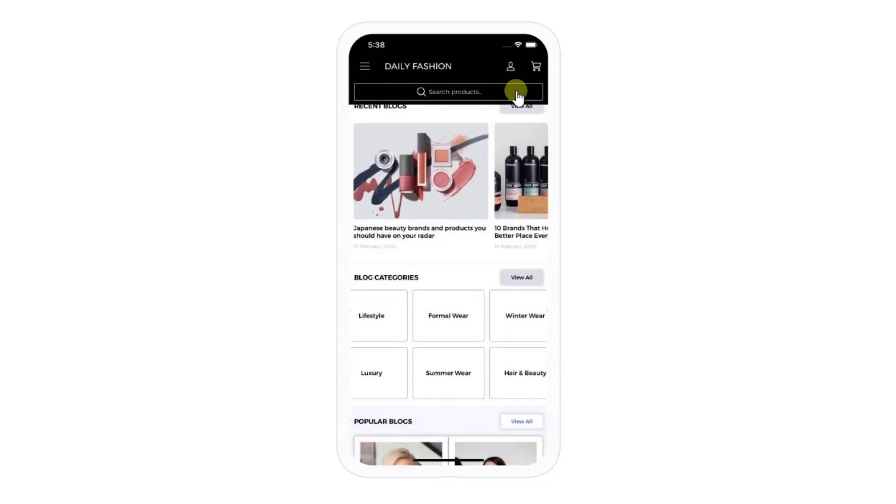
pyautogui.scroll(-3)
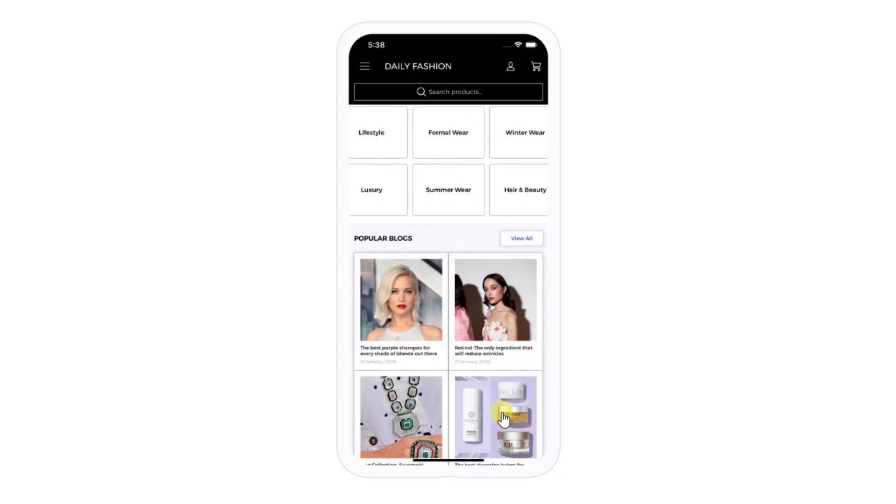
pyautogui.scroll(-3)
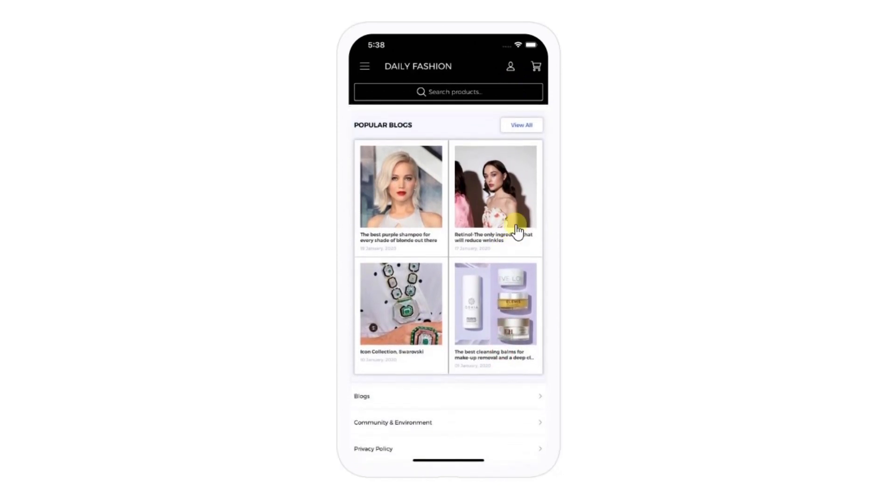
pyautogui.scroll(-3)
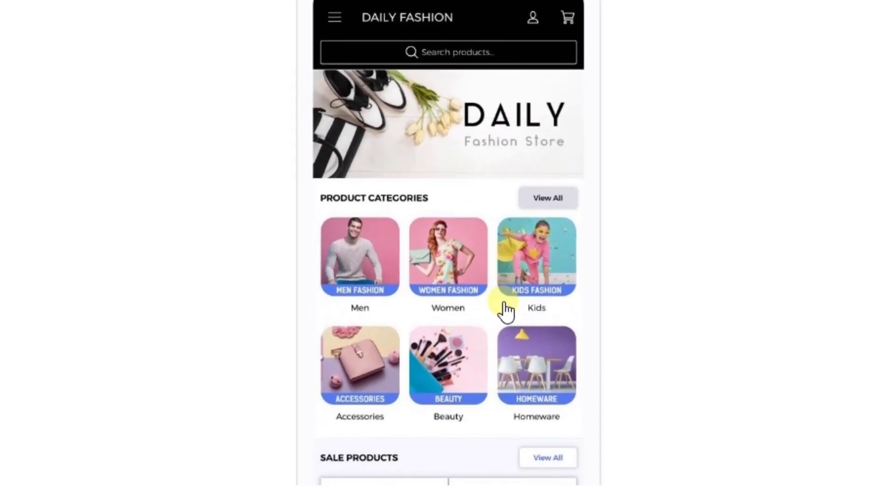
# Add a MAC Eye Shadow Palette from Makeup to the cart and raise quantity to 2
pyautogui.click(547, 198)
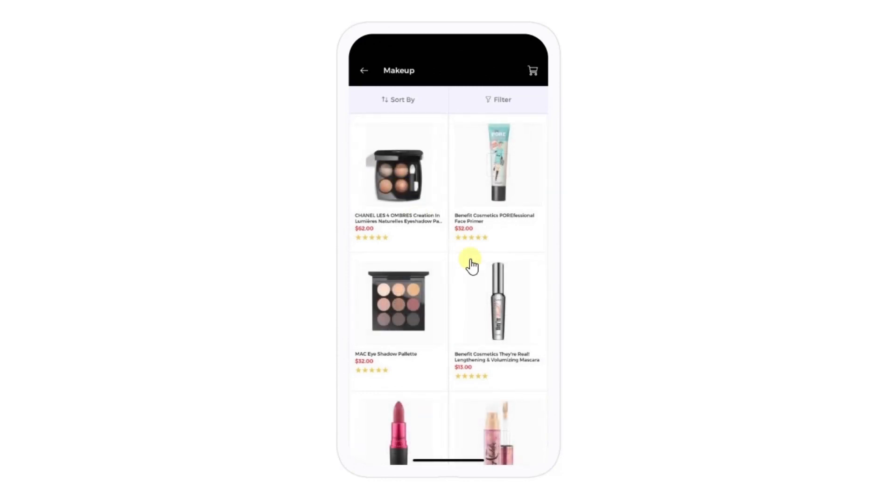
pyautogui.scroll(-3)
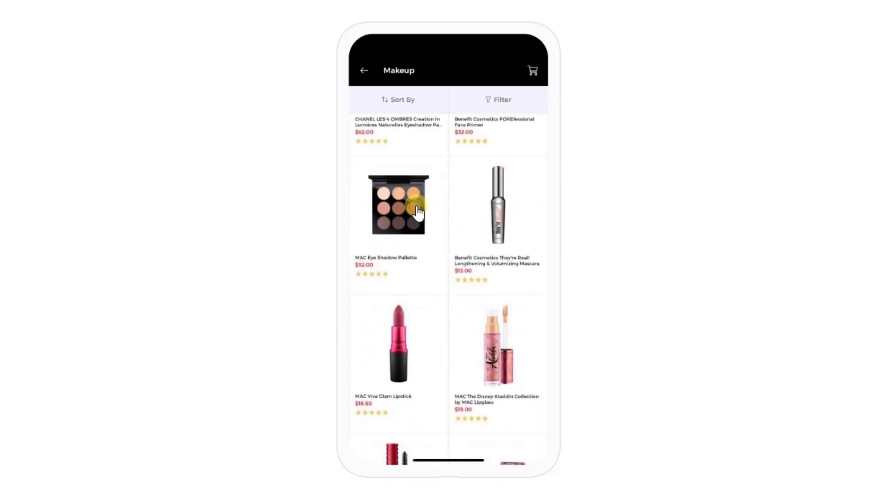
pyautogui.click(397, 206)
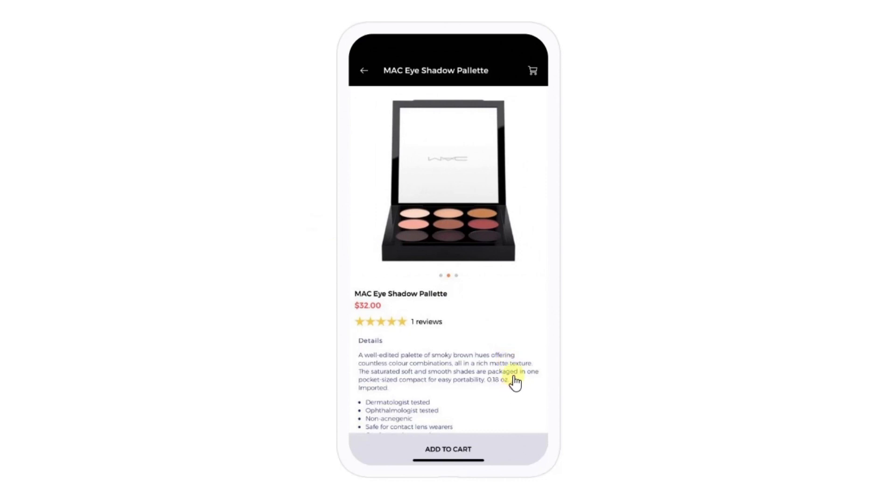
pyautogui.scroll(-3)
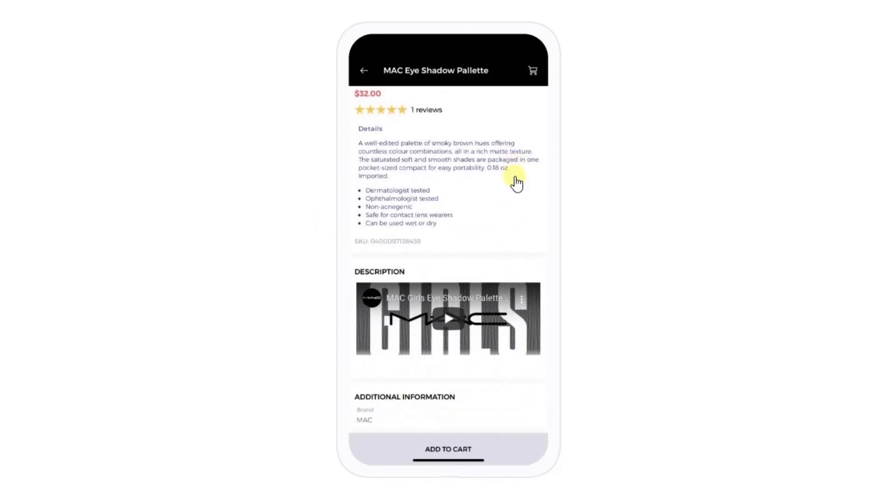
pyautogui.scroll(-3)
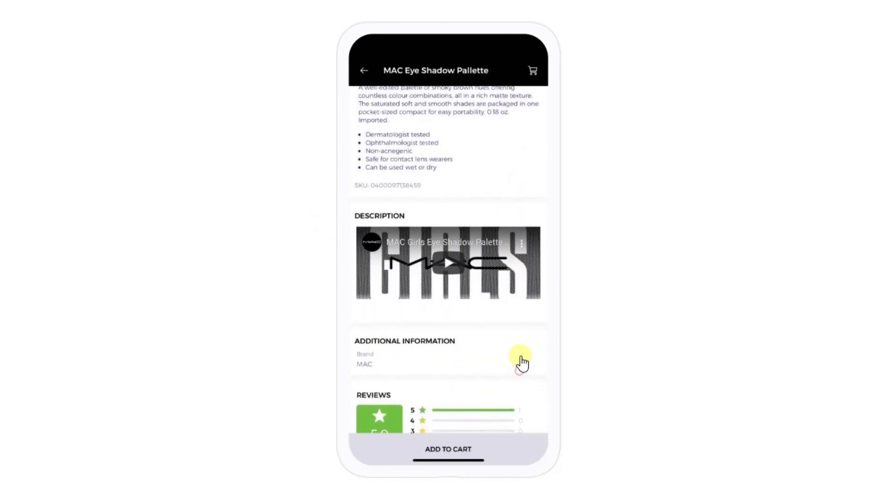
pyautogui.scroll(-3)
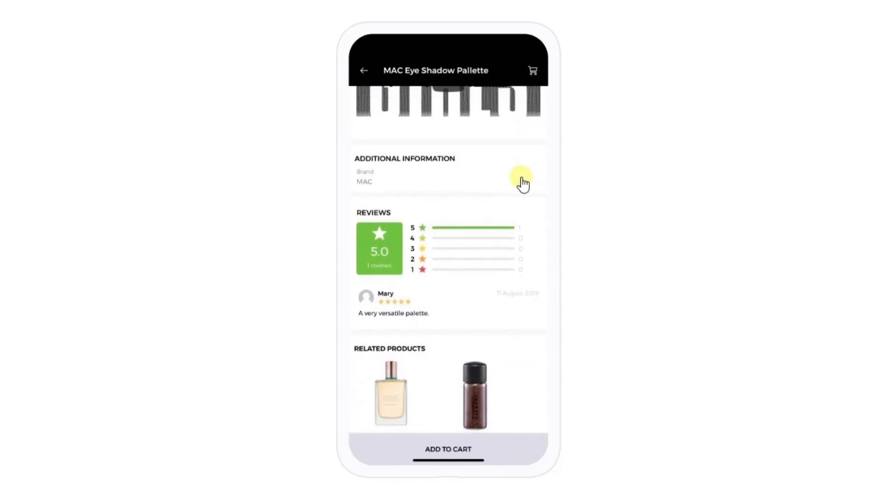
pyautogui.scroll(-3)
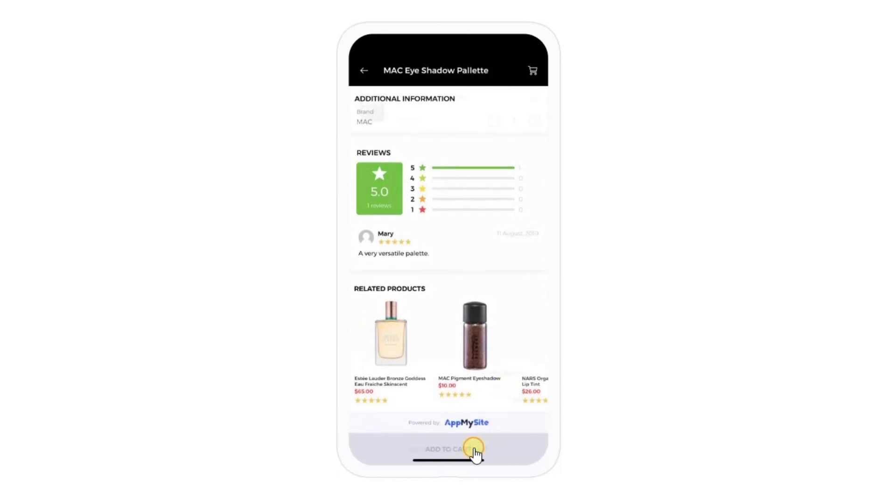
pyautogui.click(448, 449)
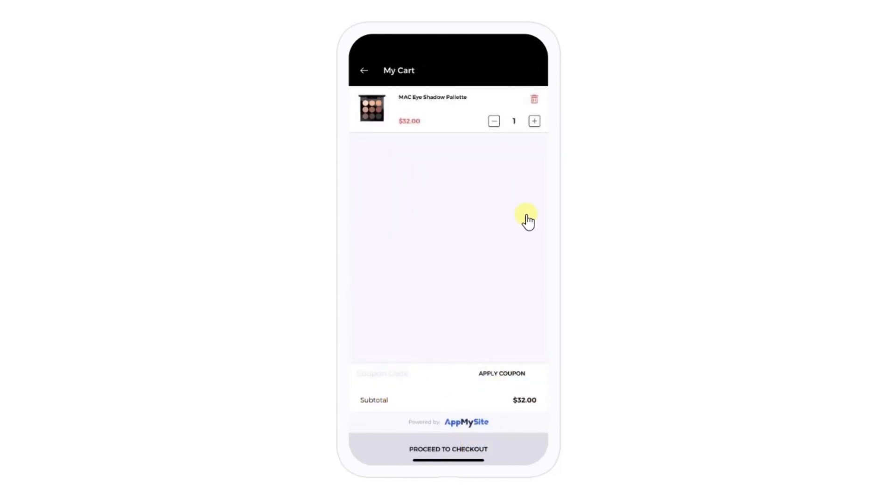
pyautogui.click(534, 120)
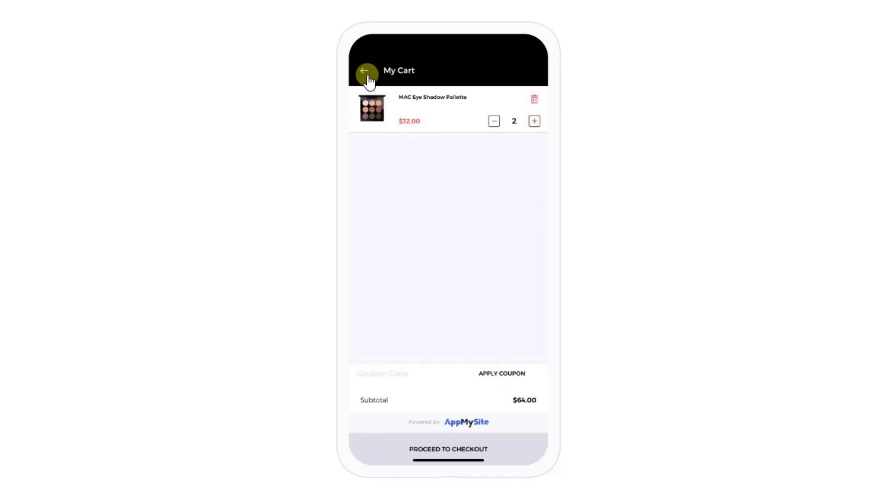
# Return home, expand Men in the side menu and choose Upperwear For Men
pyautogui.click(365, 71)
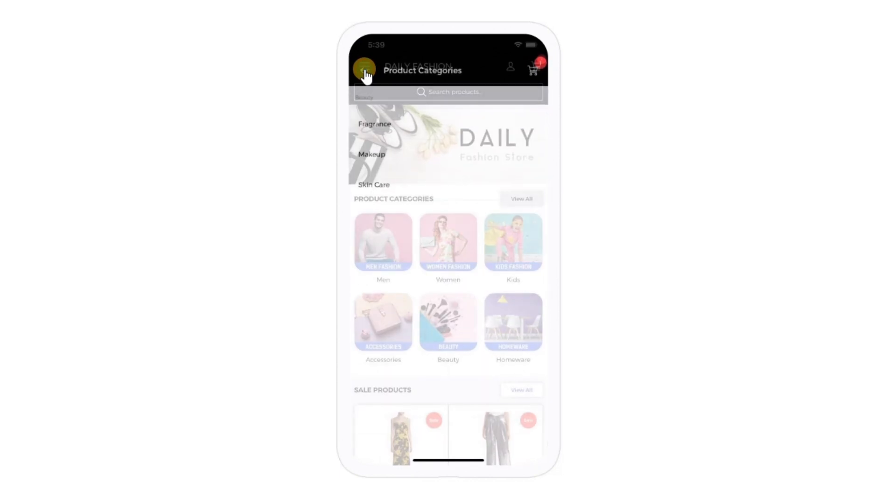
pyautogui.click(365, 68)
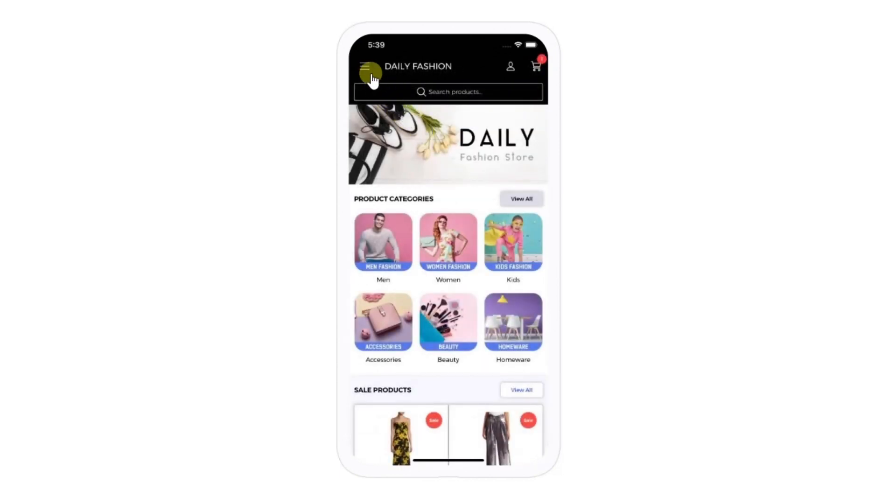
pyautogui.click(366, 66)
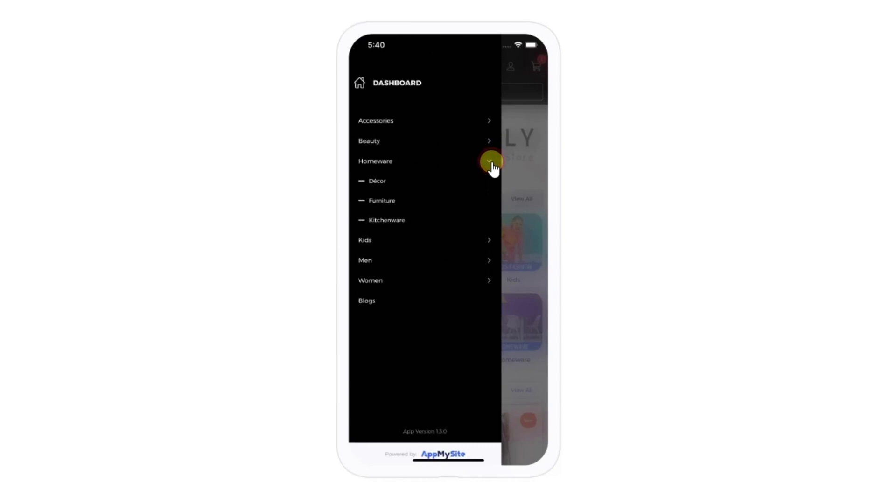
pyautogui.click(488, 160)
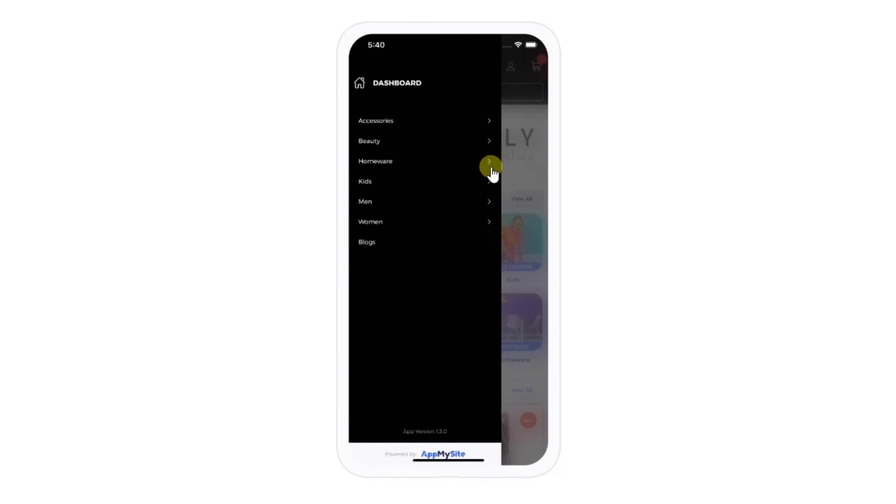
pyautogui.click(488, 201)
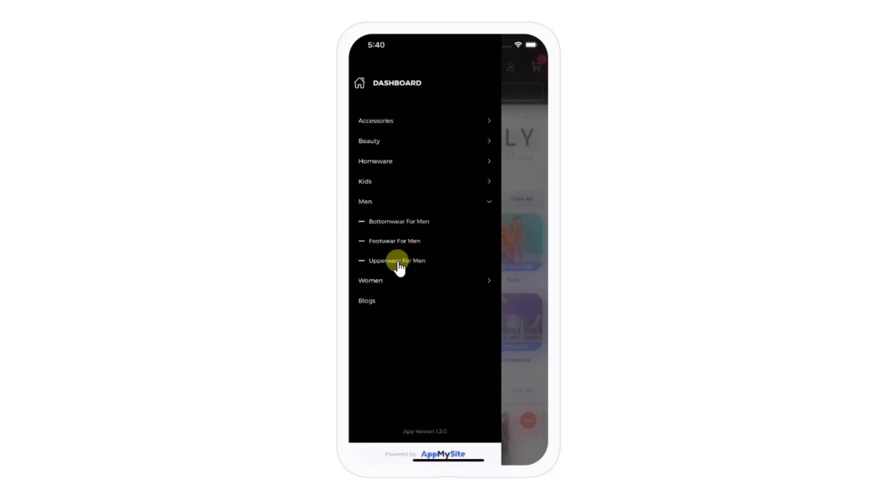
pyautogui.click(396, 261)
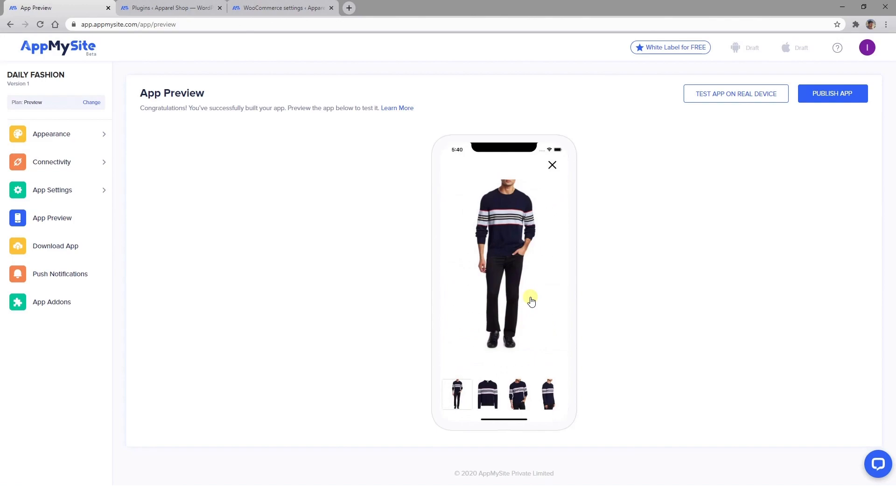
pyautogui.moveTo(543, 212)
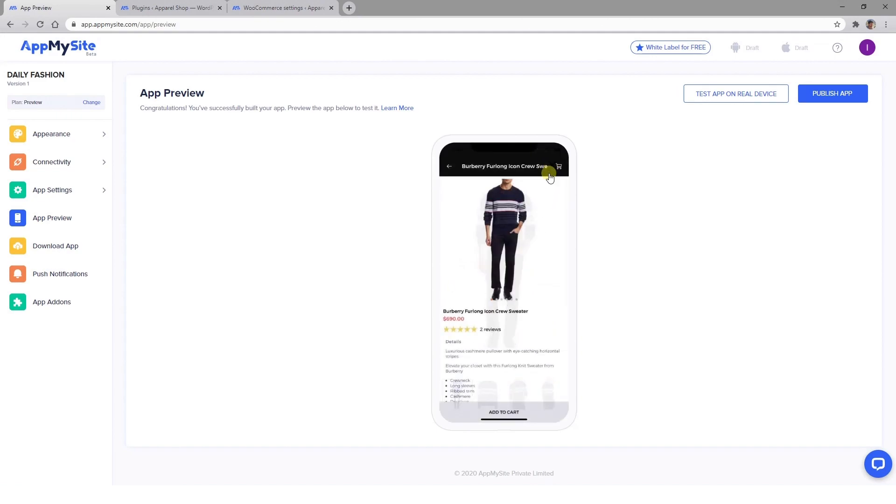
# Add the Large Burberry Furlong Icon Crew Sweater to the cart and proceed to checkout
pyautogui.click(558, 165)
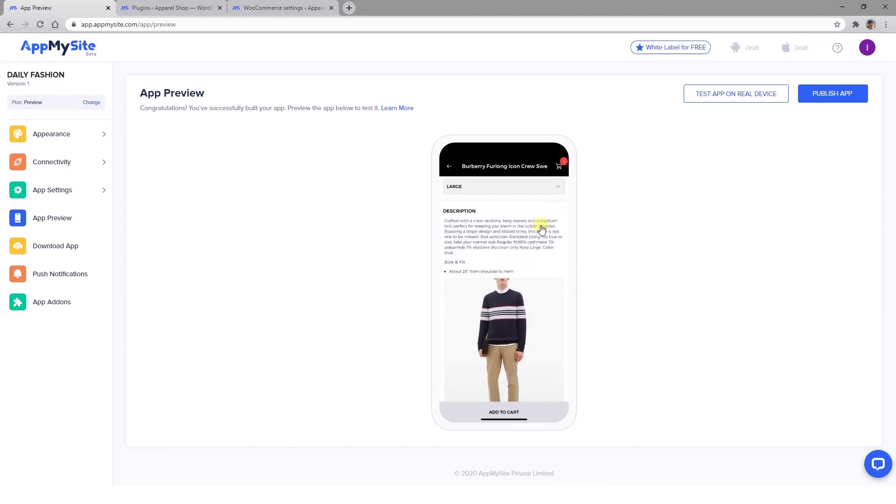
pyautogui.scroll(-3)
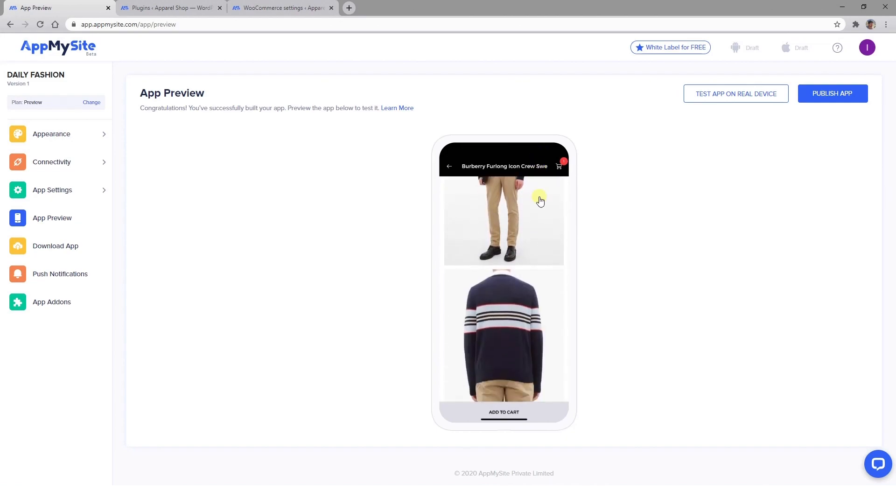
pyautogui.scroll(-3)
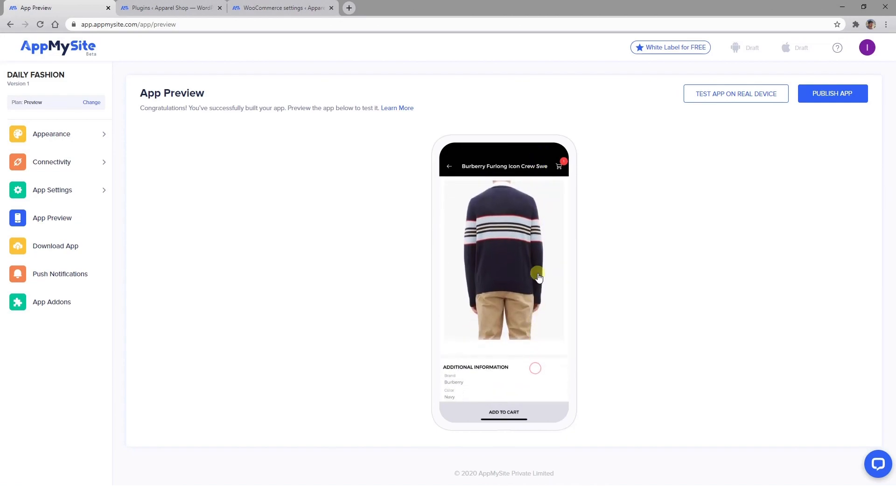
pyautogui.scroll(-3)
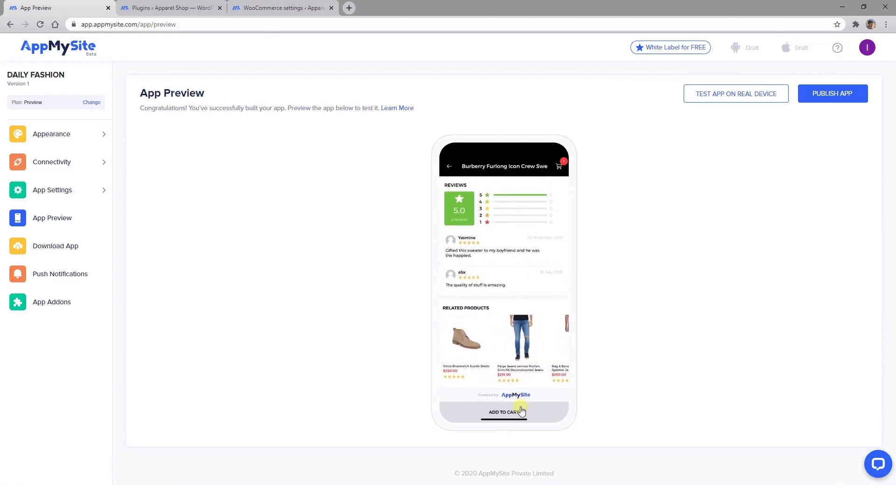
pyautogui.click(504, 412)
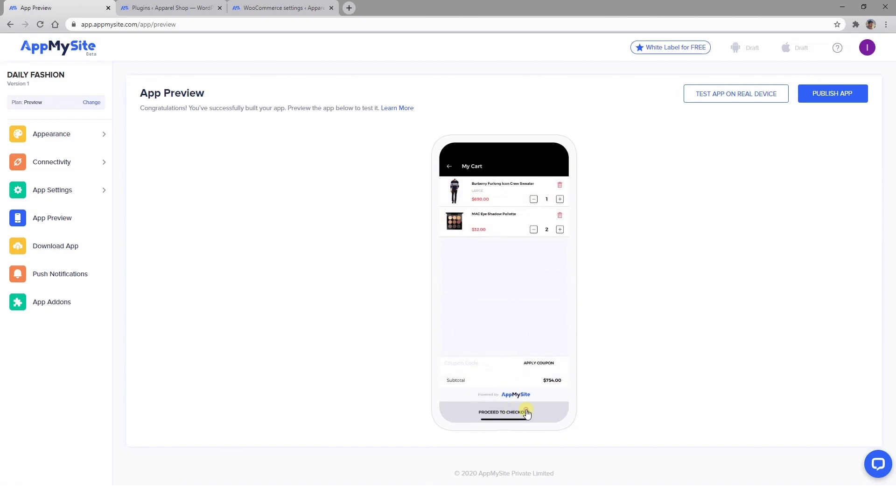
pyautogui.click(503, 412)
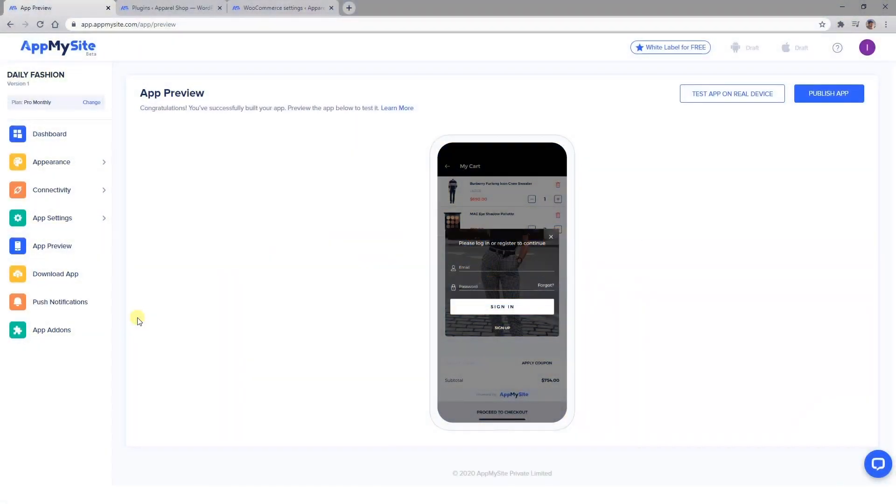
# Start the Android and iOS builds on the Download App page, confirming app details for each
pyautogui.click(56, 274)
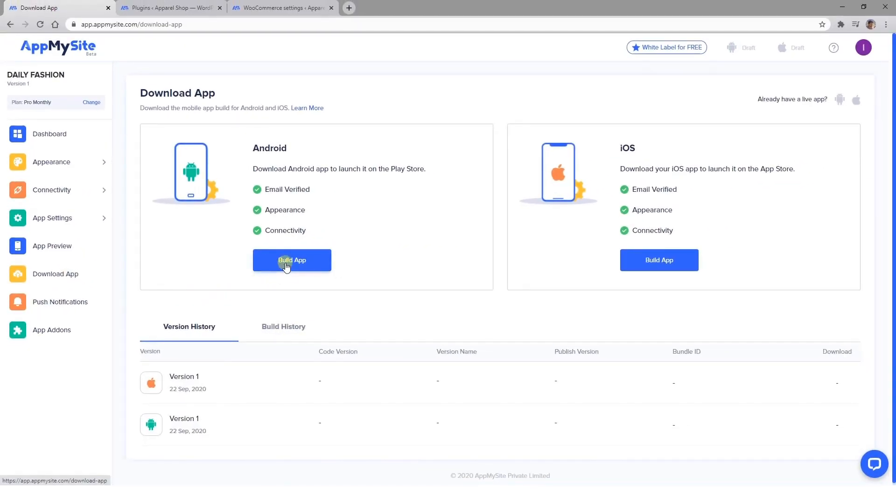
pyautogui.click(291, 260)
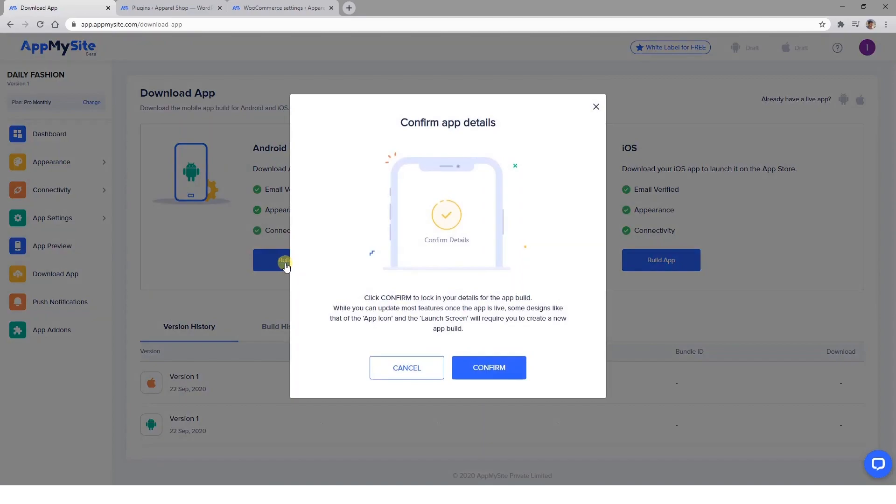
pyautogui.moveTo(375, 302)
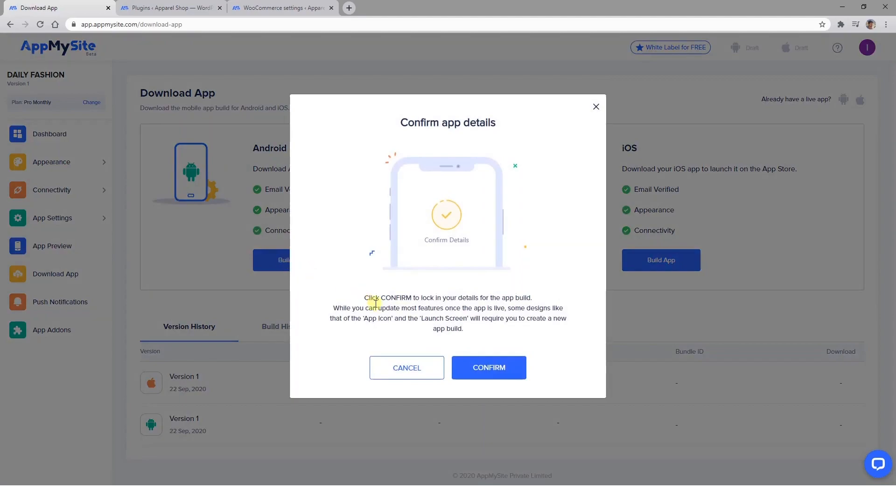
pyautogui.click(488, 368)
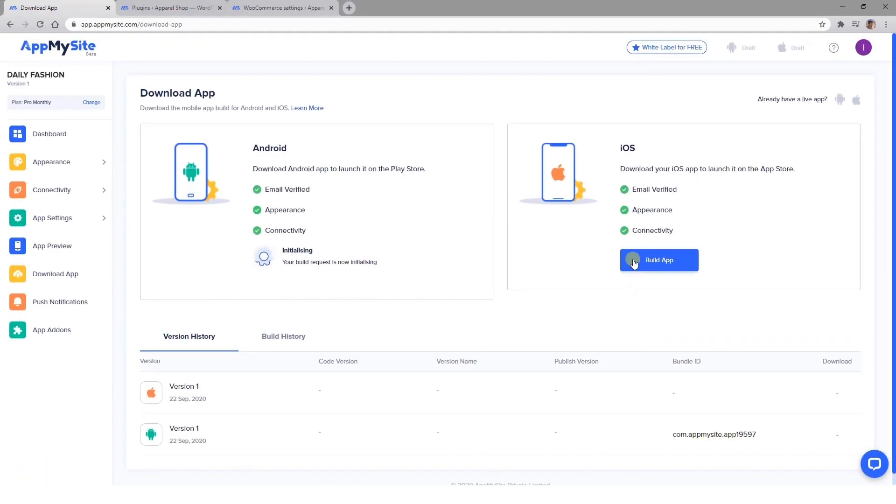
pyautogui.click(659, 260)
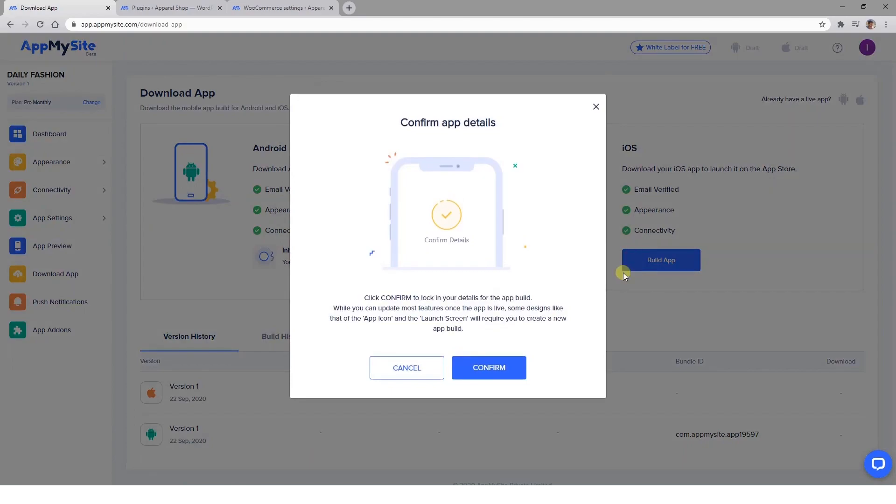
pyautogui.click(489, 367)
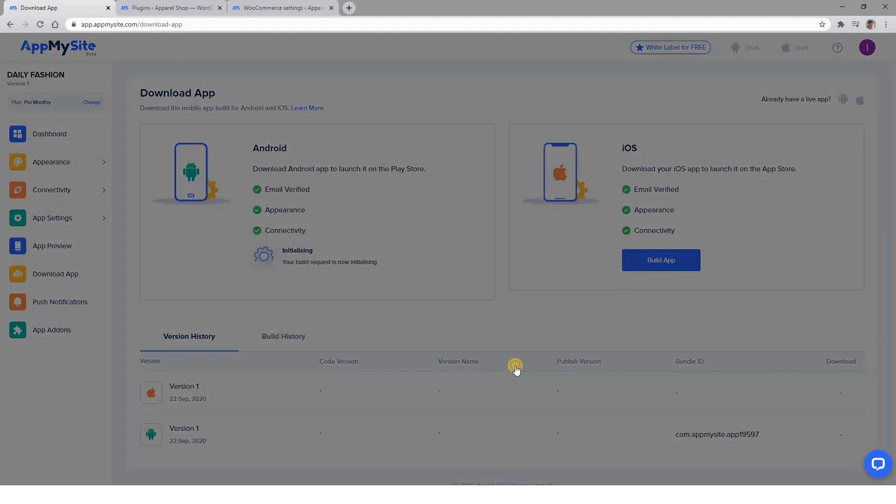
# Upload the iPhone Distribution Certificate and iPhone Provisioning Profile for the iOS build
pyautogui.click(661, 260)
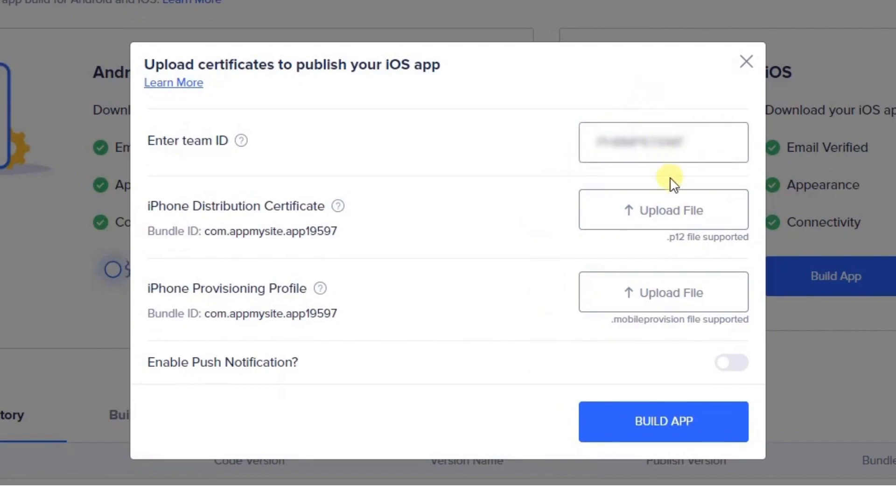
pyautogui.click(663, 210)
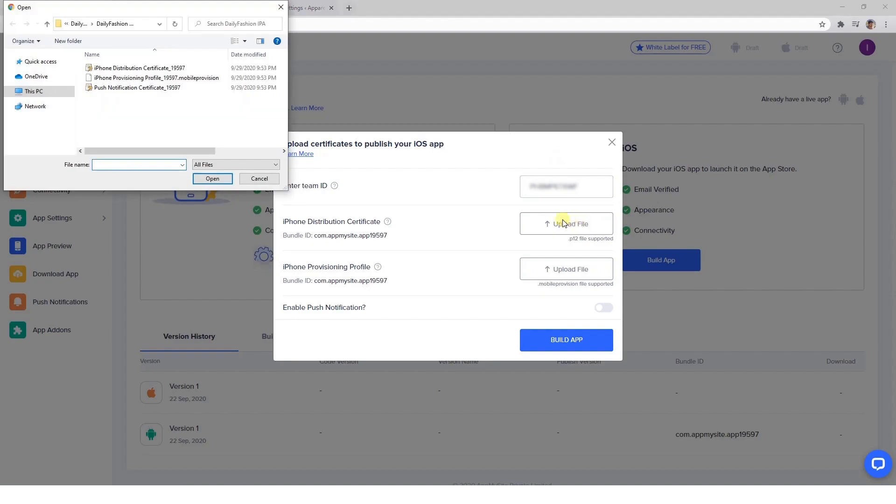
pyautogui.click(139, 67)
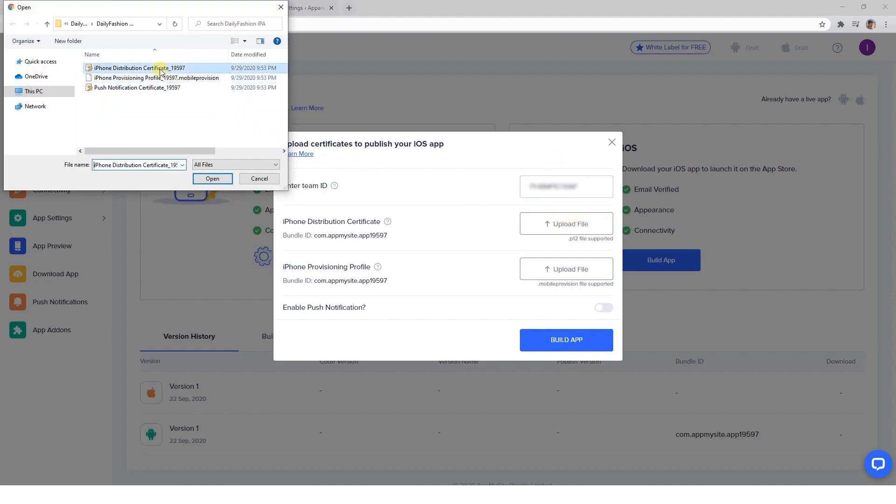
pyautogui.click(212, 179)
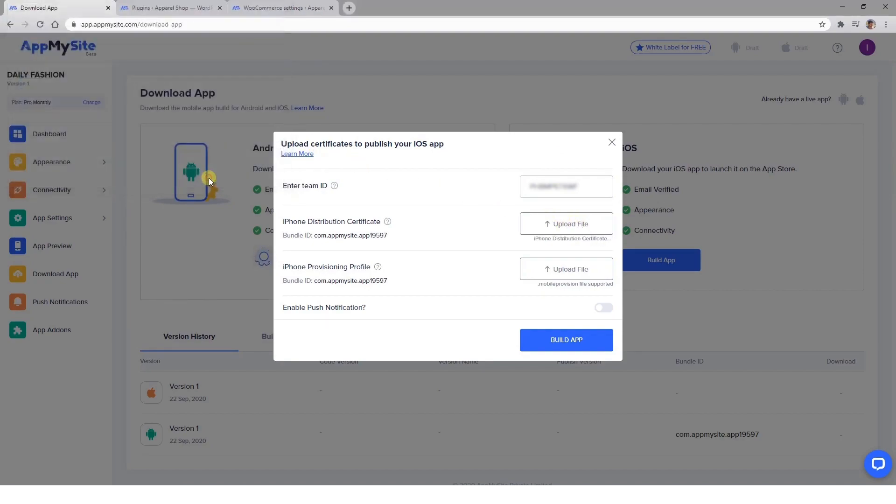
pyautogui.moveTo(517, 275)
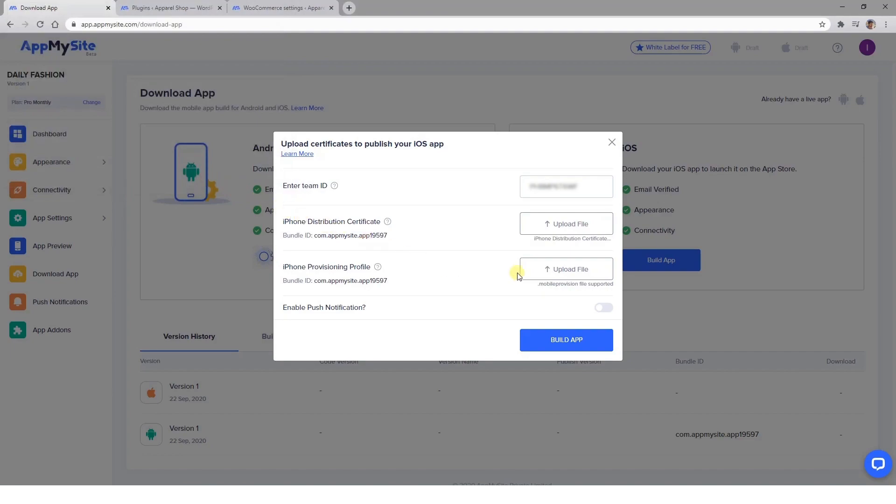
pyautogui.click(566, 269)
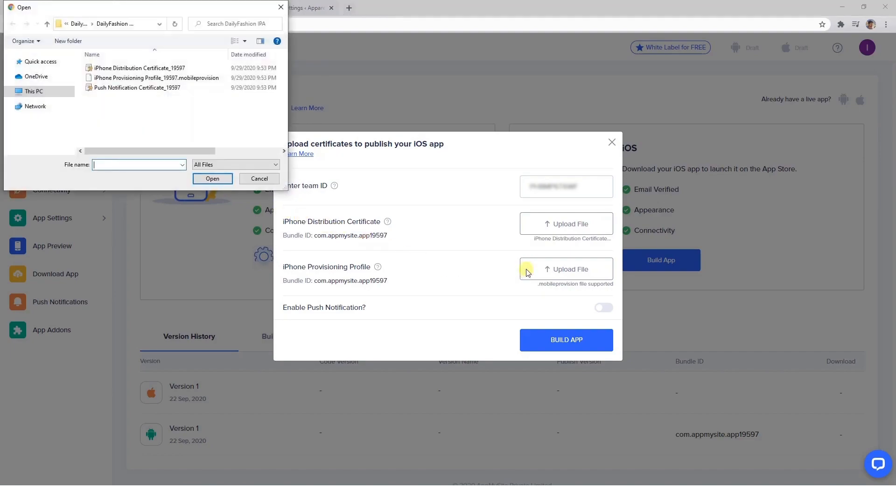
pyautogui.click(154, 77)
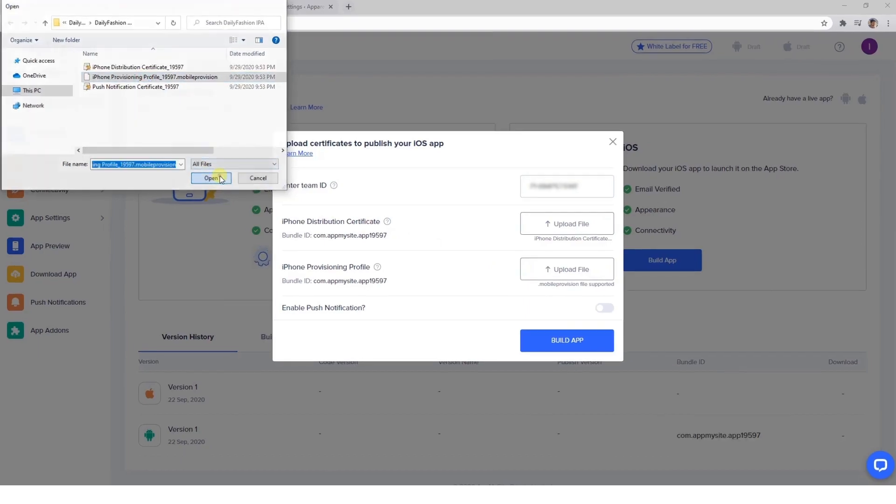
pyautogui.click(211, 178)
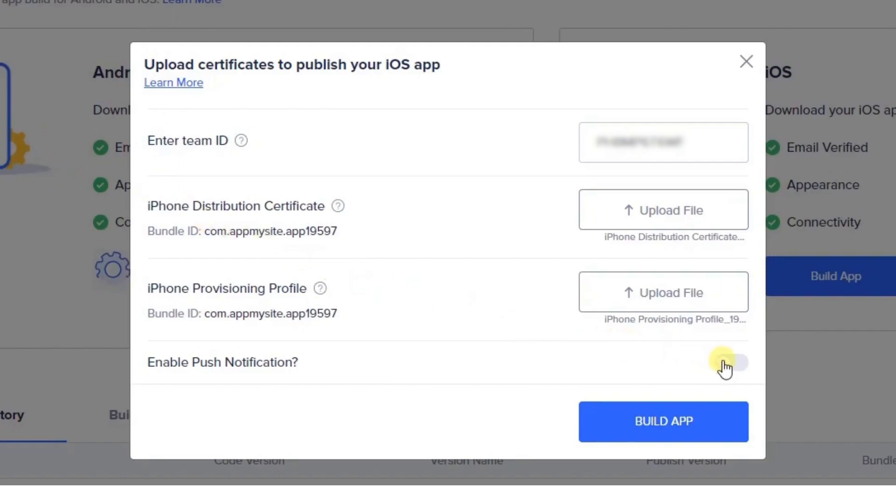
# Enable push notifications, upload the Push Notification Certificate, and build the iOS app
pyautogui.click(733, 363)
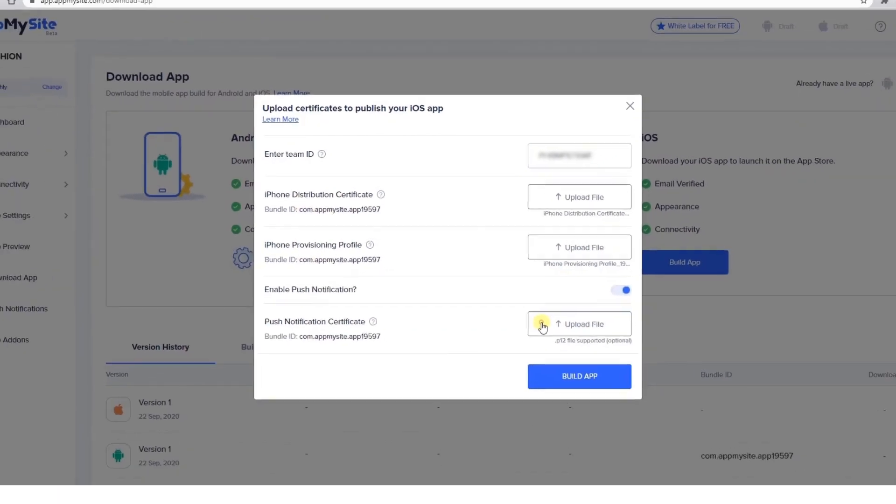
pyautogui.click(579, 324)
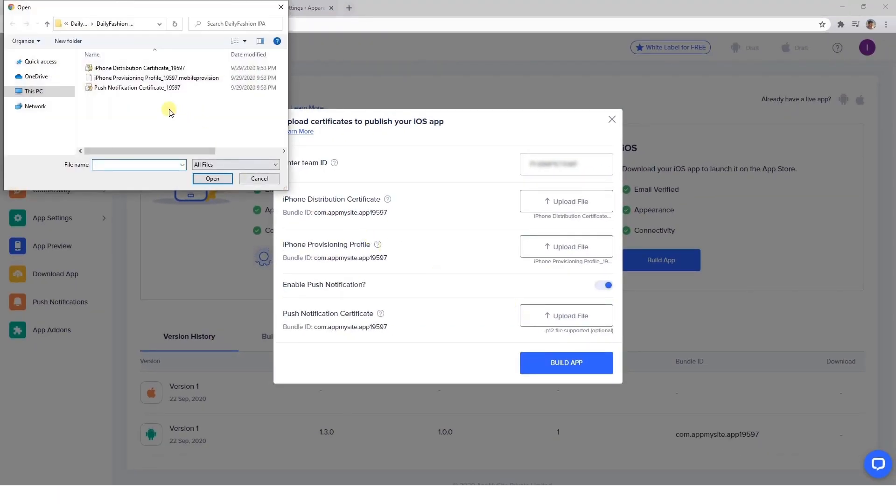
pyautogui.click(137, 87)
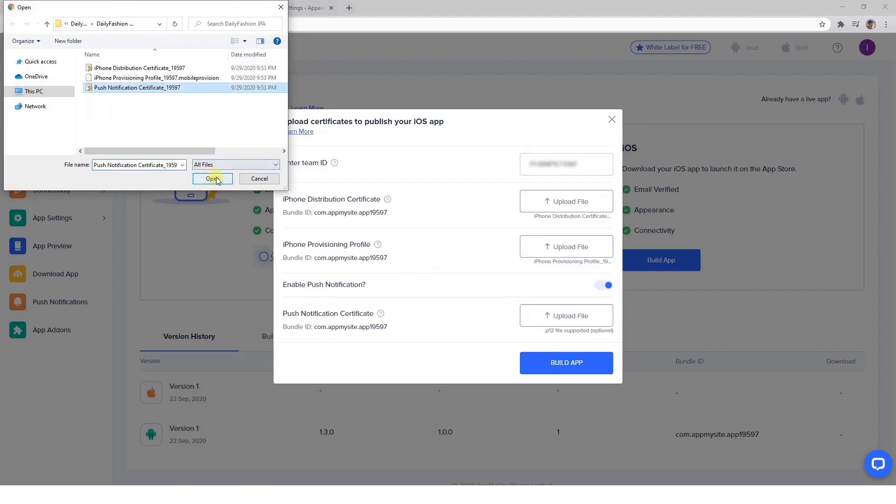
pyautogui.click(213, 178)
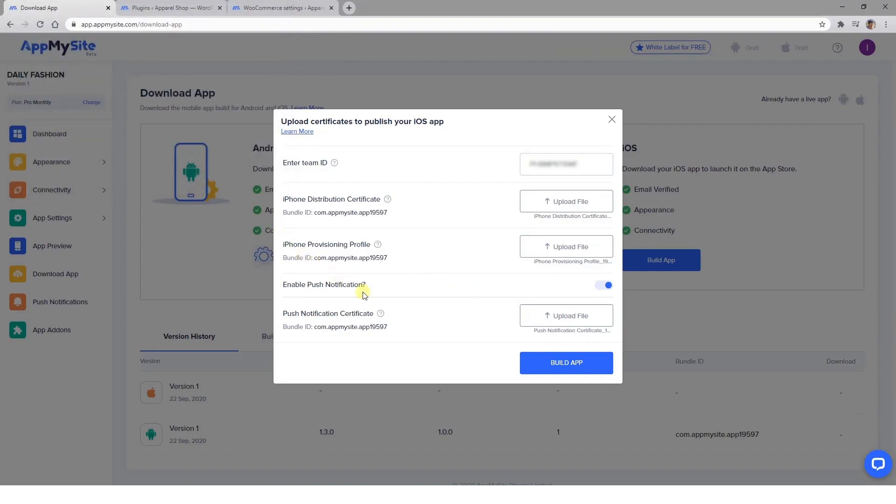
pyautogui.click(566, 362)
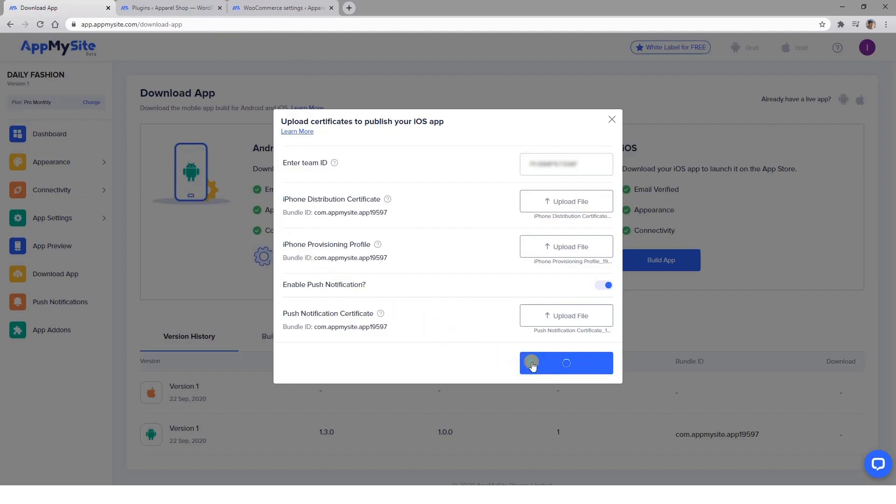
pyautogui.click(565, 363)
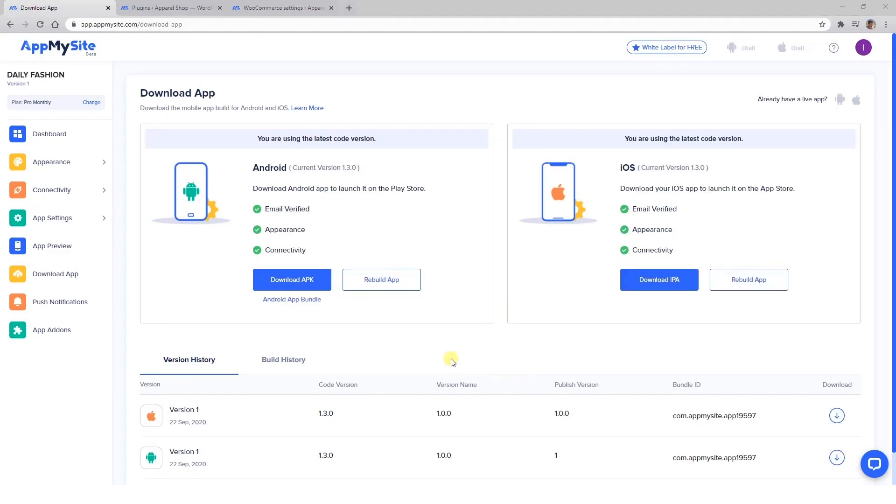
pyautogui.moveTo(418, 350)
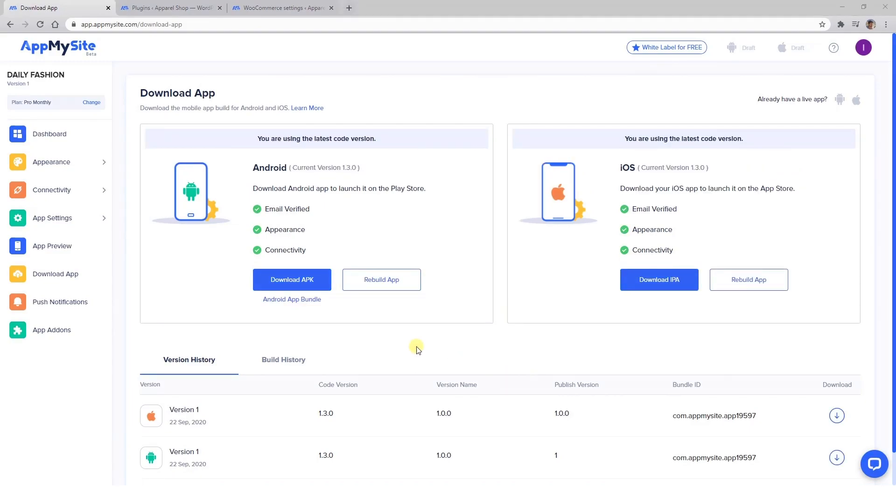
# Download the DAILY FASHION Android APK, Android App Bundle and iOS IPA files
pyautogui.click(292, 280)
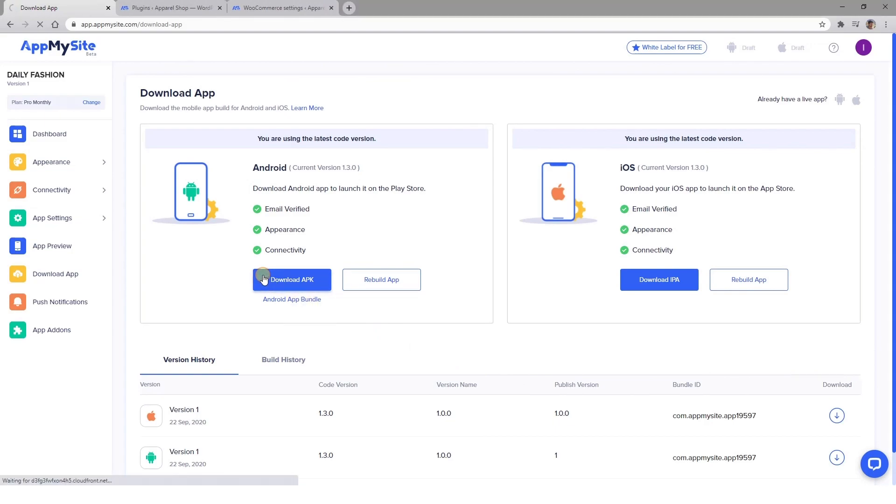
pyautogui.click(291, 280)
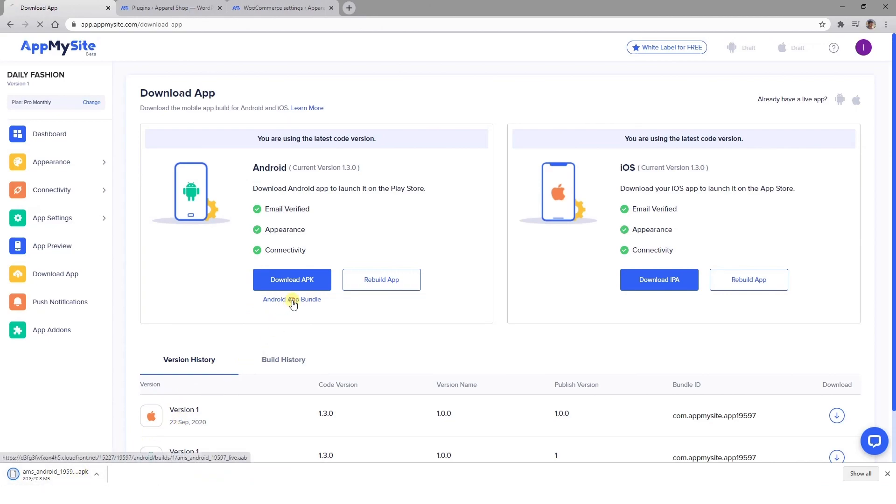
pyautogui.click(292, 299)
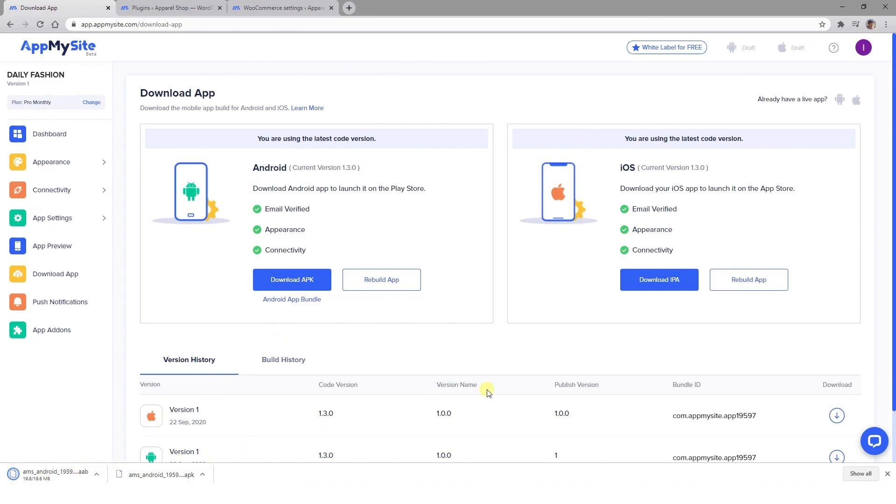
pyautogui.click(659, 280)
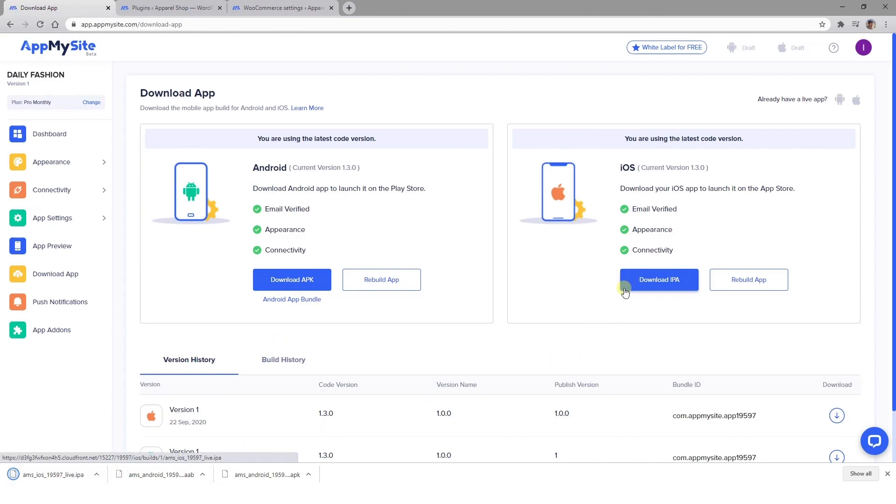
pyautogui.click(659, 280)
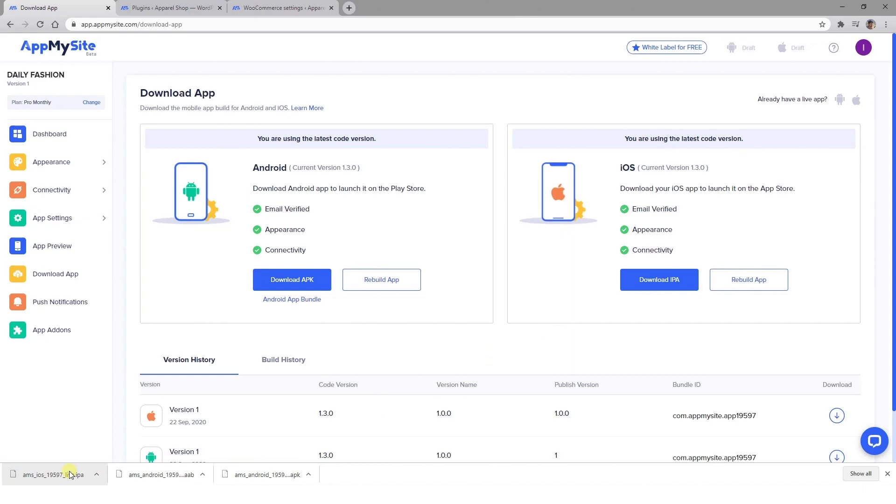
pyautogui.moveTo(80, 427)
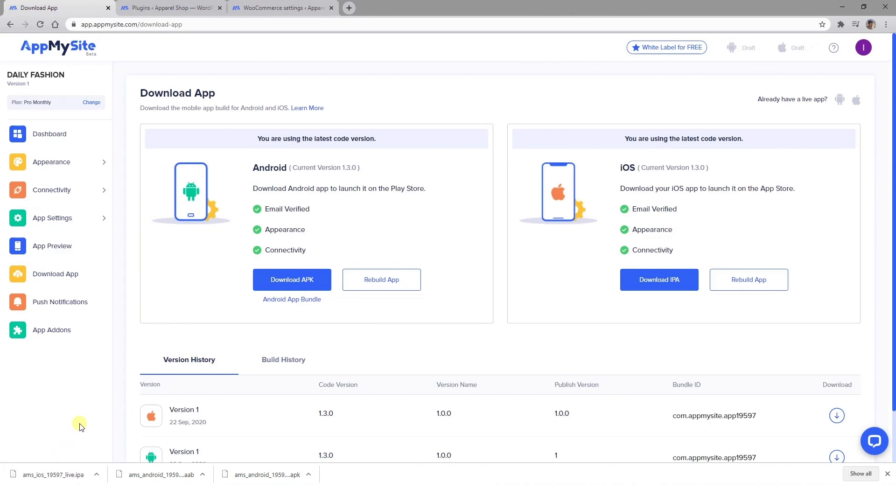
pyautogui.moveTo(66, 349)
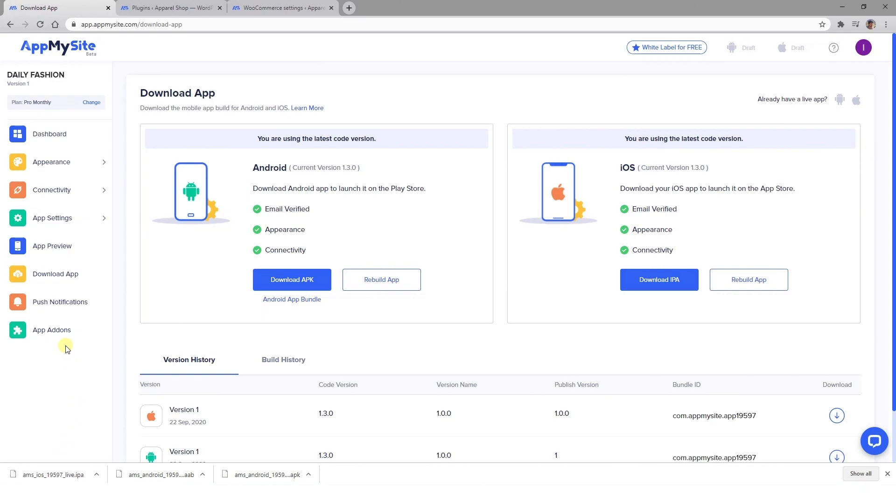
# Open the App Addons page listing White Label, Upload to App Stores and Language Support
pyautogui.click(52, 331)
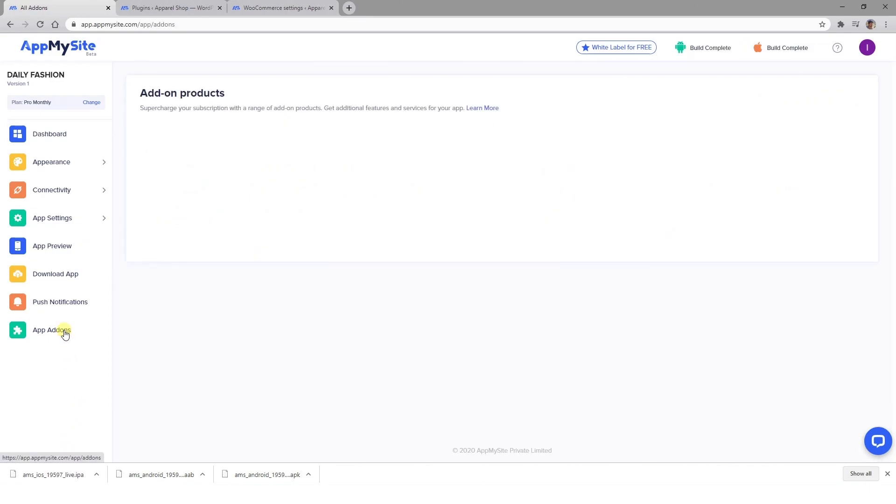
pyautogui.click(51, 330)
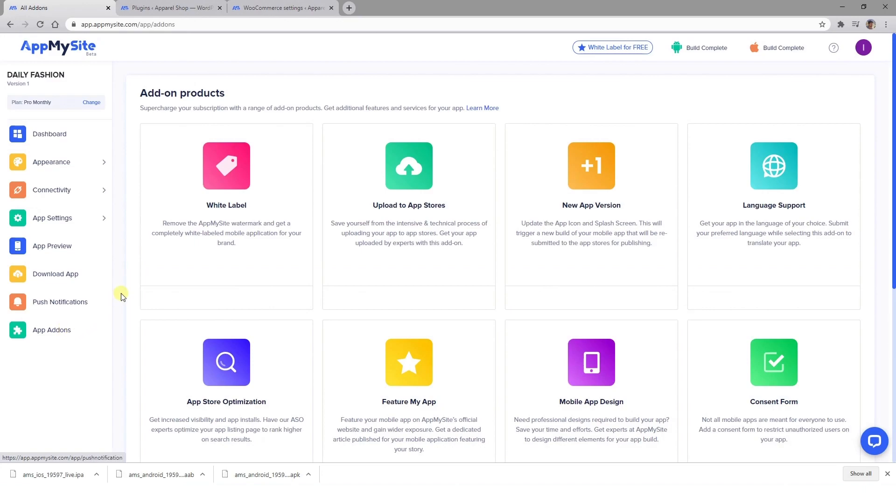